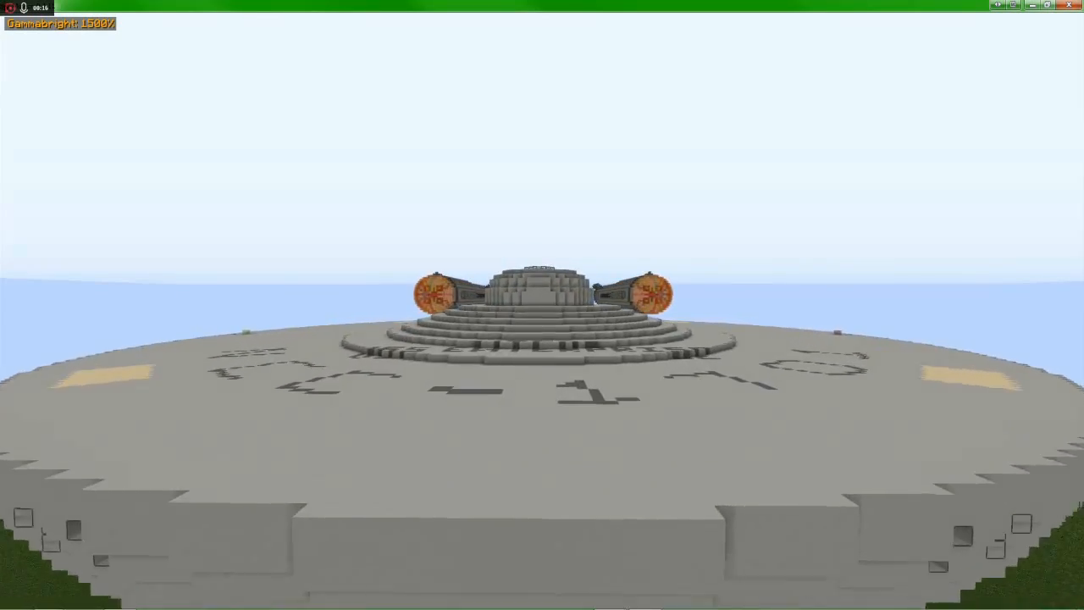
{"action": "mouse_move", "coordinate": [542, 305]}
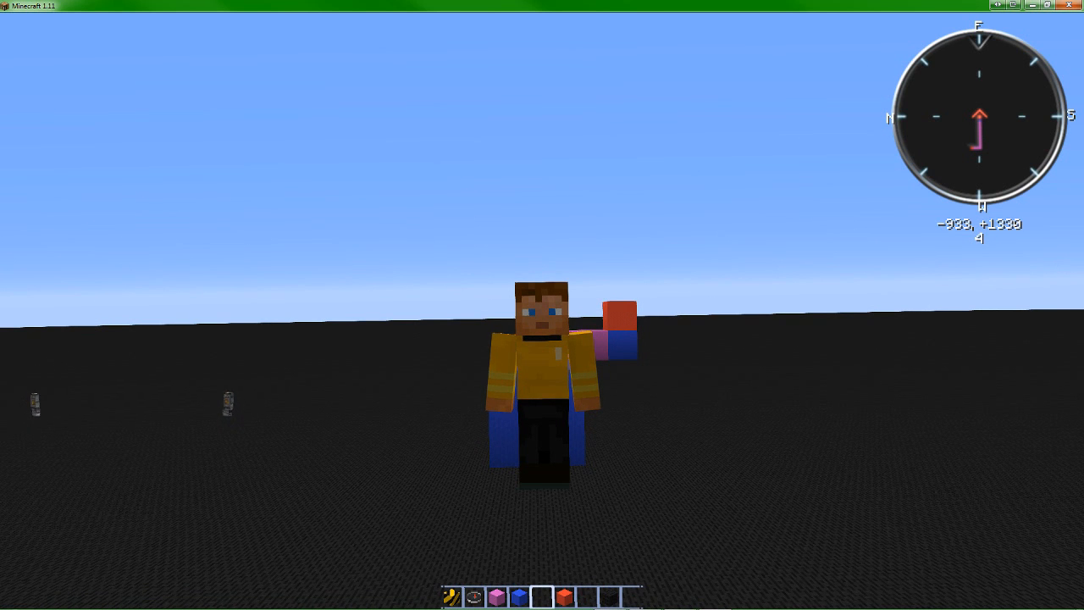
{"action": "mouse_move", "coordinate": [542, 304]}
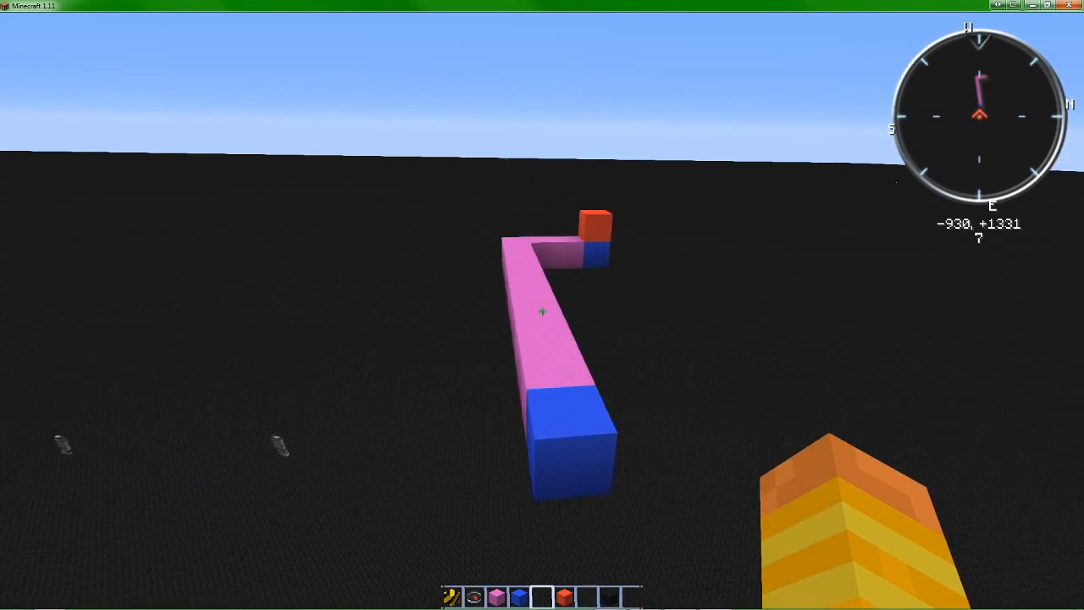
{"action": "mouse_move", "coordinate": [542, 312]}
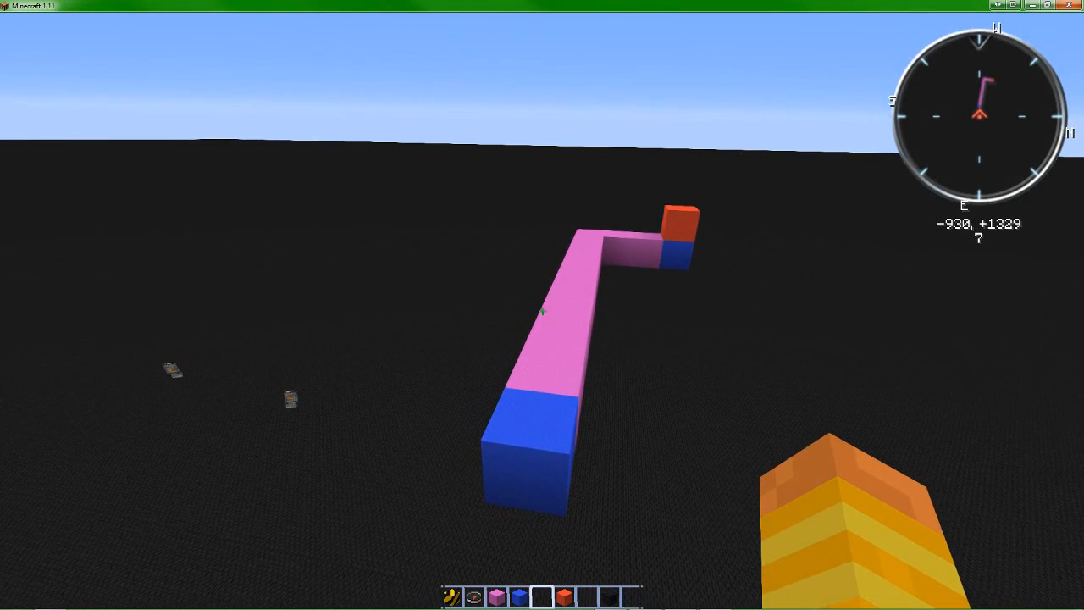
Pause and resume the game, then run //wand to get the selection wand.
{"action": "key", "text": "Escape"}
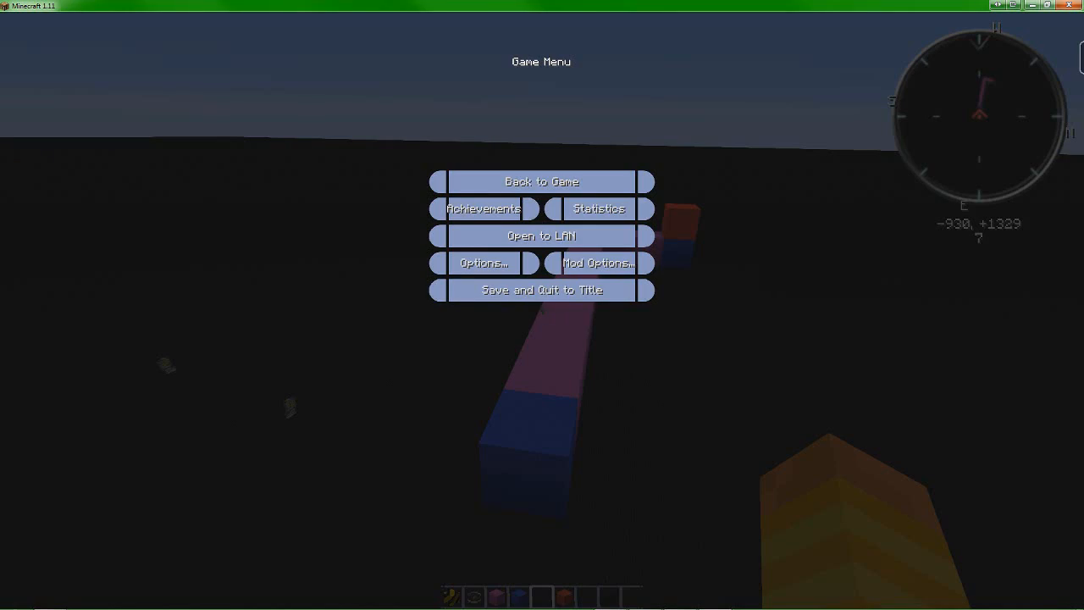
{"action": "mouse_move", "coordinate": [777, 170]}
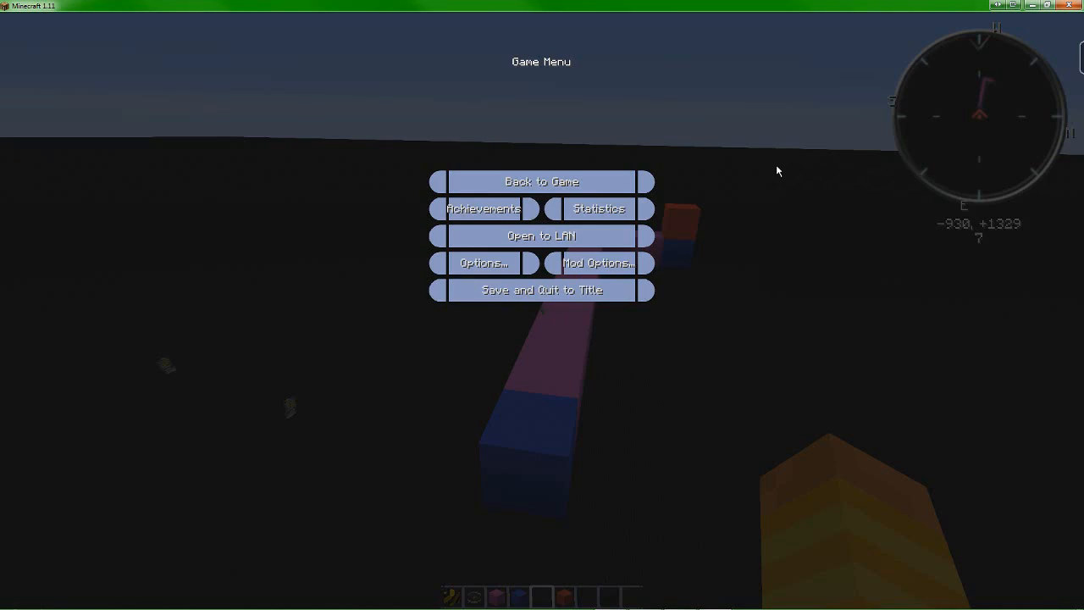
{"action": "left_click", "coordinate": [541, 181]}
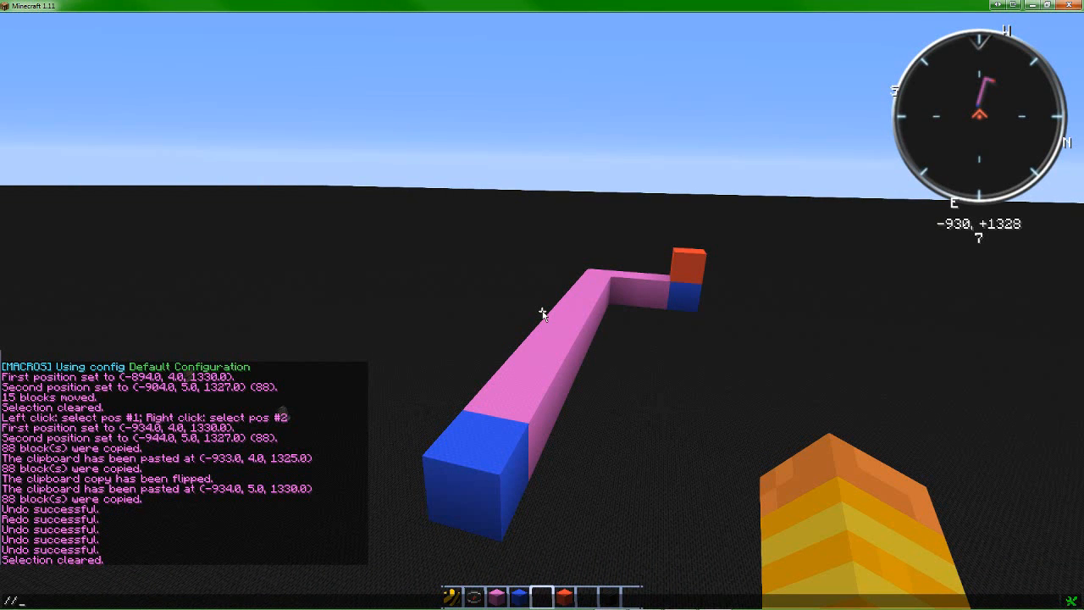
{"action": "type", "text": "//wand"}
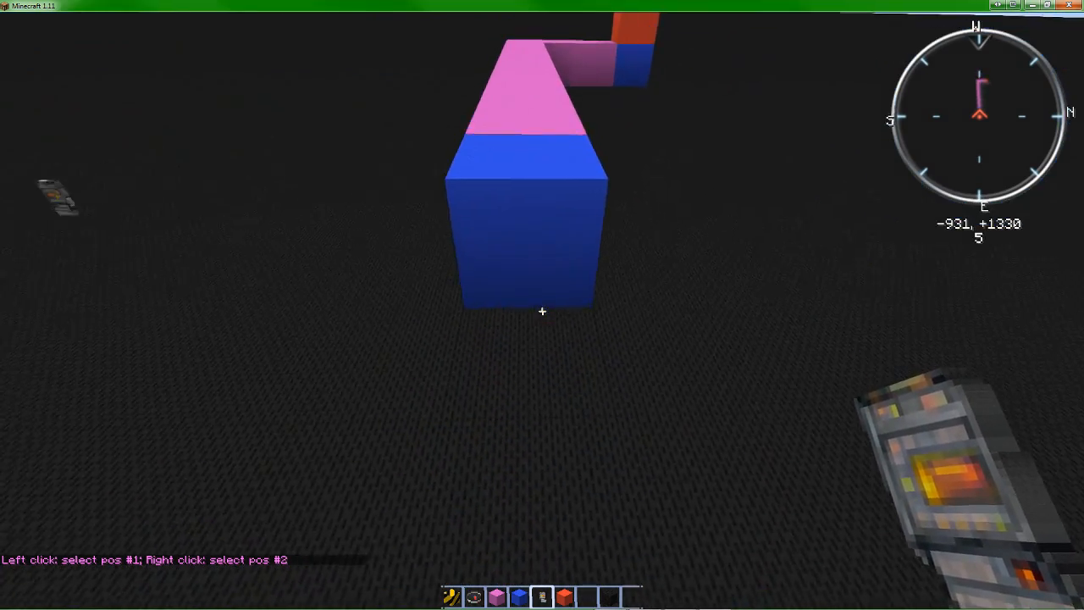
Mark a wand corner around the line and enter //sel cuboid in chat.
{"action": "left_click", "coordinate": [542, 312]}
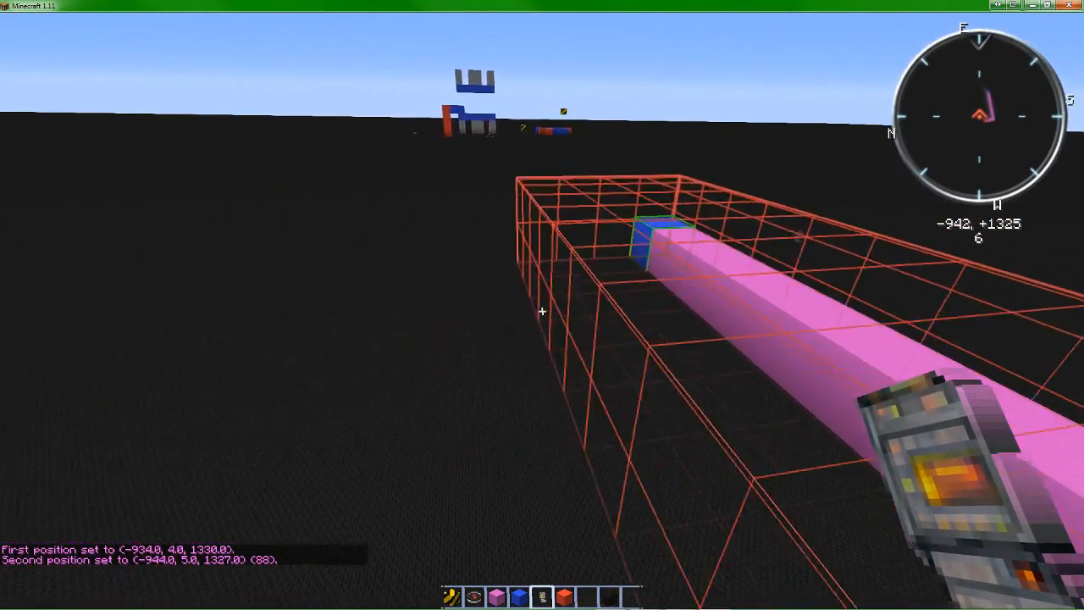
{"action": "mouse_move", "coordinate": [542, 305]}
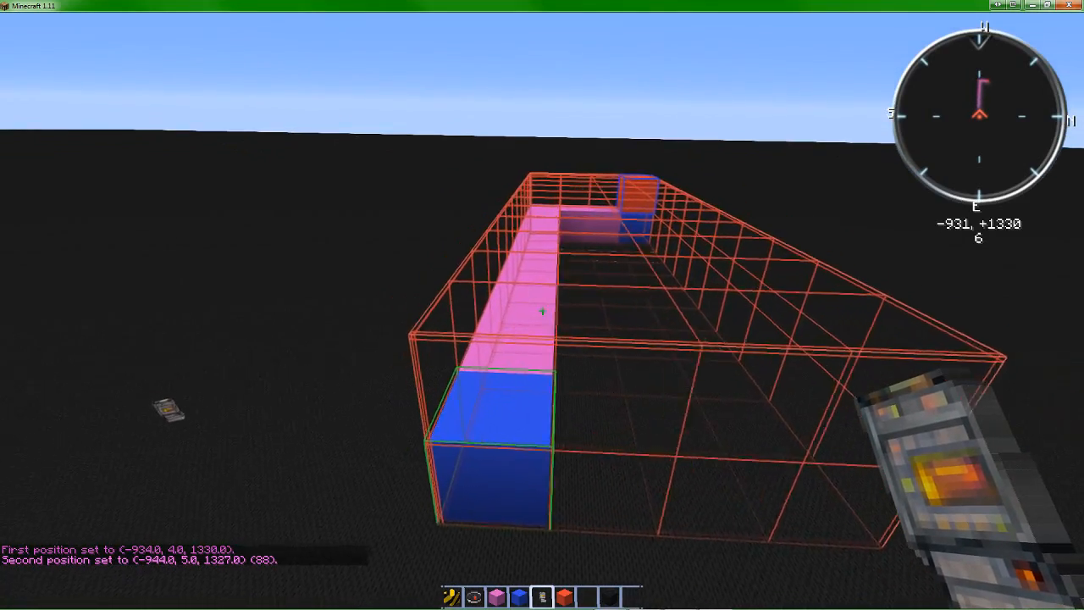
{"action": "mouse_move", "coordinate": [542, 305]}
{"action": "type", "text": "//"}
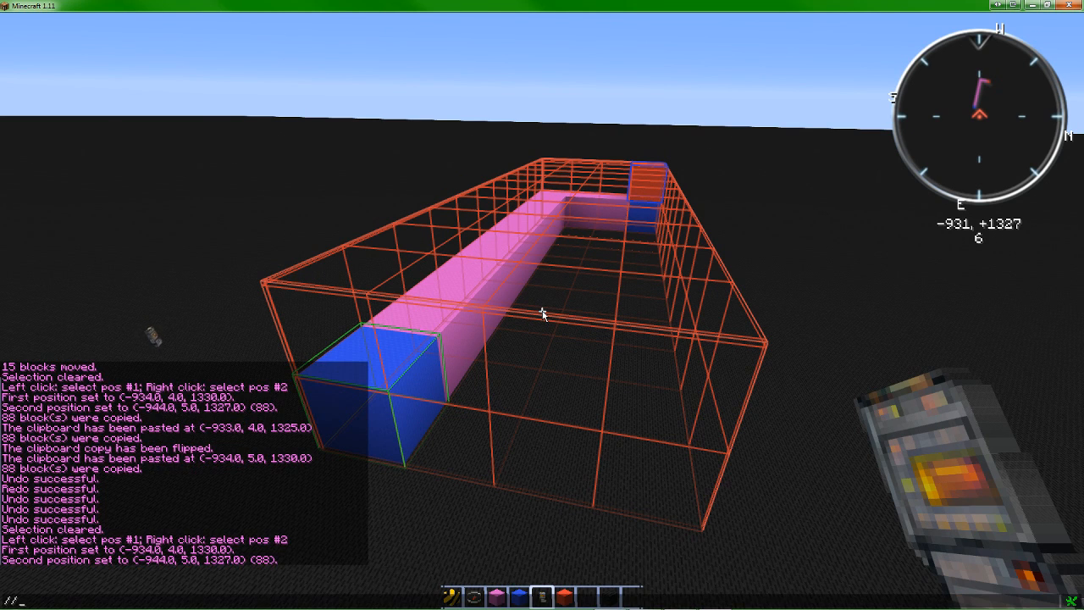
{"action": "type", "text": "se"}
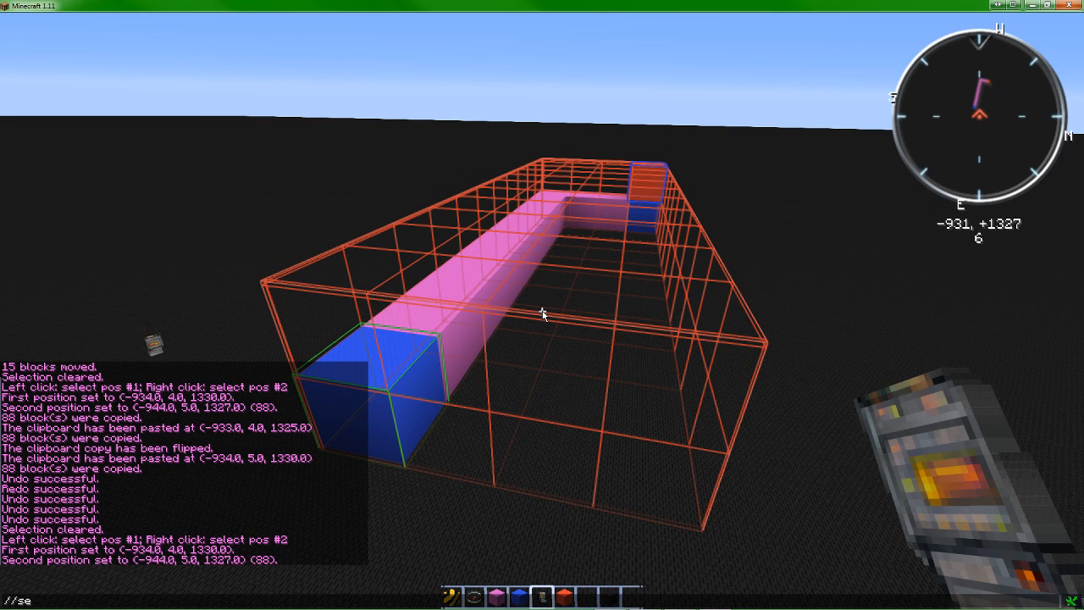
{"action": "type", "text": "l"}
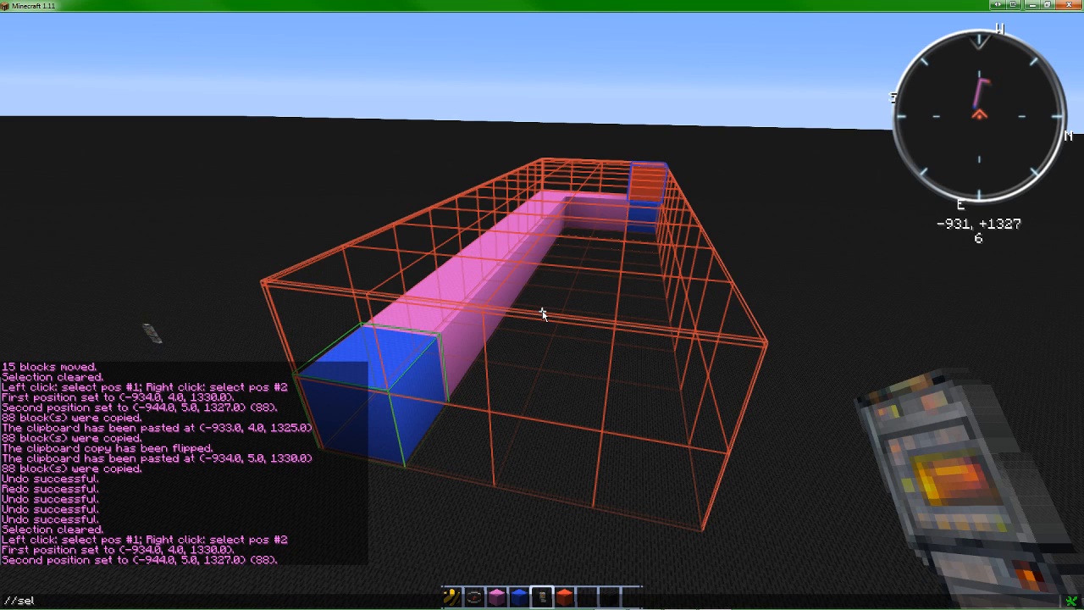
{"action": "type", "text": "uboid"}
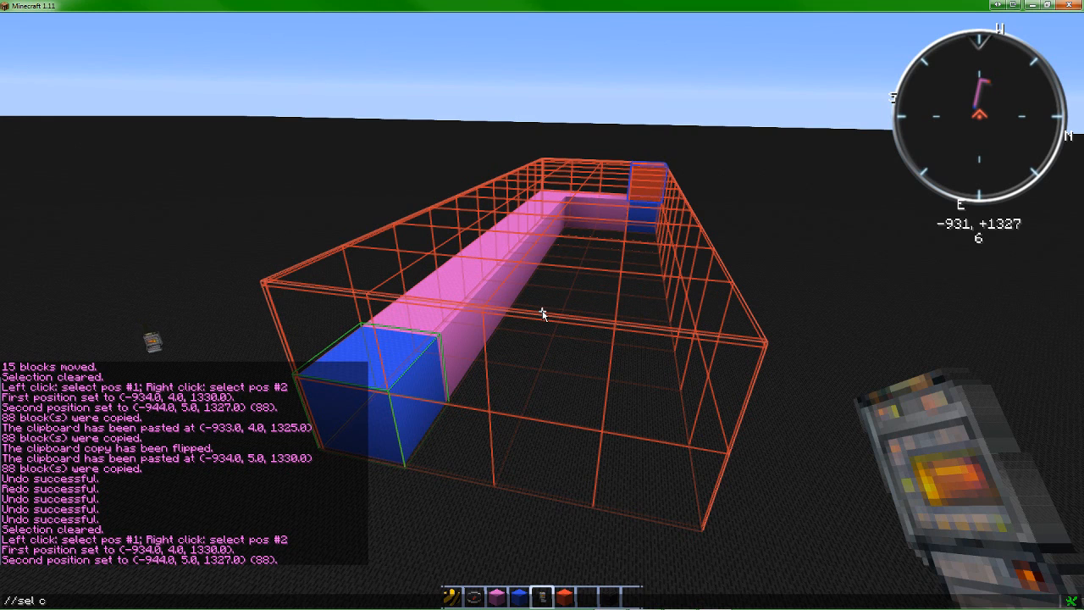
{"action": "type", "text": "uboid"}
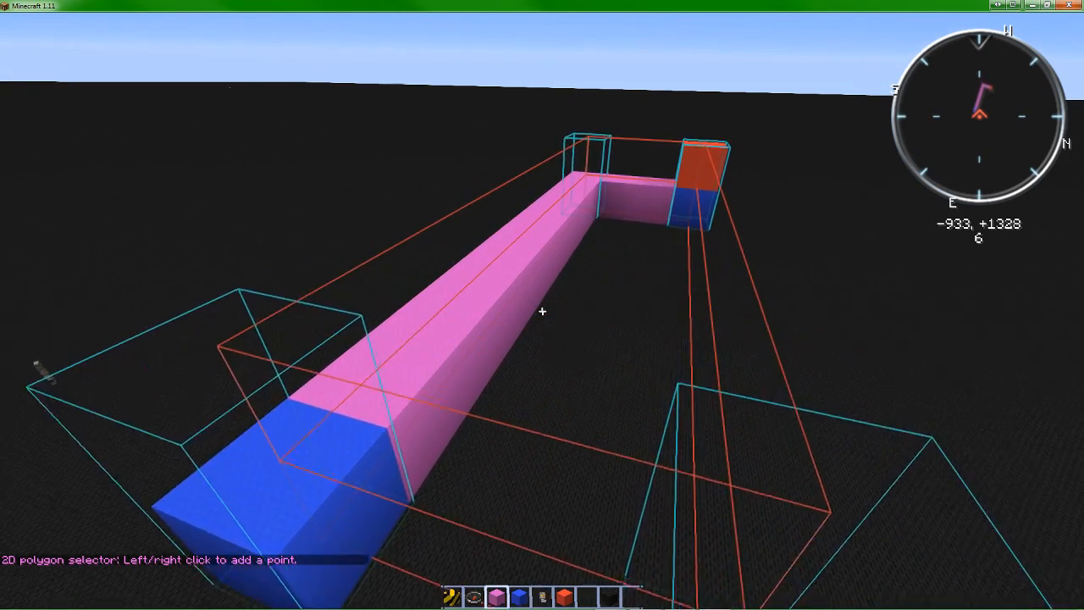
{"action": "mouse_move", "coordinate": [542, 312]}
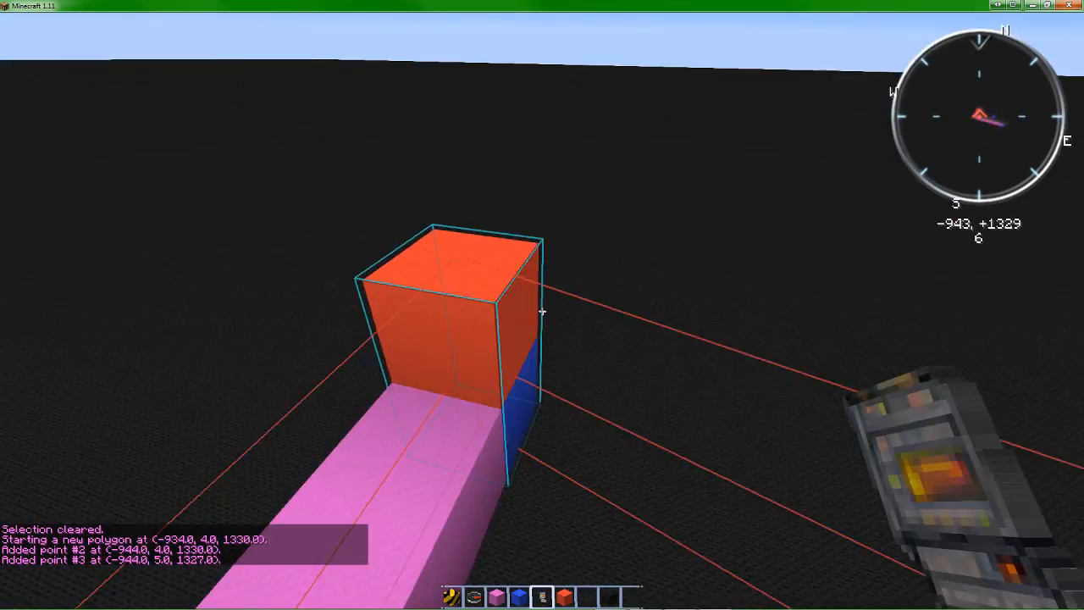
{"action": "mouse_move", "coordinate": [542, 304]}
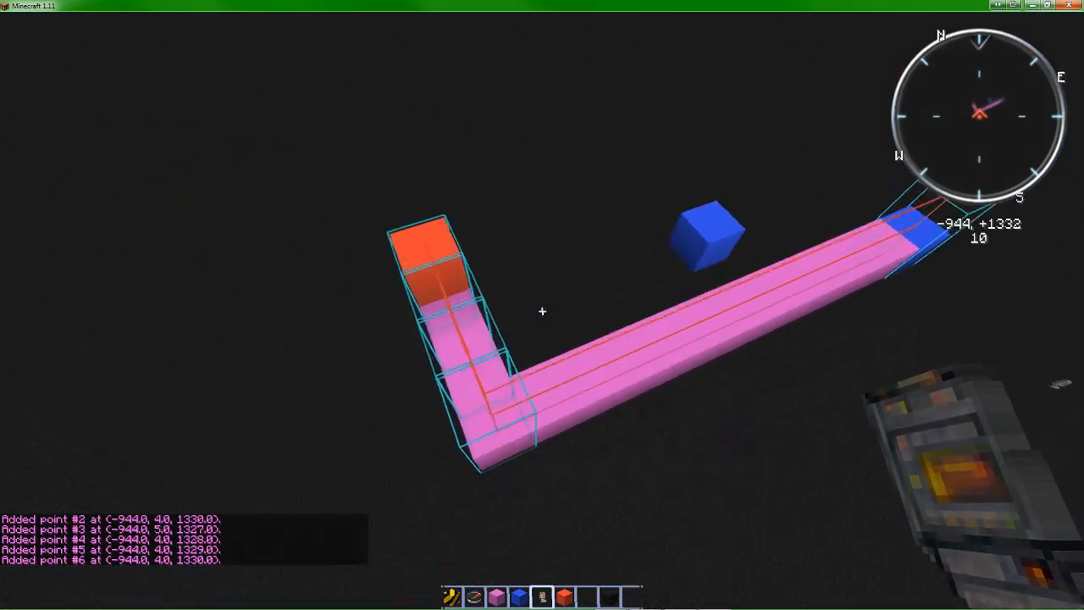
{"action": "mouse_move", "coordinate": [542, 310]}
{"action": "type", "text": "//set"}
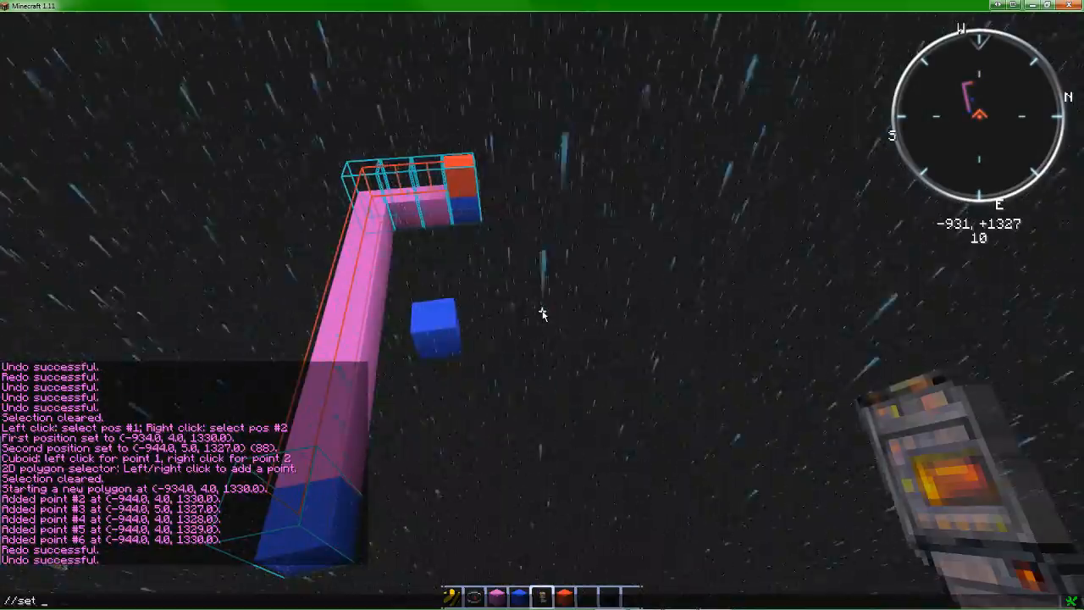
Fill the polygon region with air and clear the weather.
{"action": "type", "text": "air"}
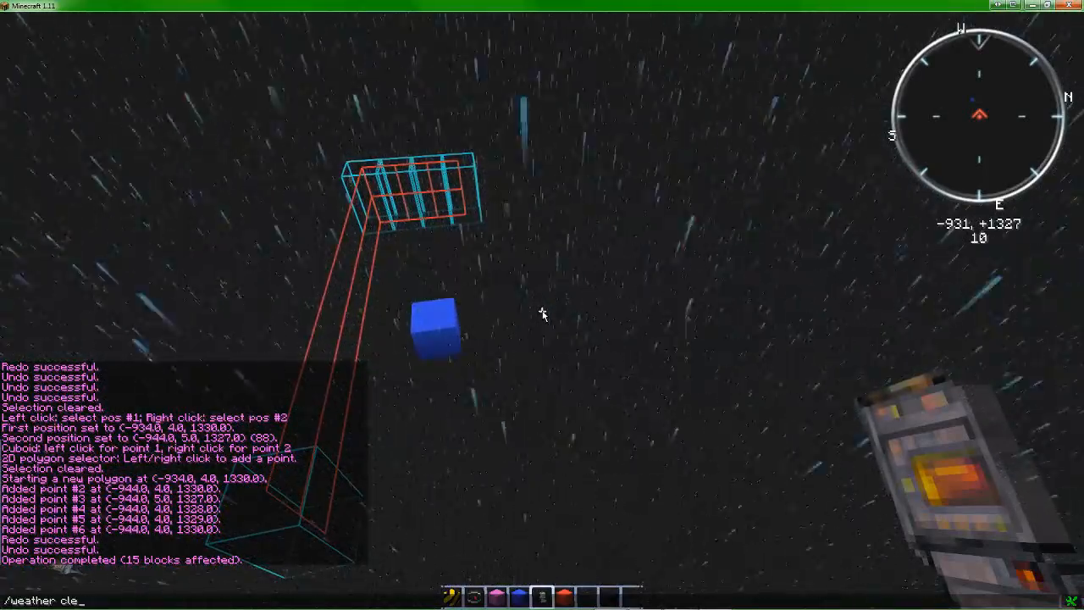
{"action": "key", "text": "Return"}
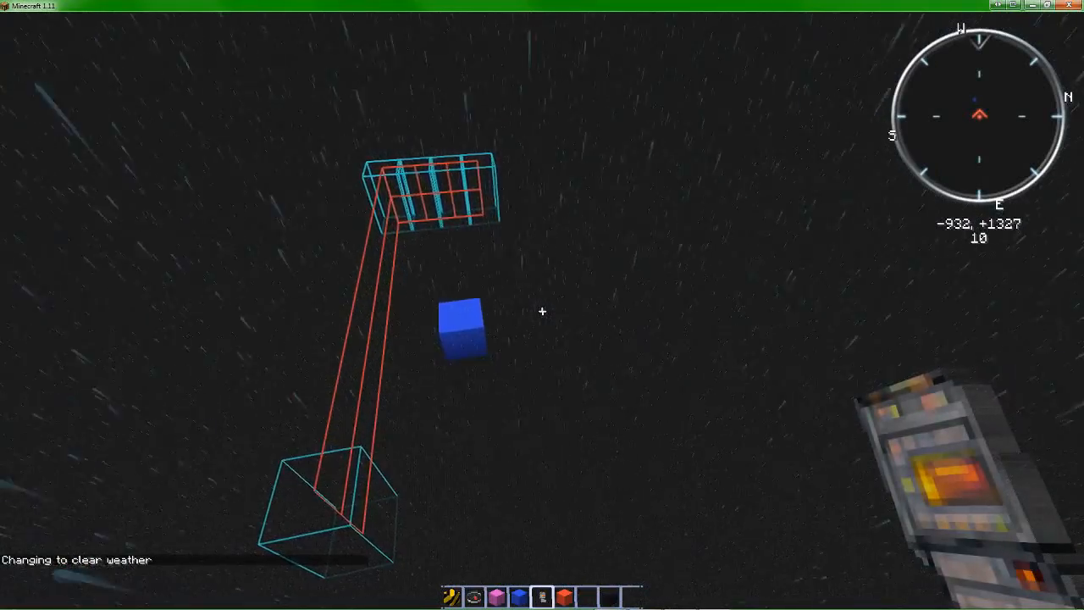
{"action": "mouse_move", "coordinate": [542, 305]}
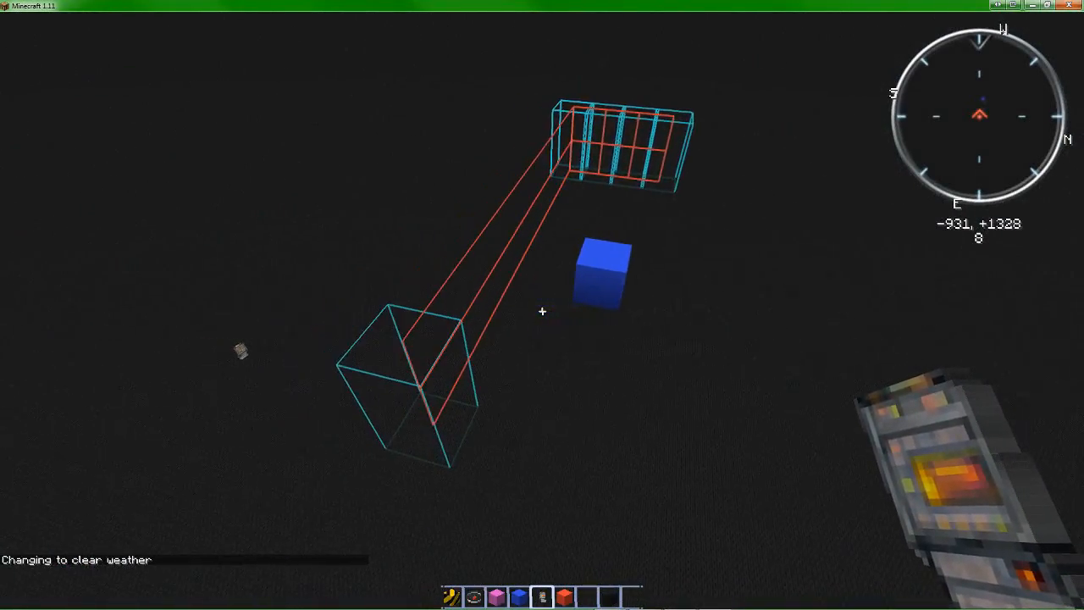
Run //undo to restore the removed L-shaped line.
{"action": "type", "text": "//undo"}
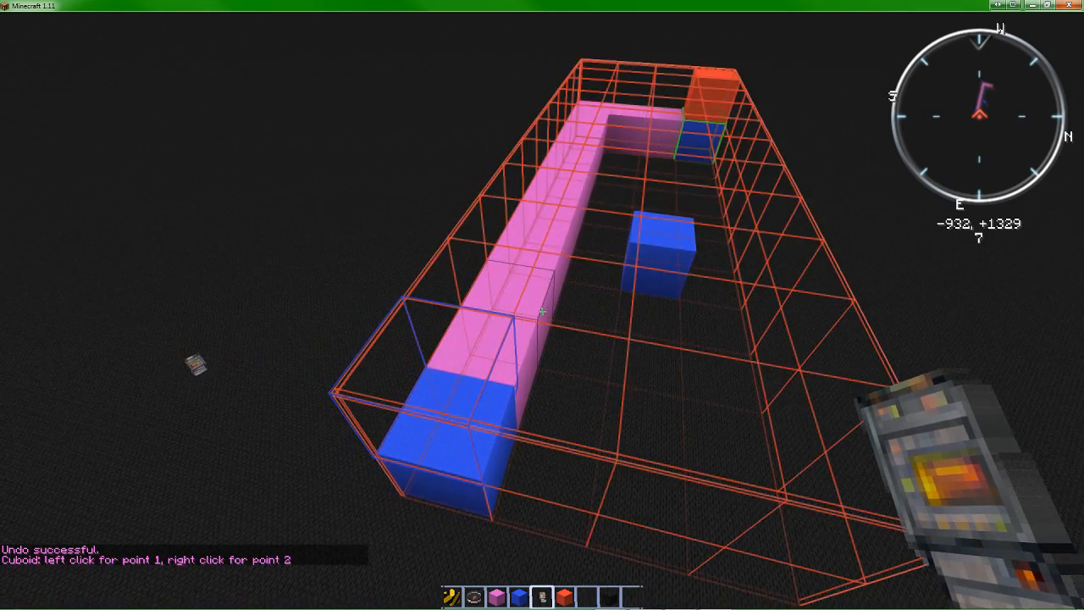
{"action": "mouse_move", "coordinate": [542, 305]}
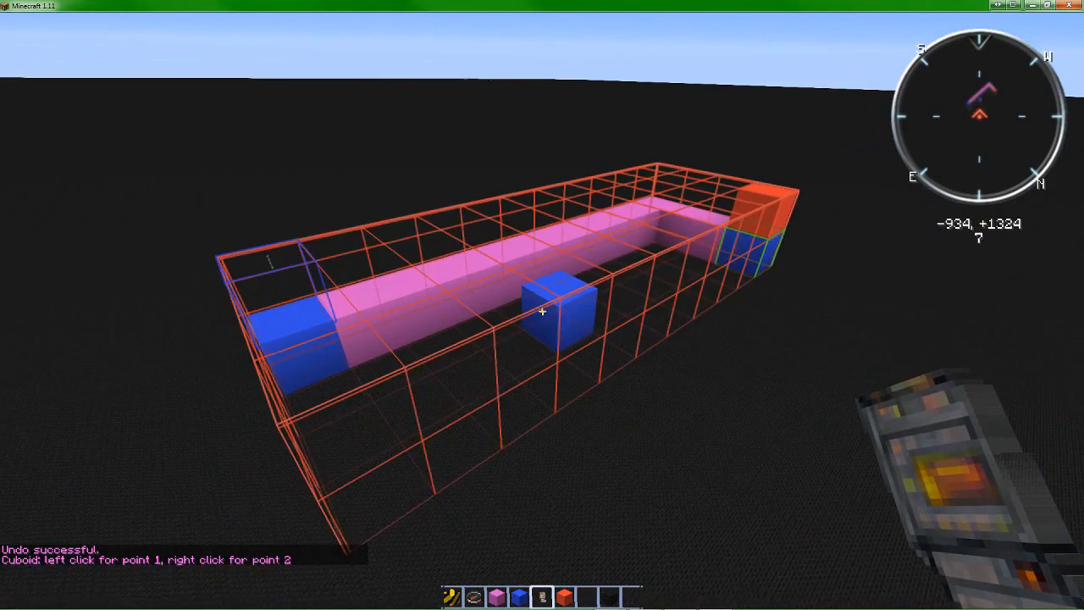
{"action": "mouse_move", "coordinate": [542, 304]}
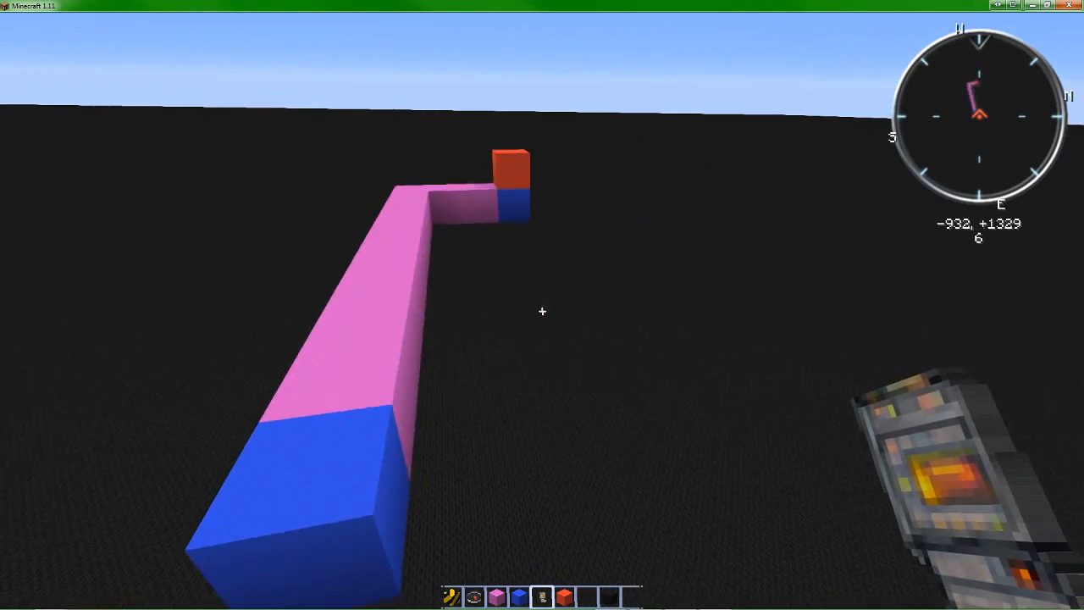
{"action": "mouse_move", "coordinate": [542, 312]}
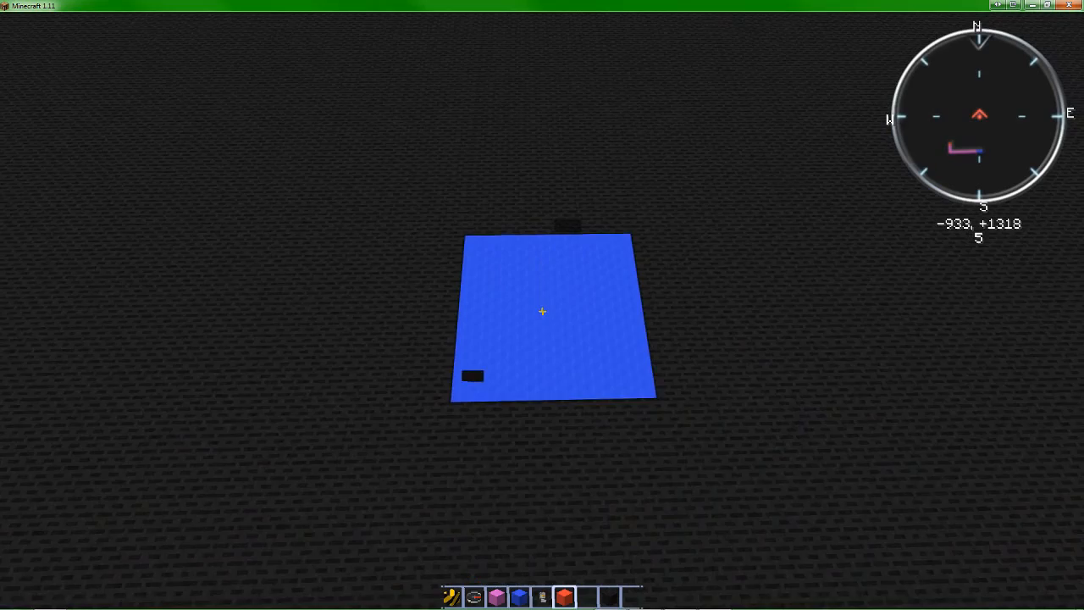
Pick a green wool block from the creative inventory.
{"action": "key", "text": "e"}
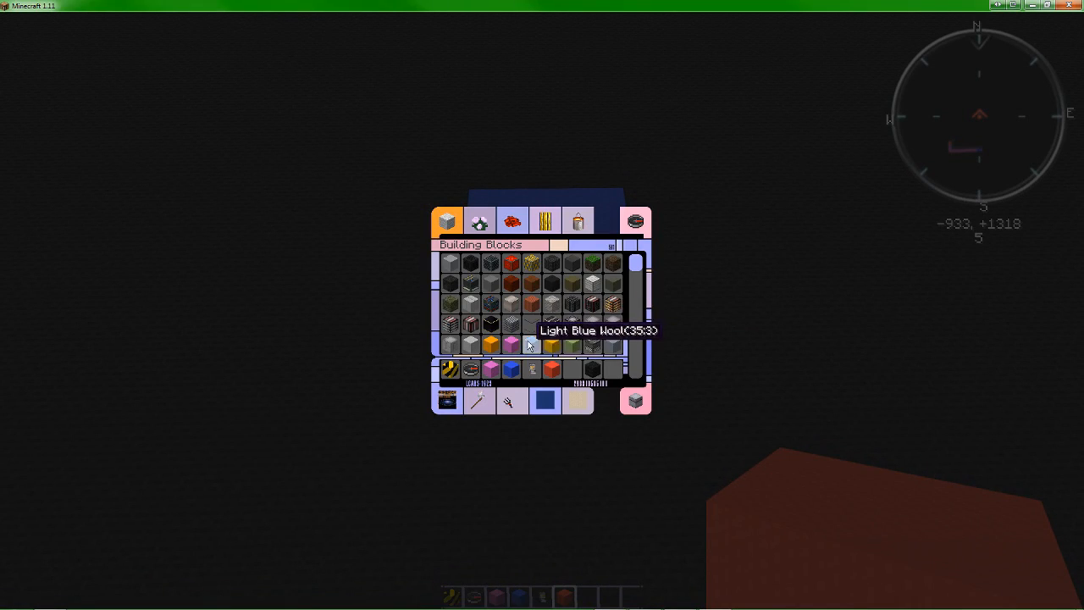
{"action": "scroll", "scroll_direction": "down", "scroll_amount": 3}
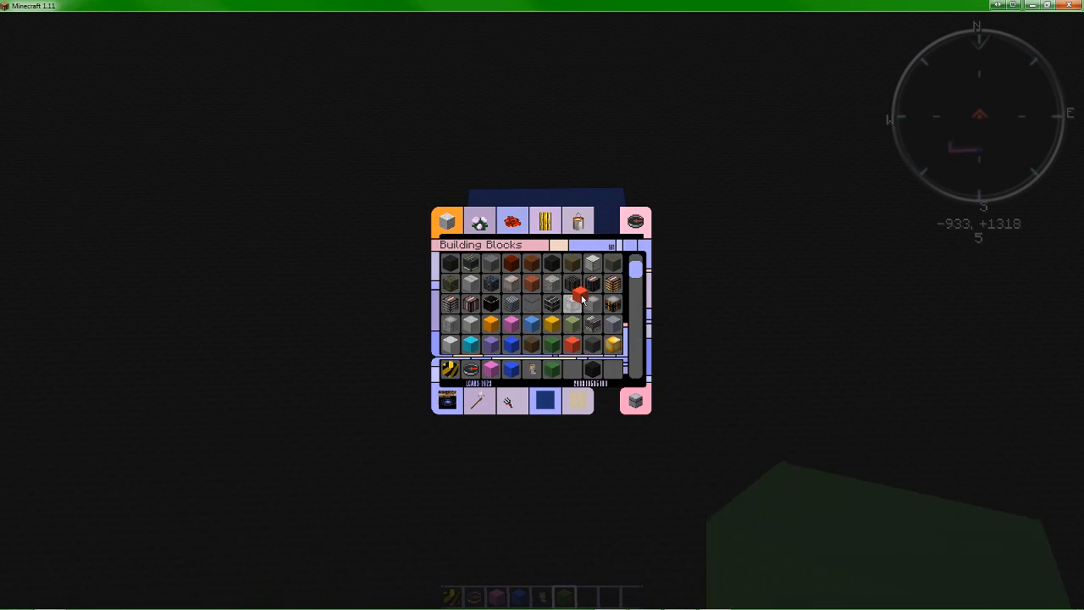
{"action": "key", "text": "Escape"}
{"action": "type", "text": "//pastge"}
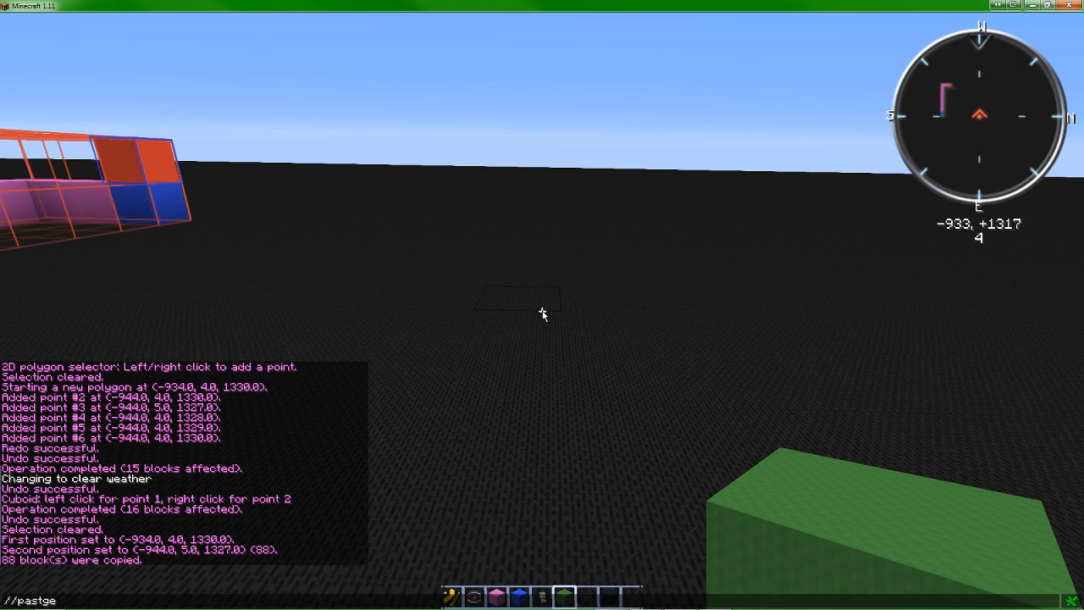
Run //paste to place the copied line beside the original.
{"action": "key", "text": "Return"}
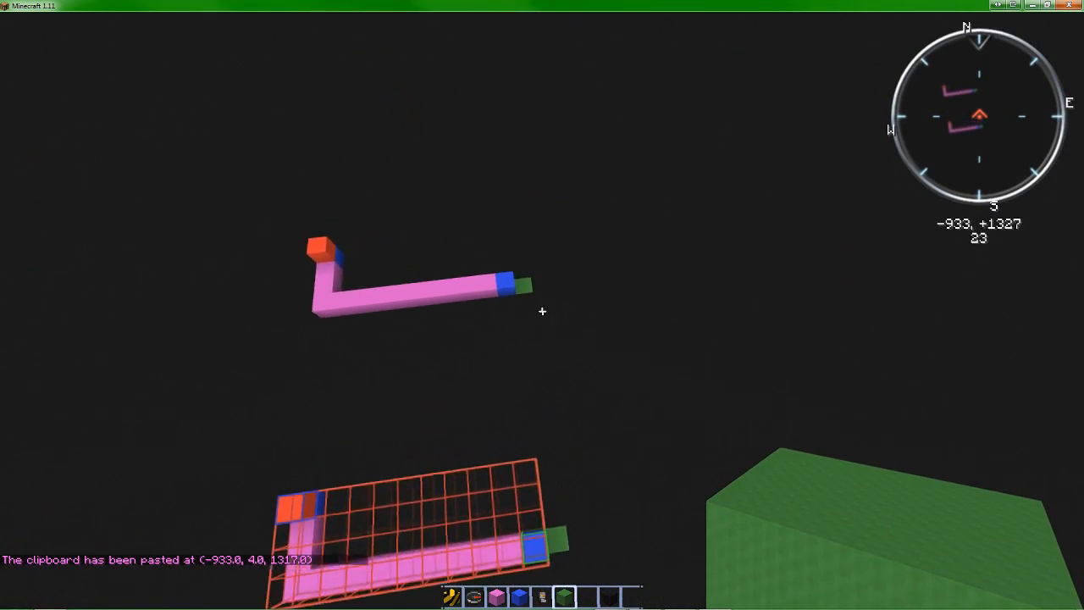
{"action": "mouse_move", "coordinate": [542, 305]}
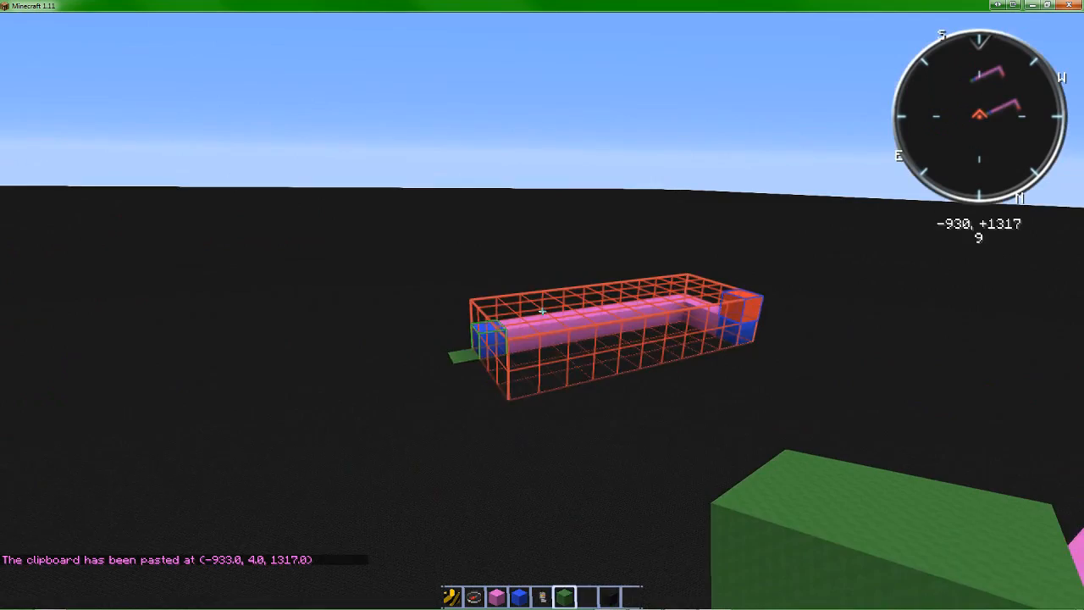
{"action": "mouse_move", "coordinate": [542, 304]}
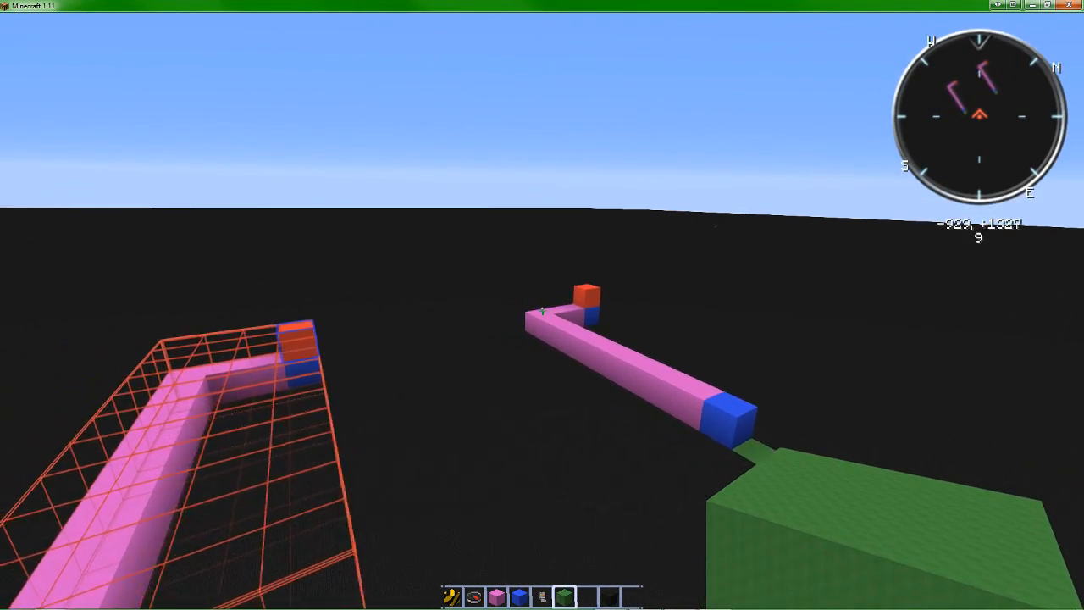
{"action": "mouse_move", "coordinate": [542, 304]}
{"action": "type", "text": "//stack"}
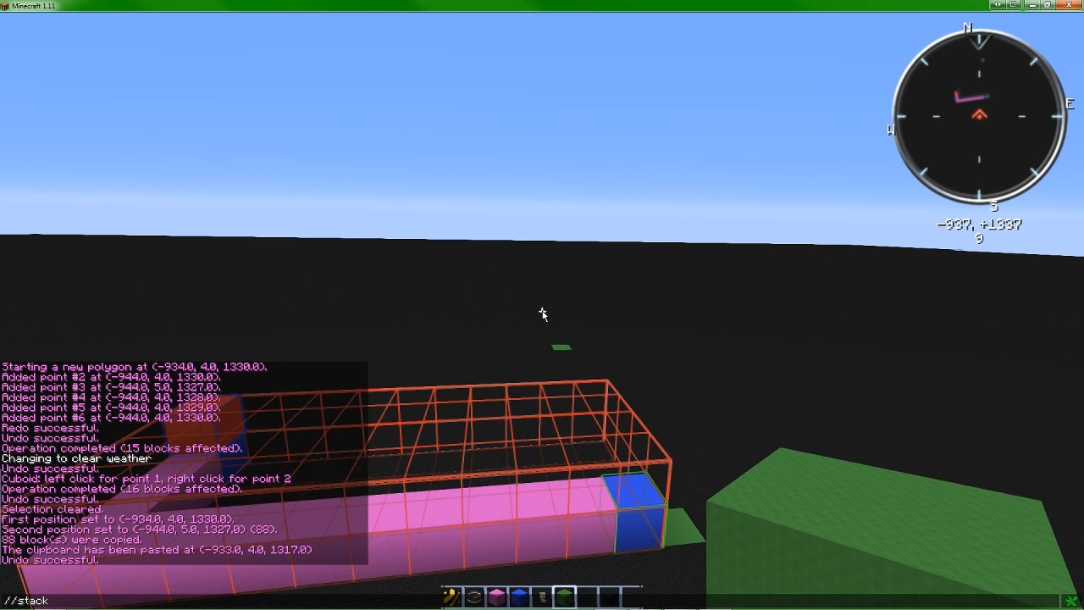
Run //stack 10 twice, facing different directions, to build rows of copies.
{"action": "type", "text": "10"}
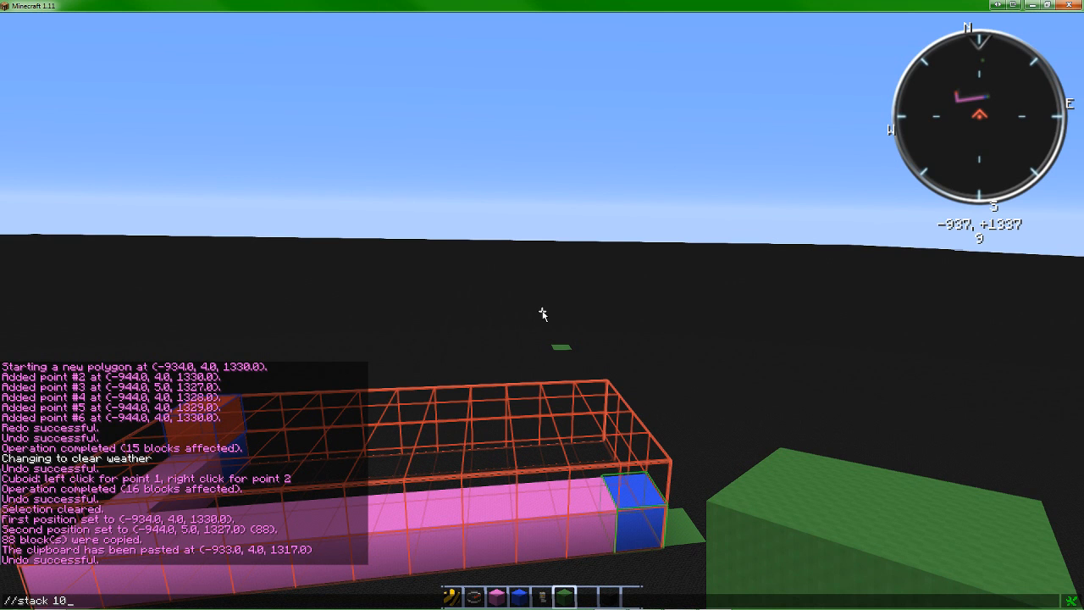
{"action": "key", "text": "Return"}
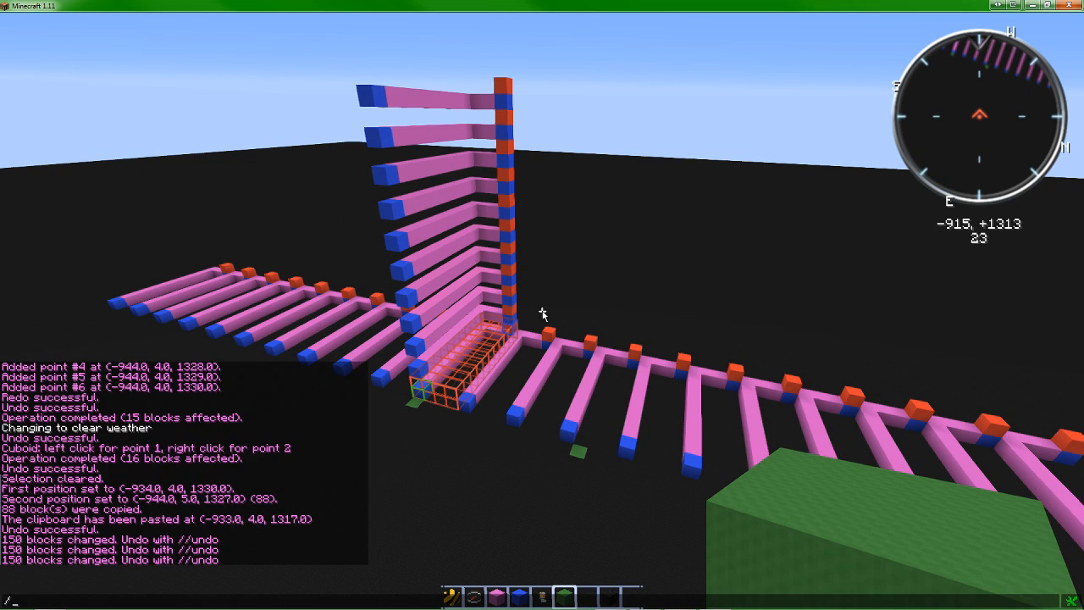
{"action": "type", "text": "//stack 10"}
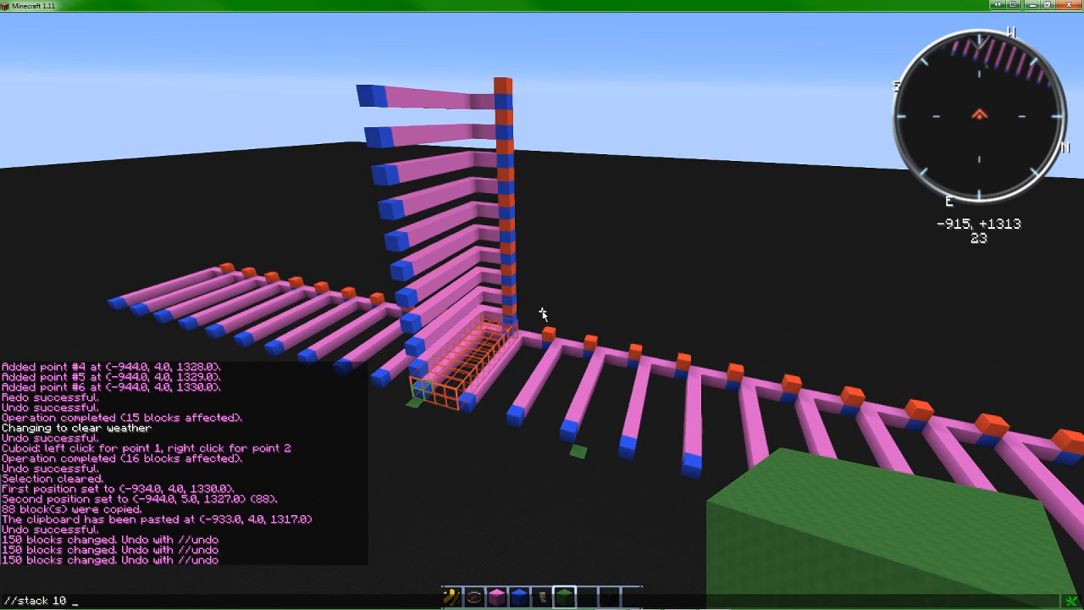
{"action": "key", "text": "Return"}
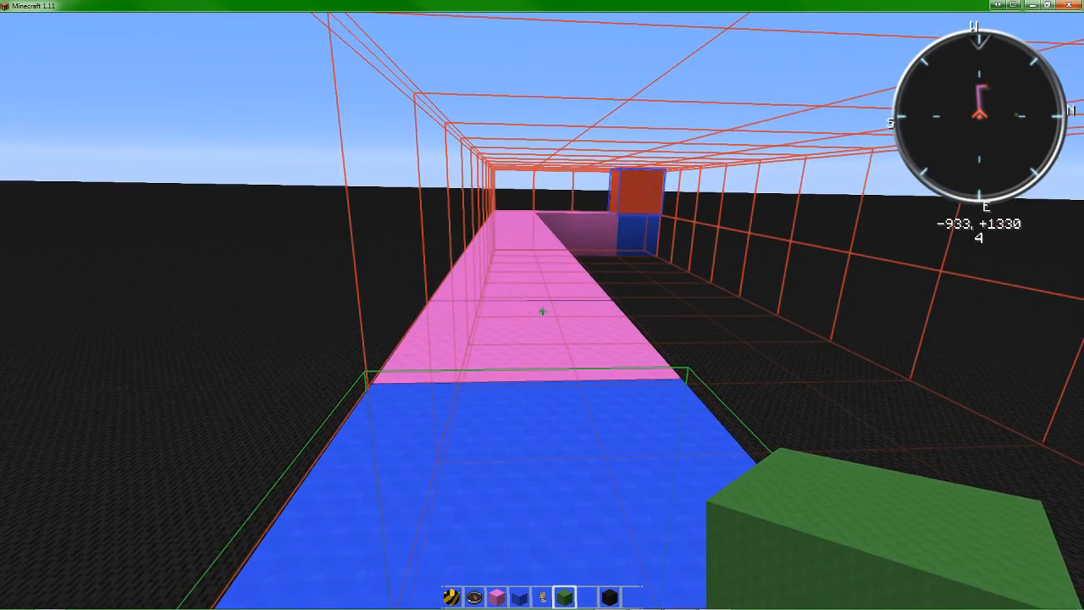
{"action": "mouse_move", "coordinate": [542, 305]}
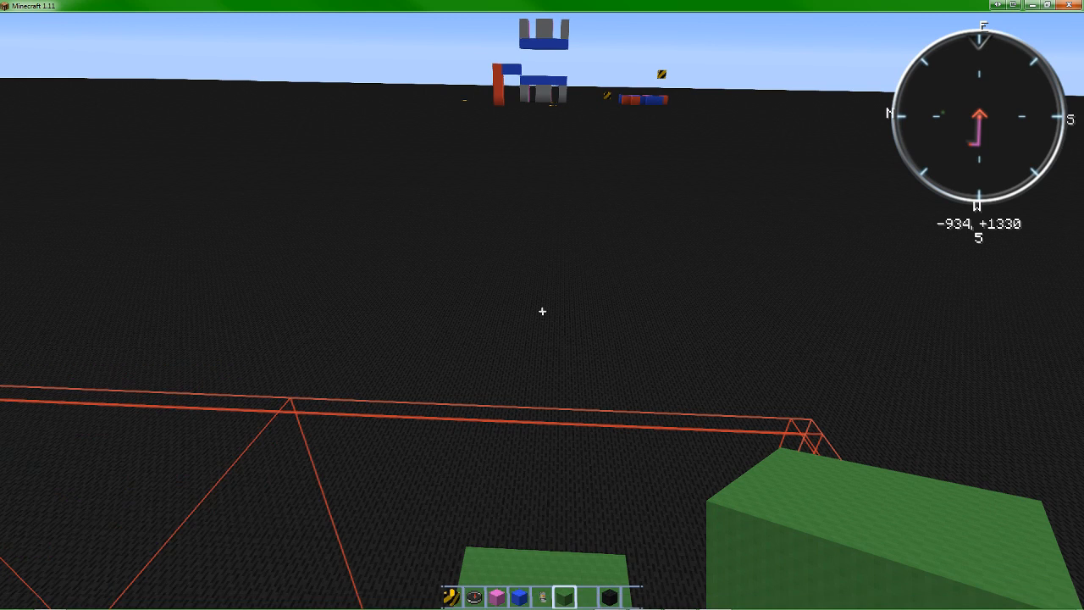
Pause the game on the Game Menu.
{"action": "key", "text": "Escape"}
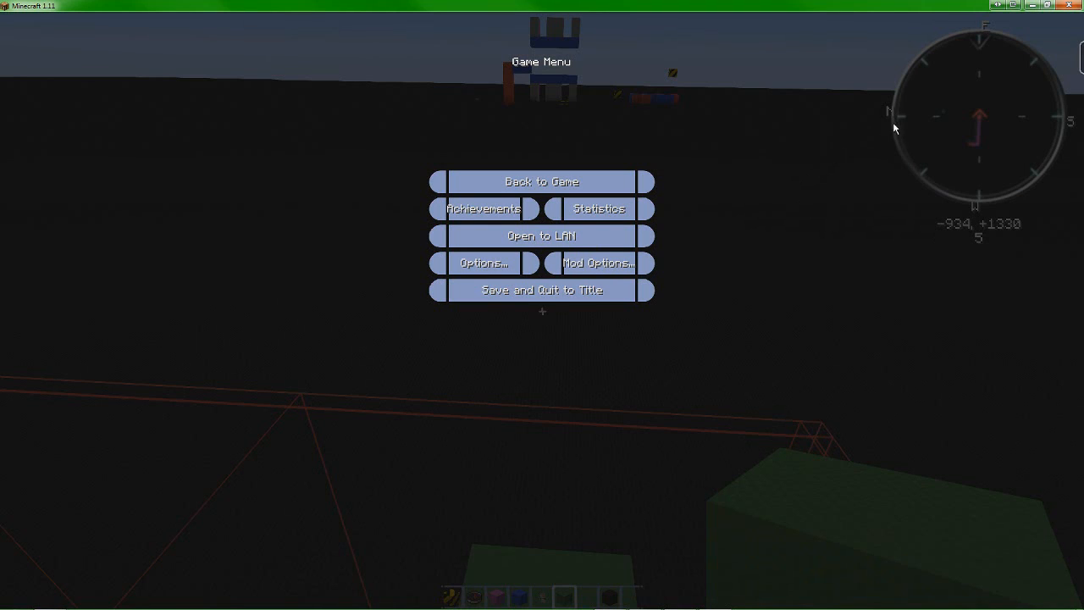
{"action": "mouse_move", "coordinate": [891, 119]}
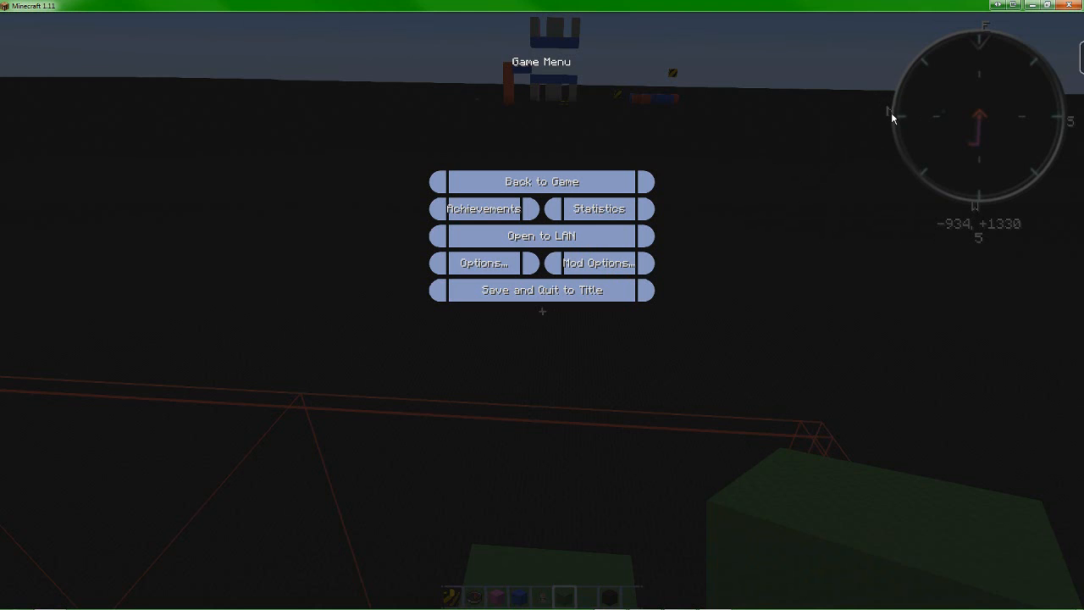
{"action": "mouse_move", "coordinate": [1078, 125]}
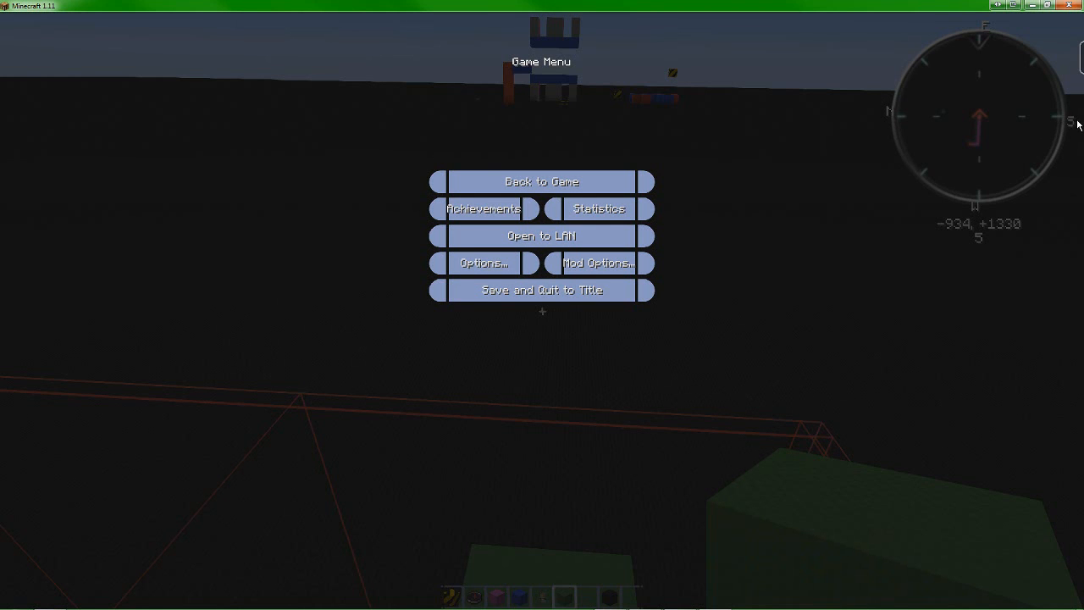
{"action": "mouse_move", "coordinate": [950, 138]}
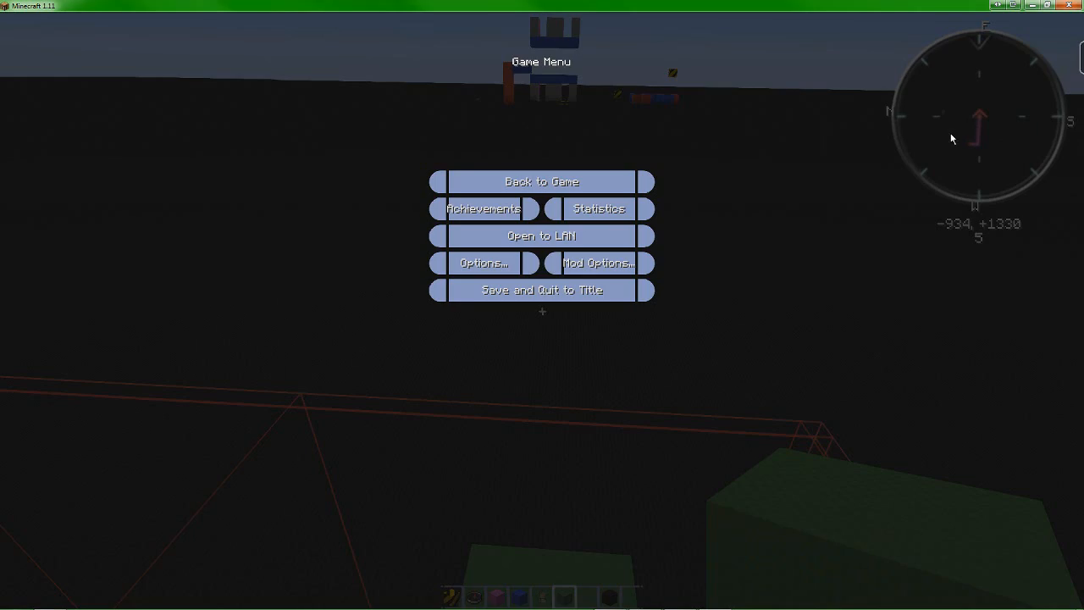
Return to the game and enter //flip to mirror the copied line.
{"action": "left_click", "coordinate": [541, 181]}
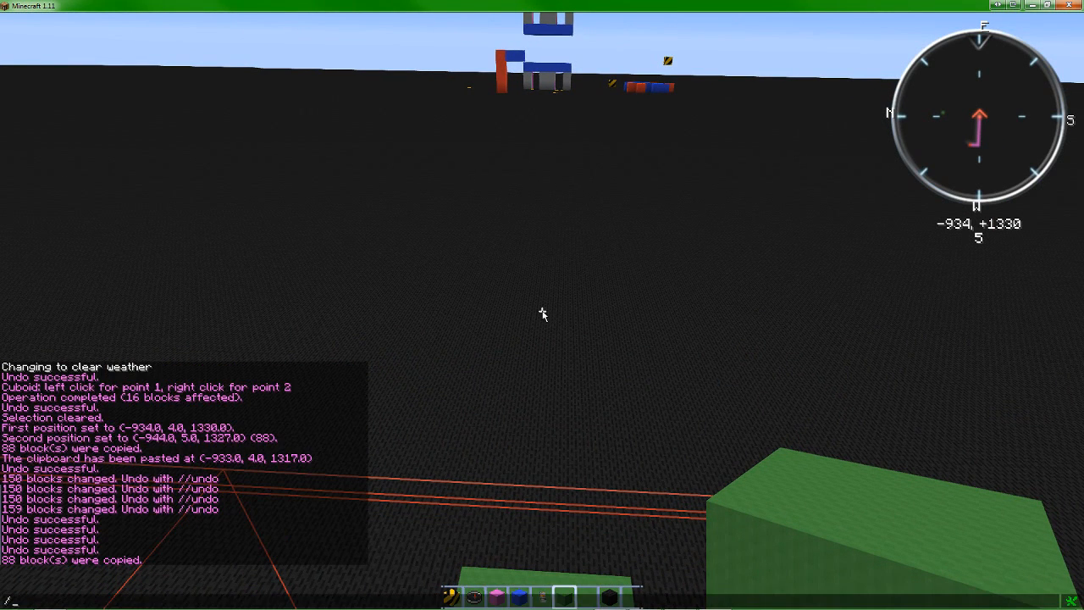
{"action": "type", "text": "//fl"}
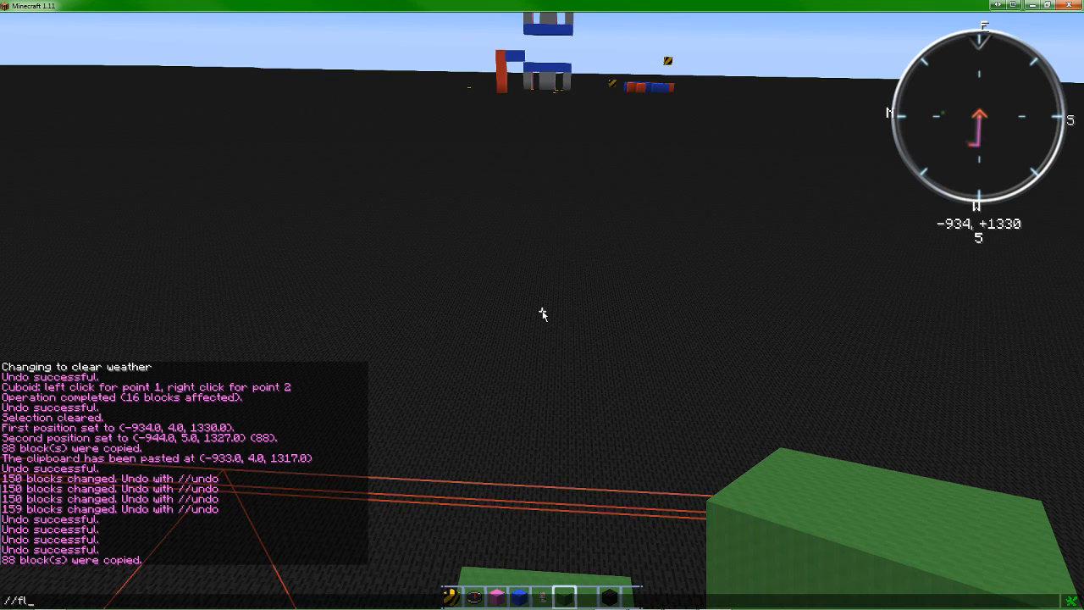
{"action": "type", "text": "ip"}
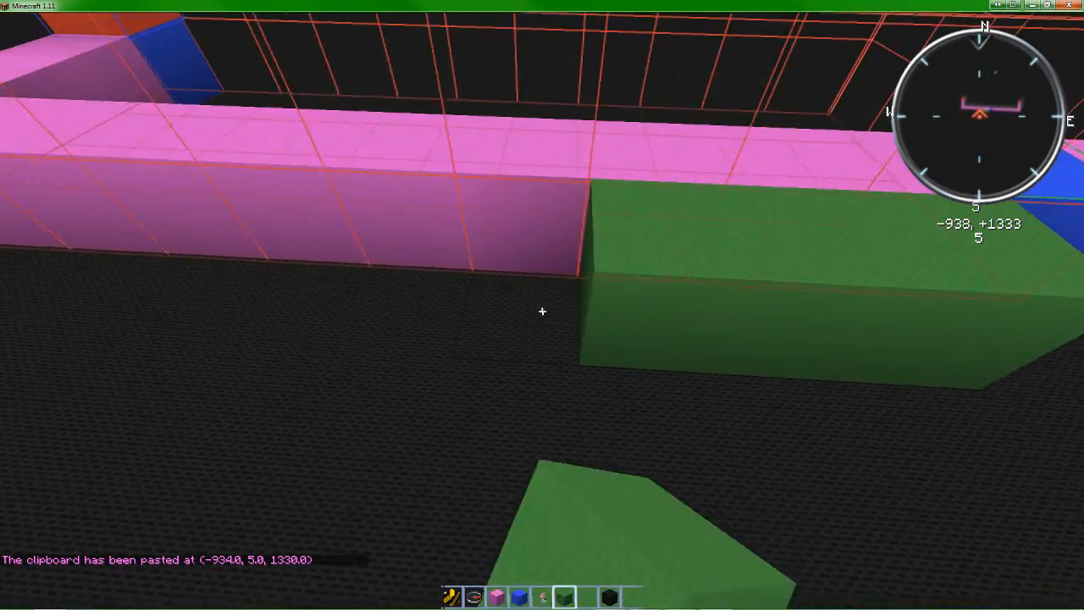
{"action": "mouse_move", "coordinate": [542, 305]}
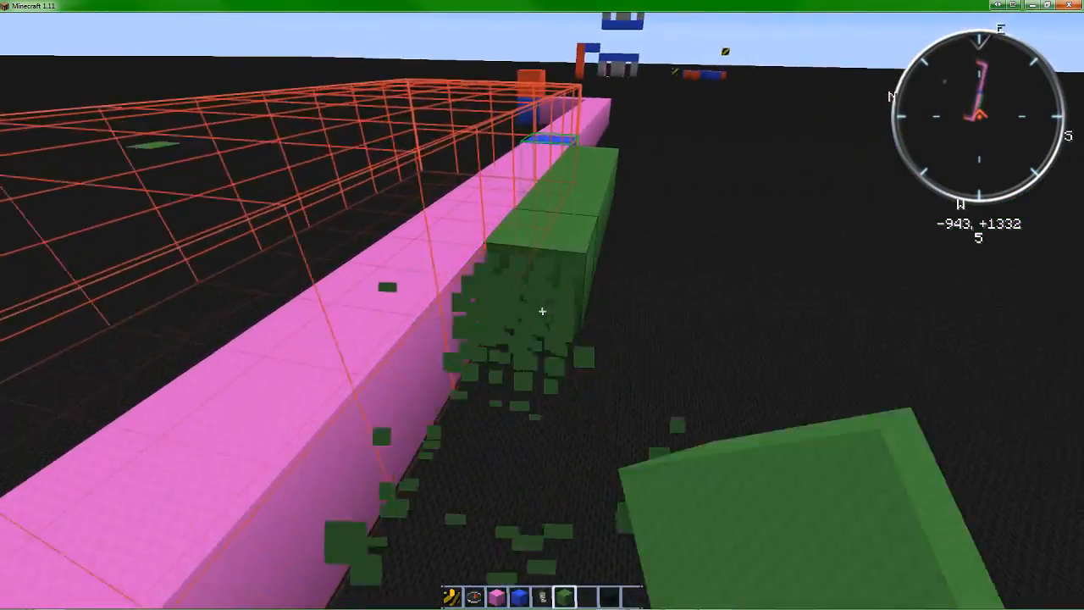
{"action": "mouse_move", "coordinate": [542, 305]}
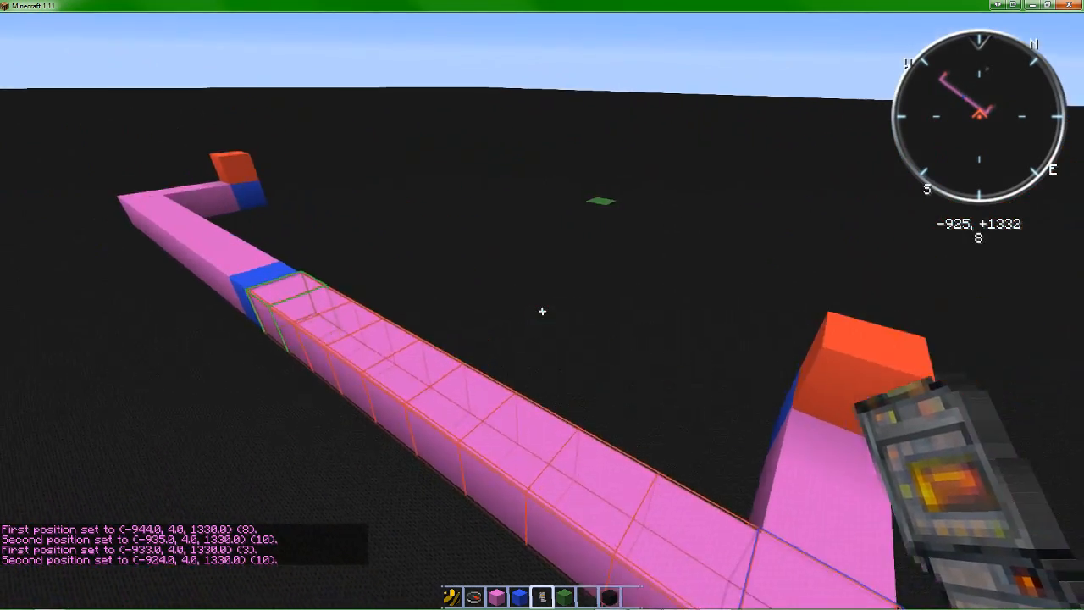
Pause, then return to the game before undoing the mirrored paste.
{"action": "key", "text": "Escape"}
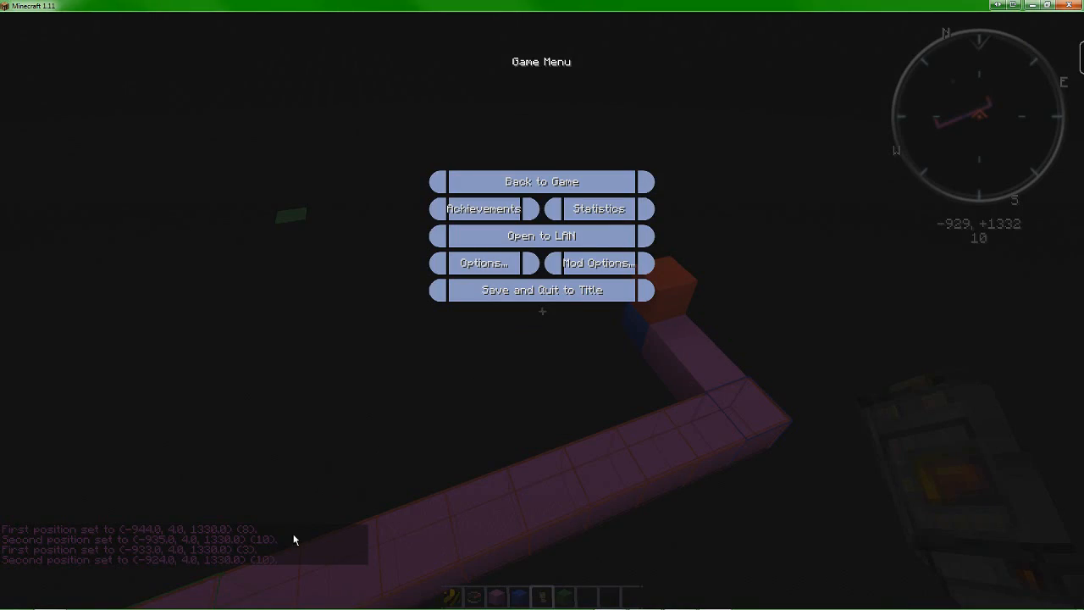
{"action": "mouse_move", "coordinate": [267, 565]}
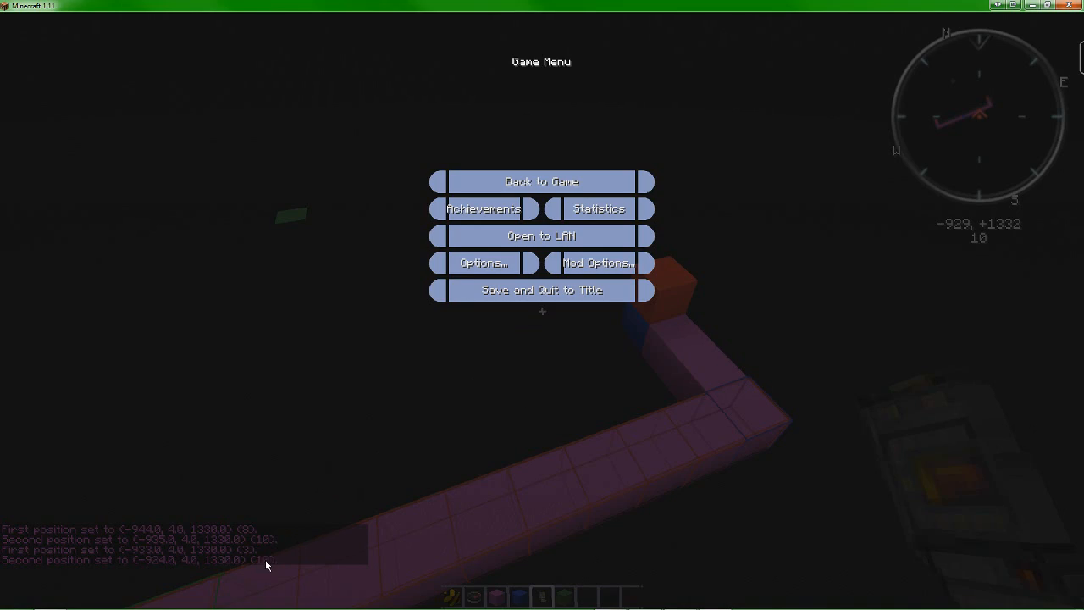
{"action": "left_click", "coordinate": [541, 181]}
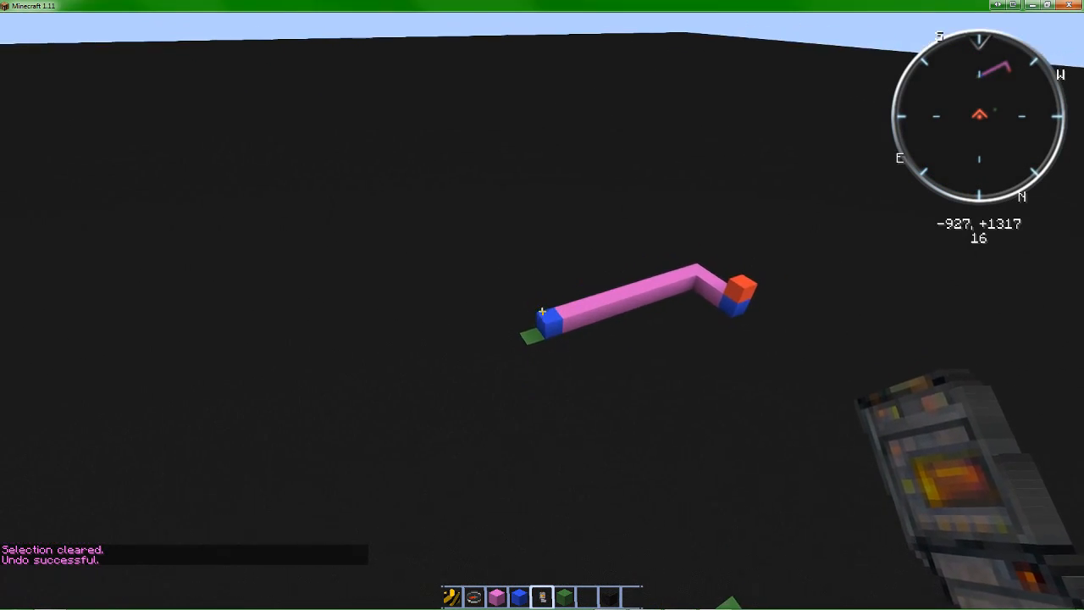
{"action": "mouse_move", "coordinate": [542, 304]}
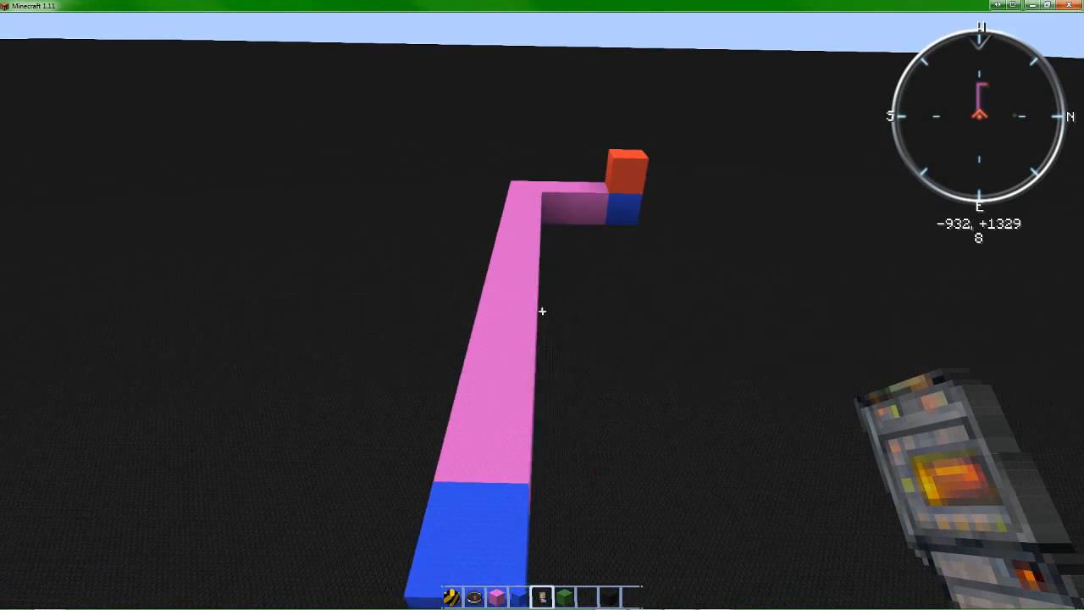
{"action": "mouse_move", "coordinate": [542, 305]}
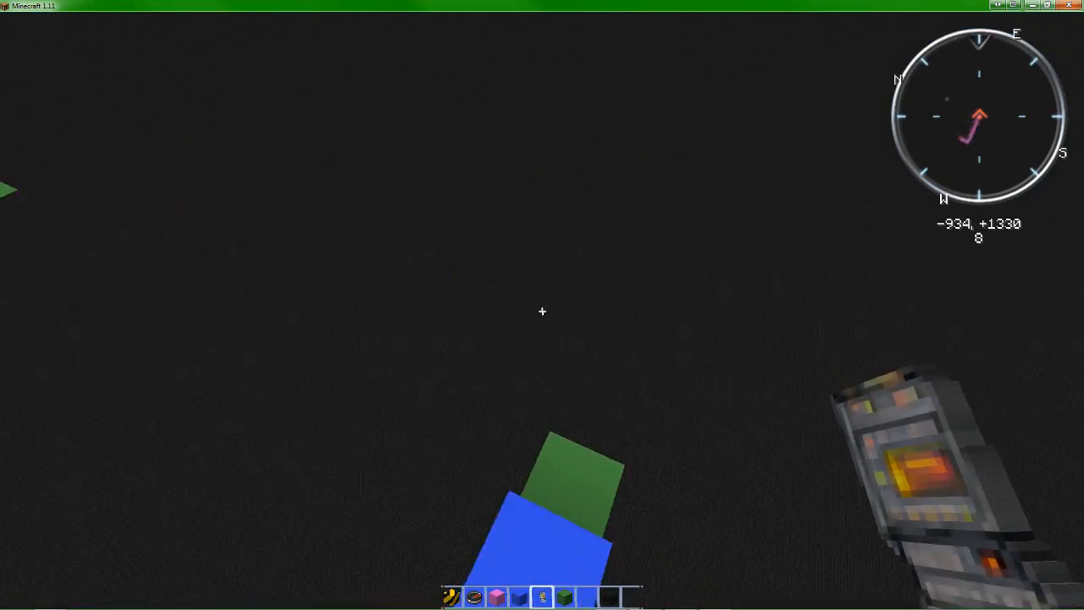
{"action": "mouse_move", "coordinate": [542, 310]}
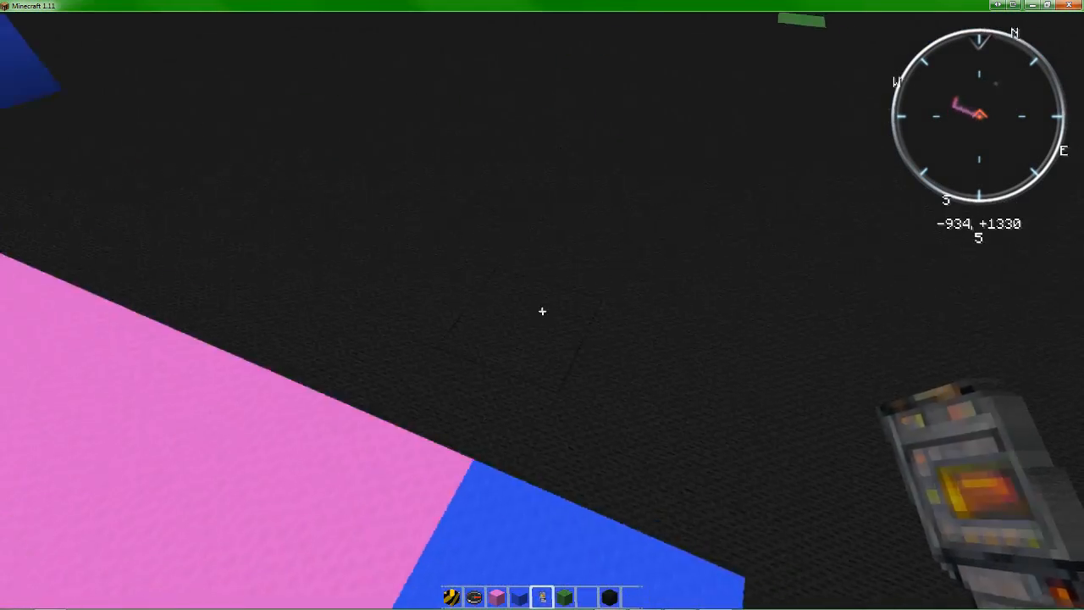
{"action": "mouse_move", "coordinate": [541, 311]}
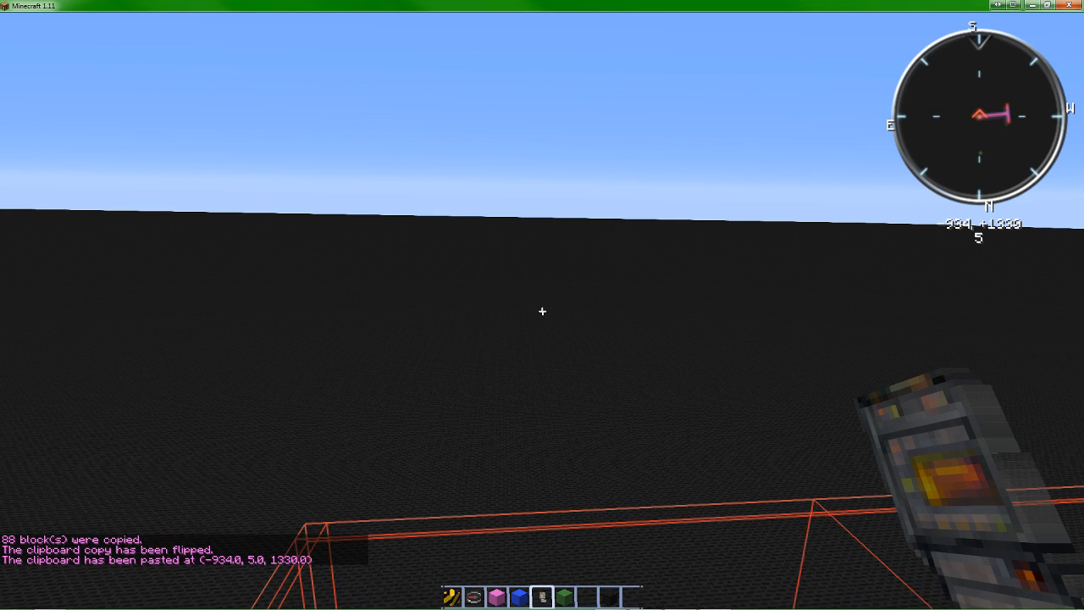
{"action": "mouse_move", "coordinate": [542, 305]}
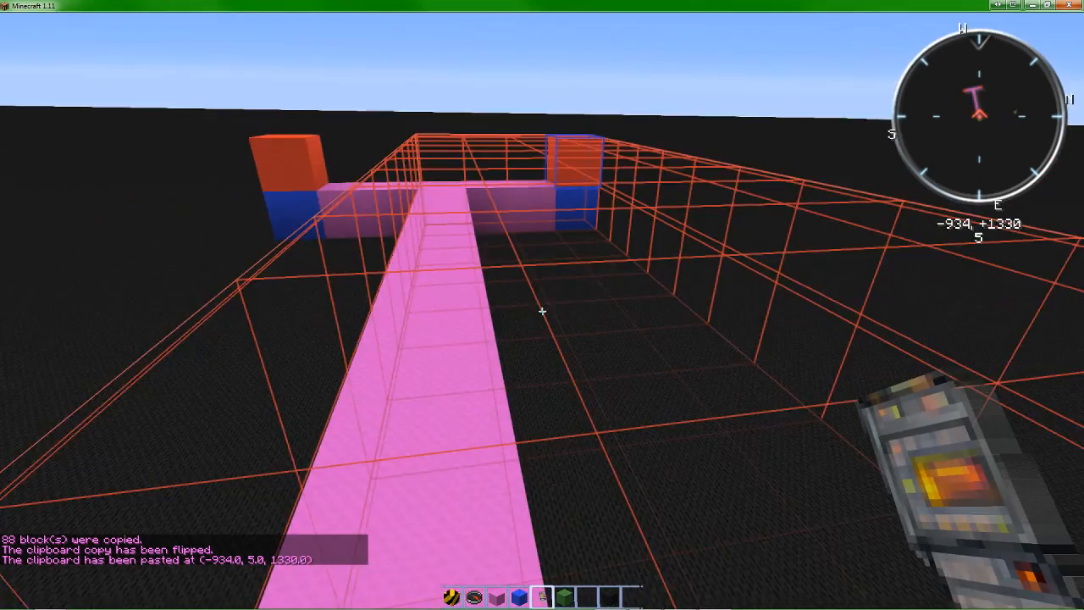
{"action": "mouse_move", "coordinate": [542, 305]}
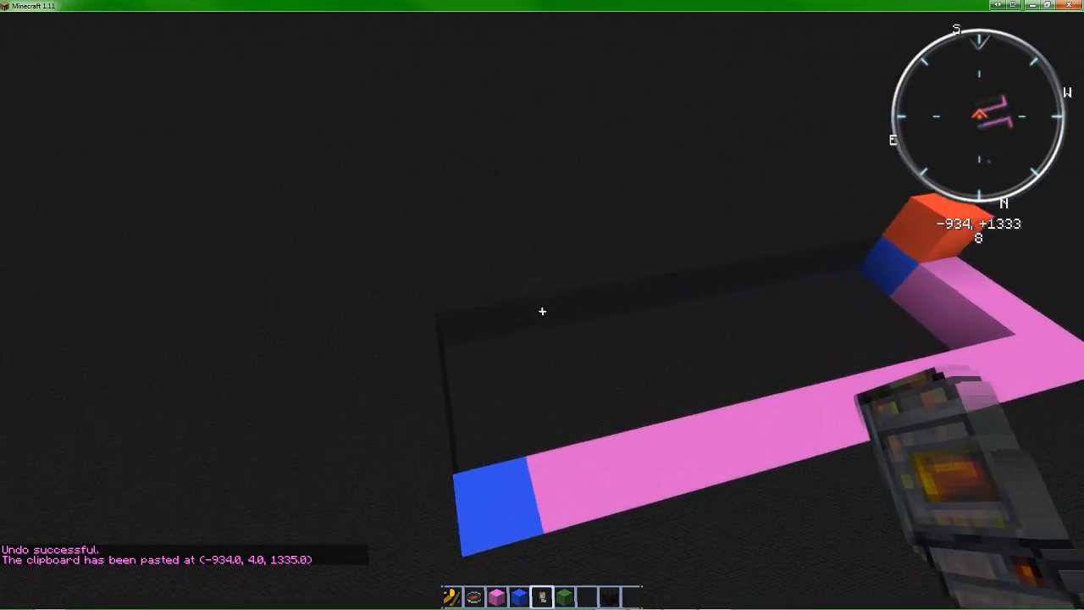
{"action": "mouse_move", "coordinate": [542, 311]}
{"action": "type", "text": "//p"}
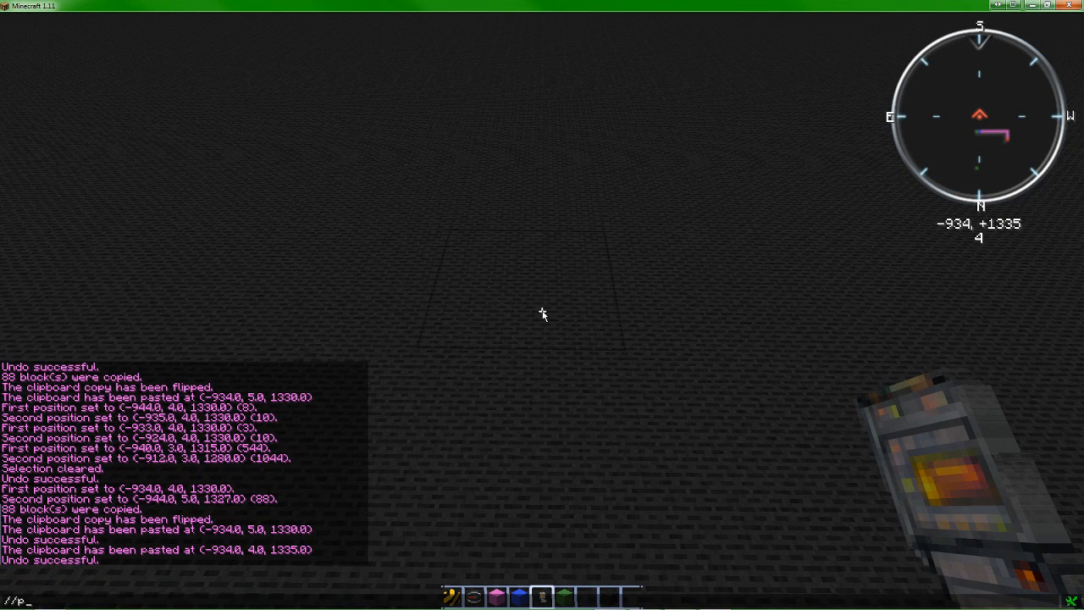
Paste the copied piece with //paste -a so air blocks are skipped.
{"action": "type", "text": "aste"}
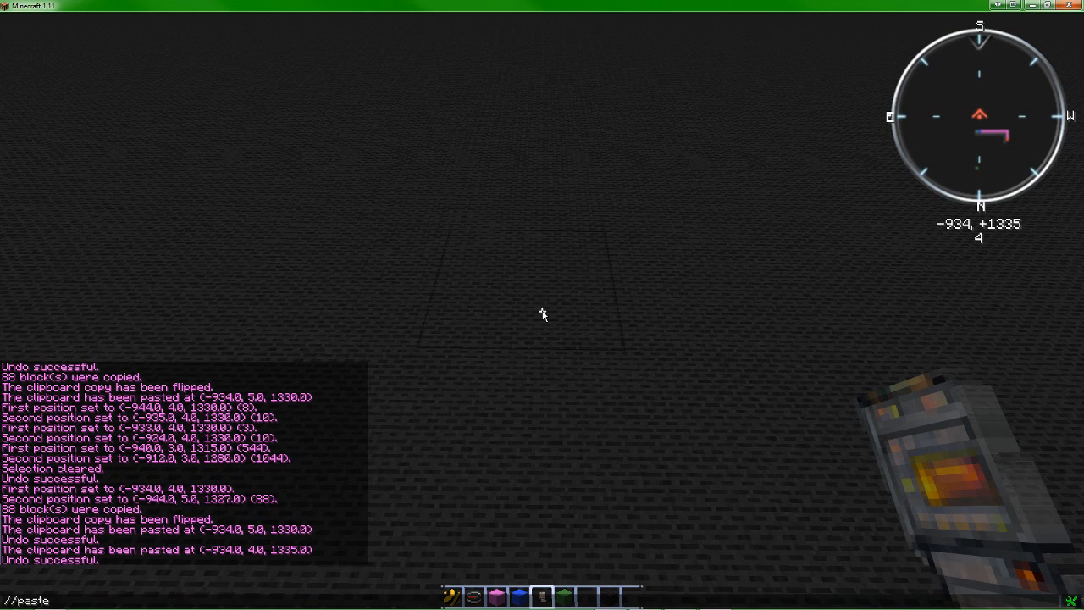
{"action": "type", "text": "-"}
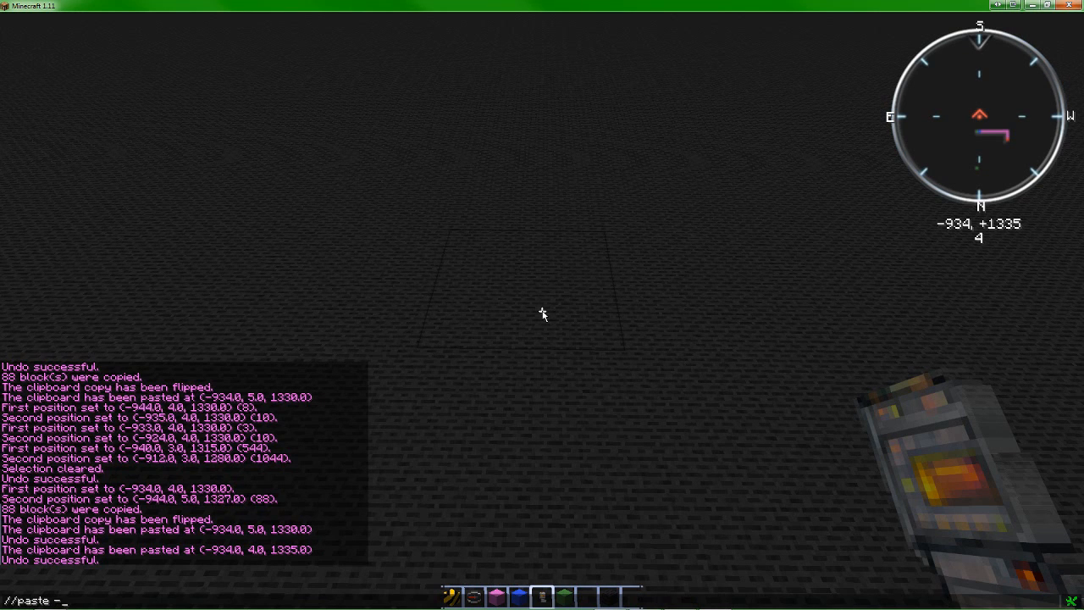
{"action": "type", "text": "a"}
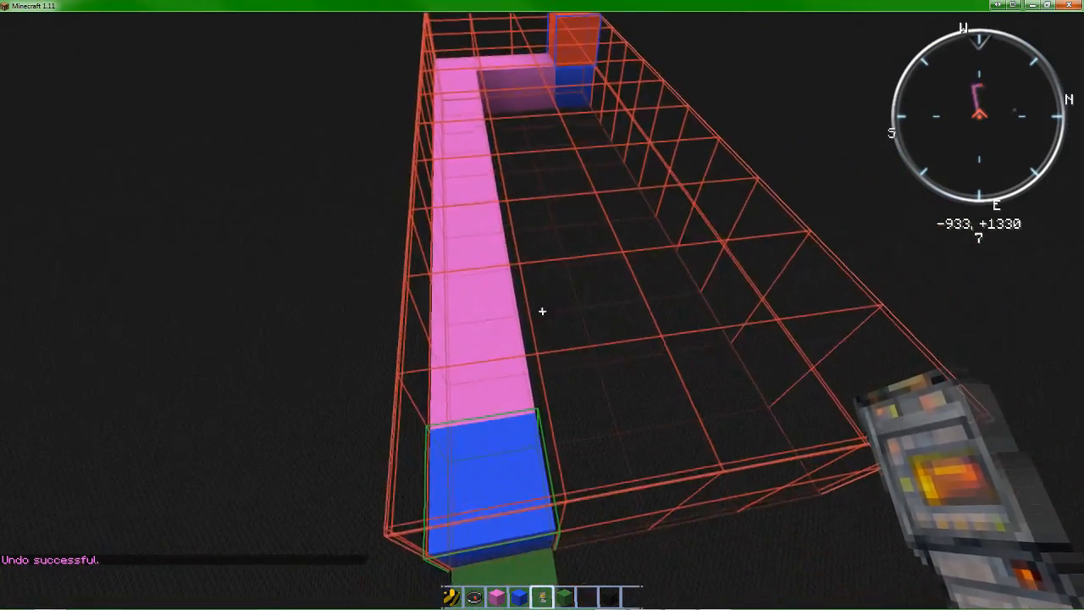
{"action": "mouse_move", "coordinate": [542, 312]}
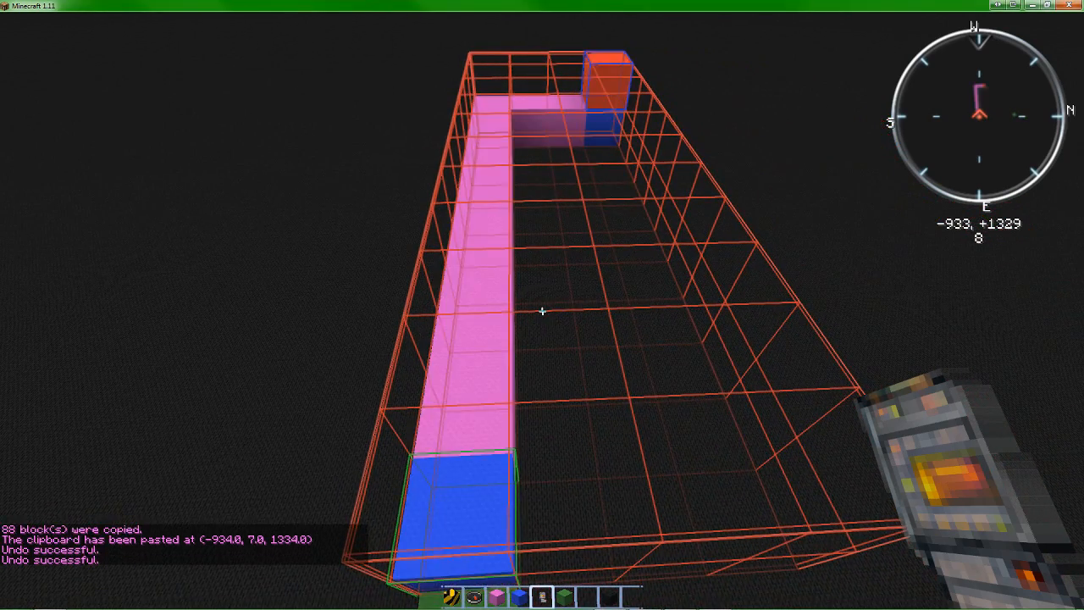
{"action": "mouse_move", "coordinate": [541, 312]}
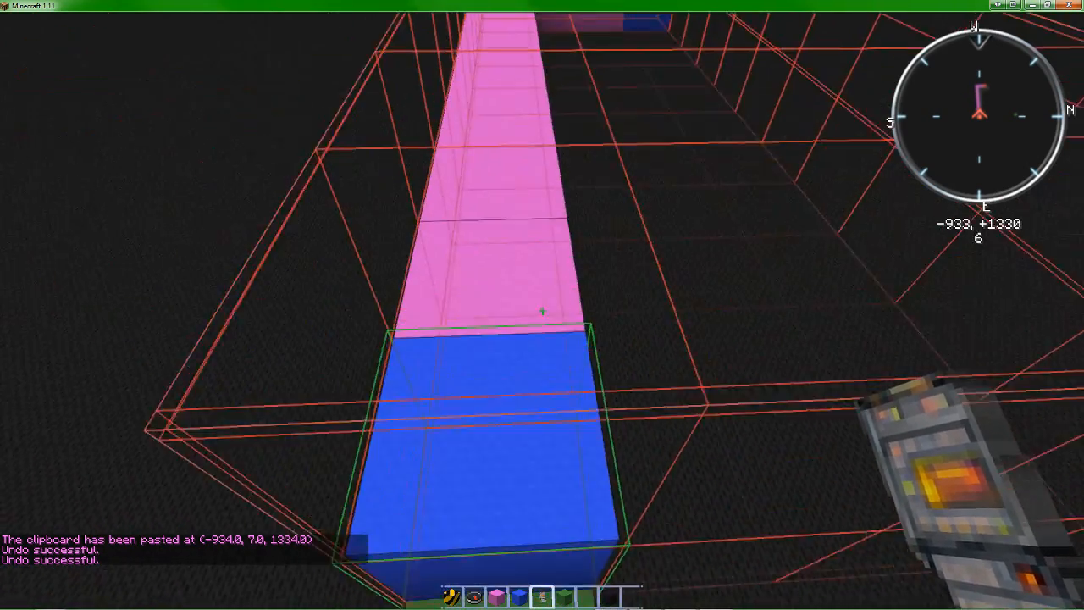
{"action": "mouse_move", "coordinate": [542, 305]}
{"action": "type", "text": "//copy"}
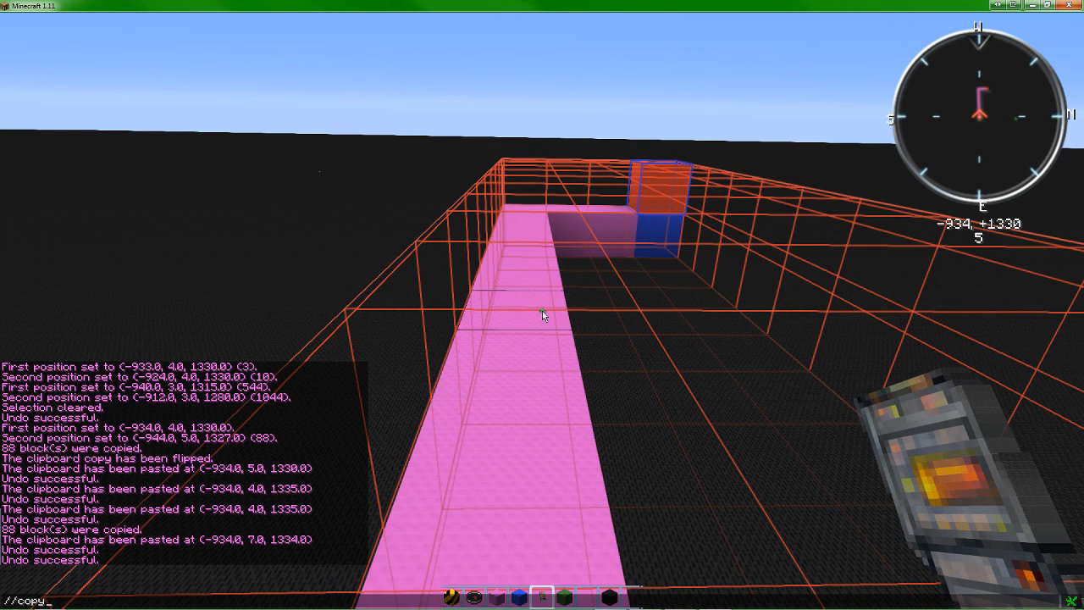
Rotate the copied pink structure 90 degrees with //rotate and paste it.
{"action": "type", "text": "//rotat"}
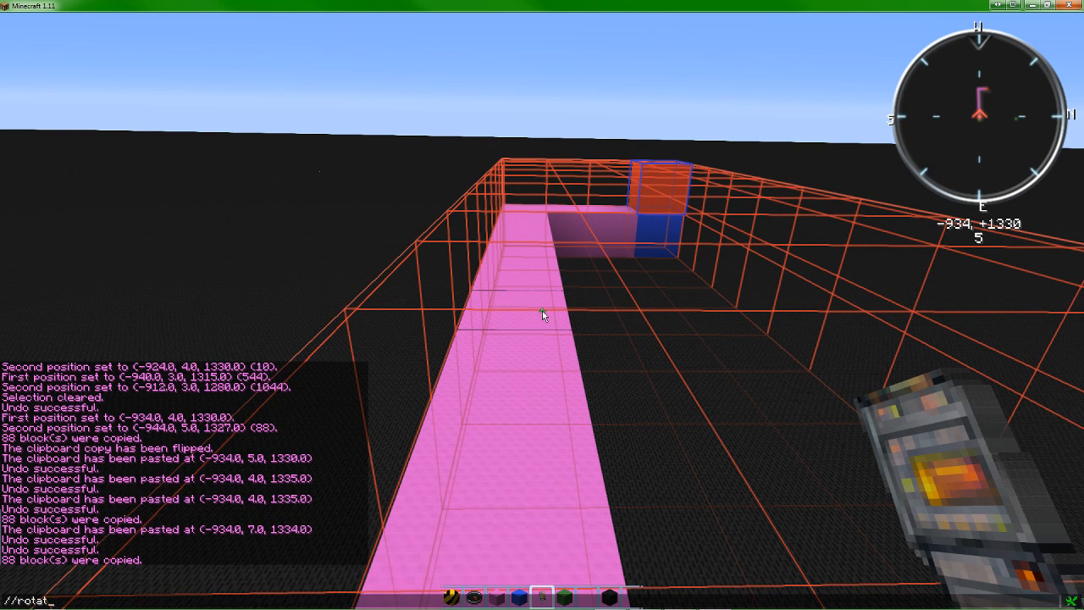
{"action": "key", "text": "Return"}
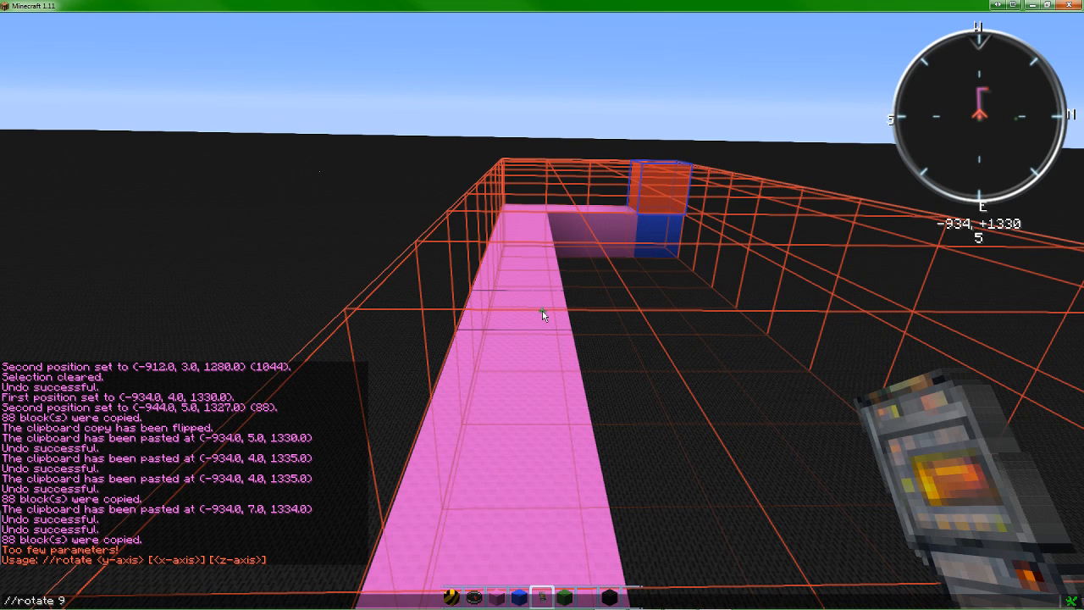
{"action": "key", "text": "Return"}
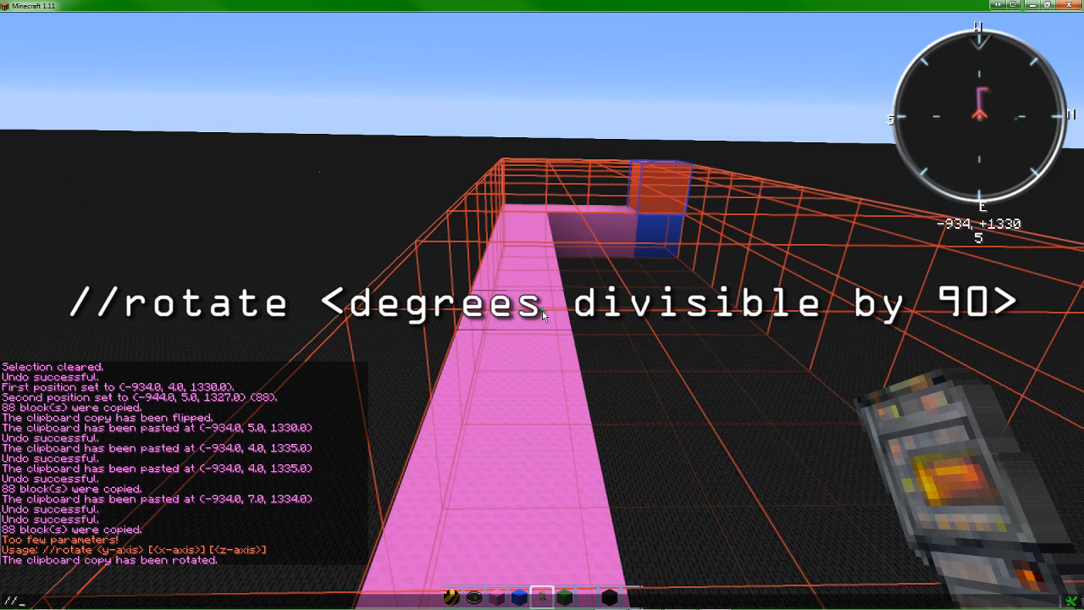
{"action": "type", "text": "//paste"}
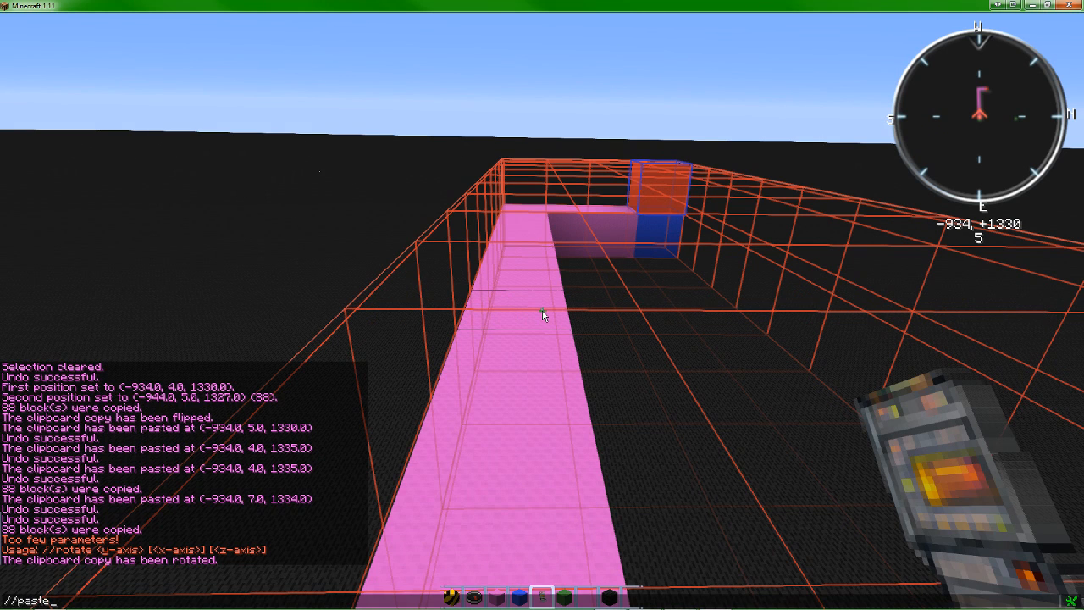
{"action": "key", "text": "Return"}
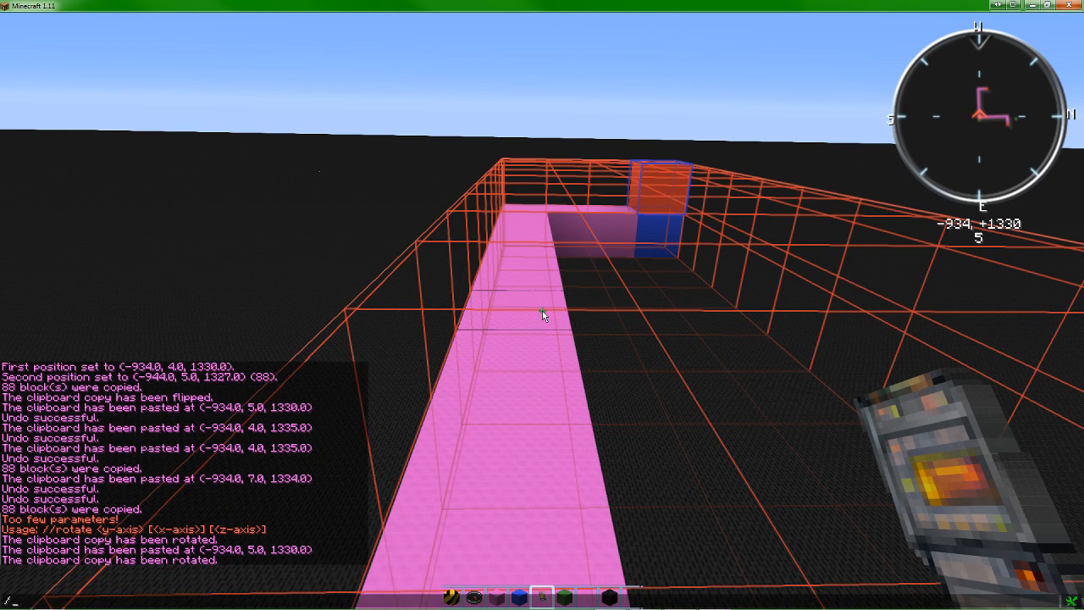
{"action": "type", "text": "//paste"}
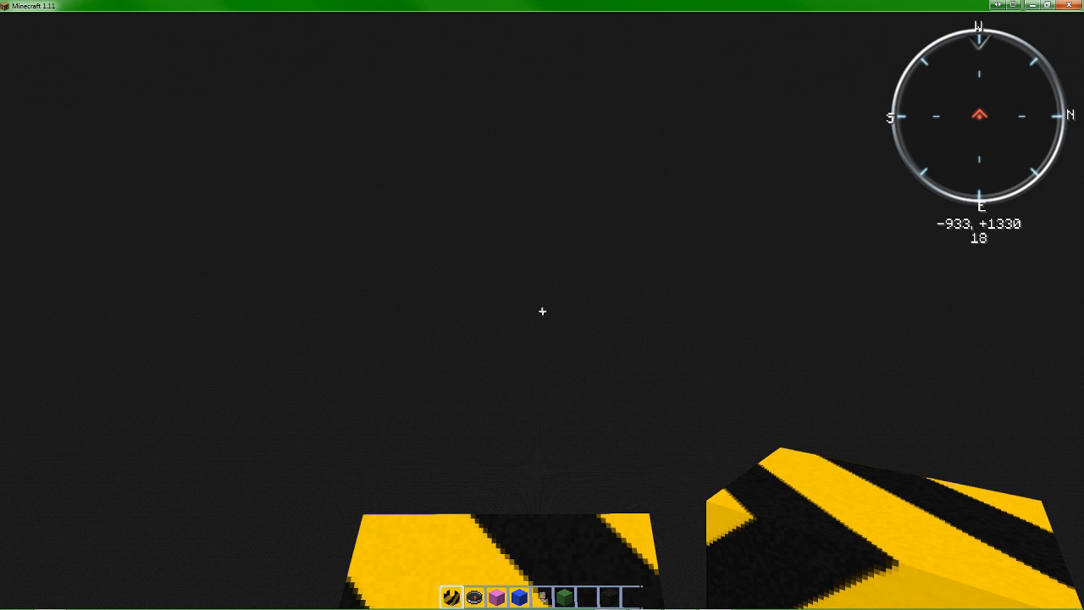
Submit a mistyped stone command in chat, which enables the super pickaxe.
{"action": "key", "text": "t"}
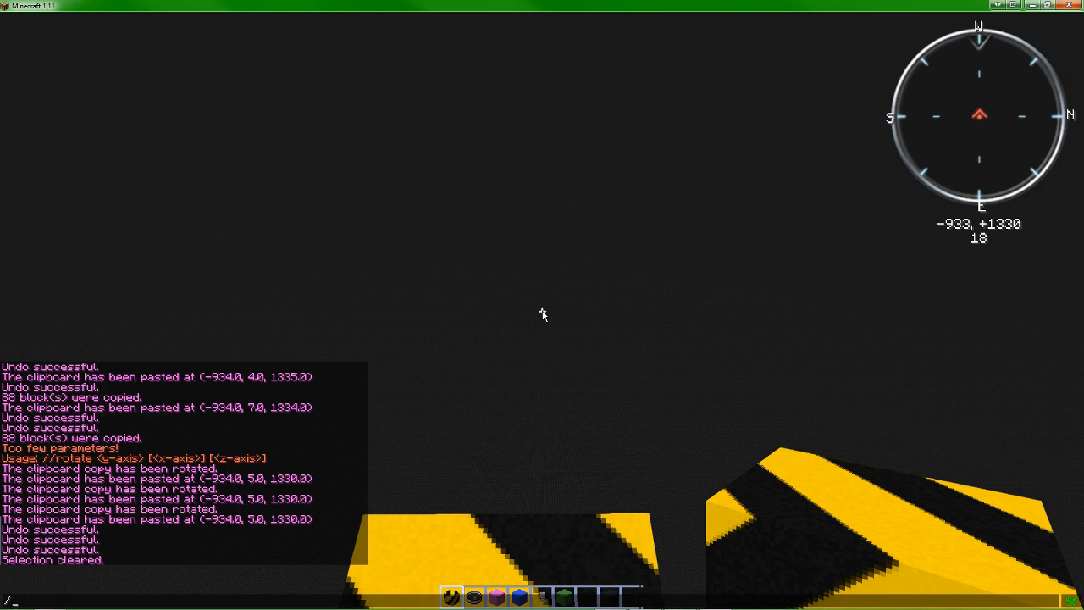
{"action": "type", "text": "/"}
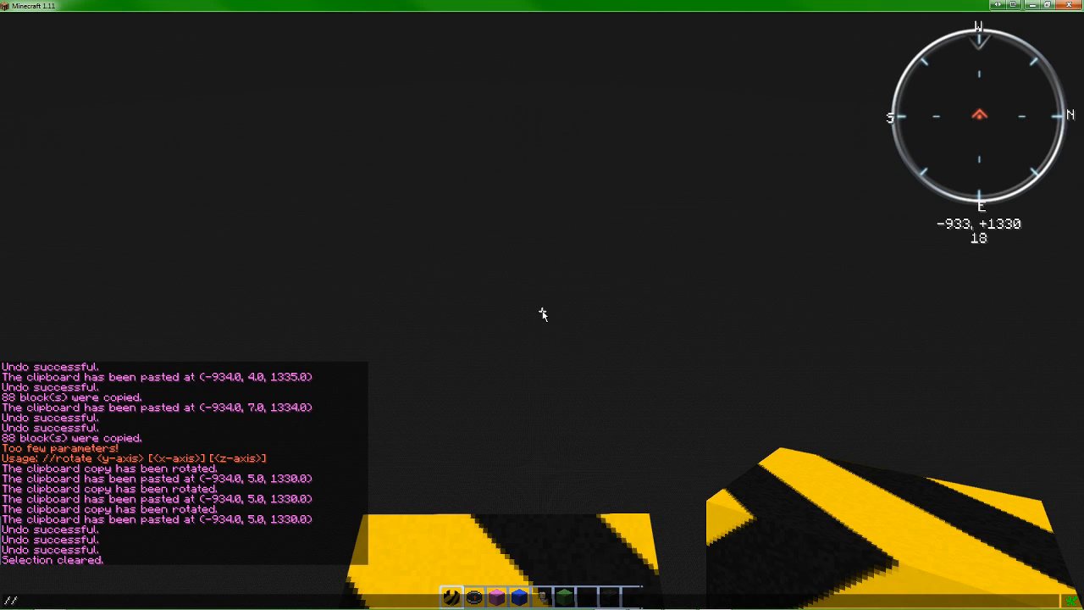
{"action": "type", "text": "s"}
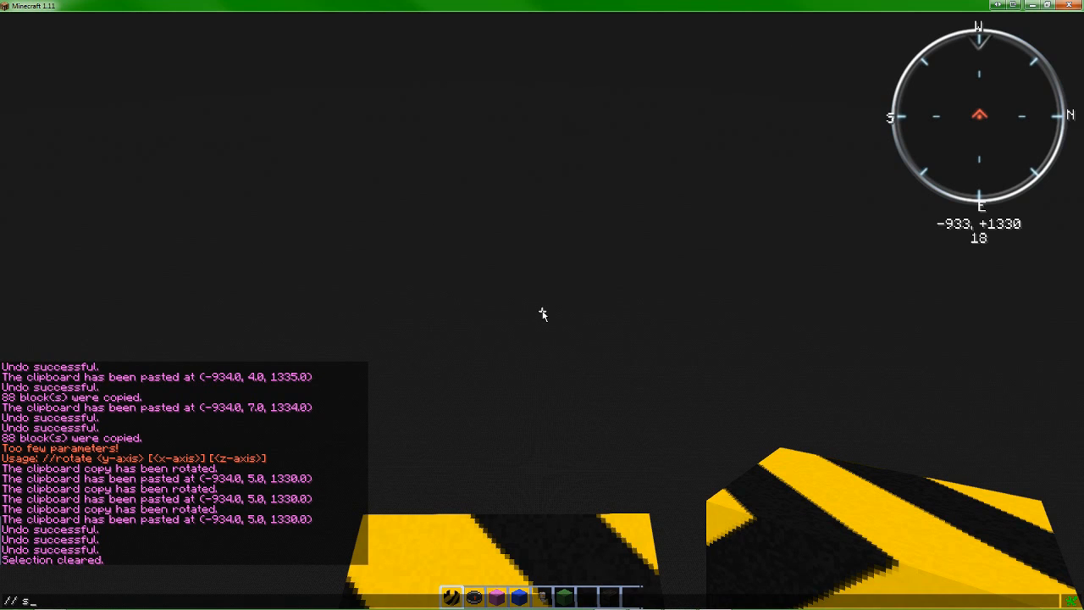
{"action": "type", "text": "tone"}
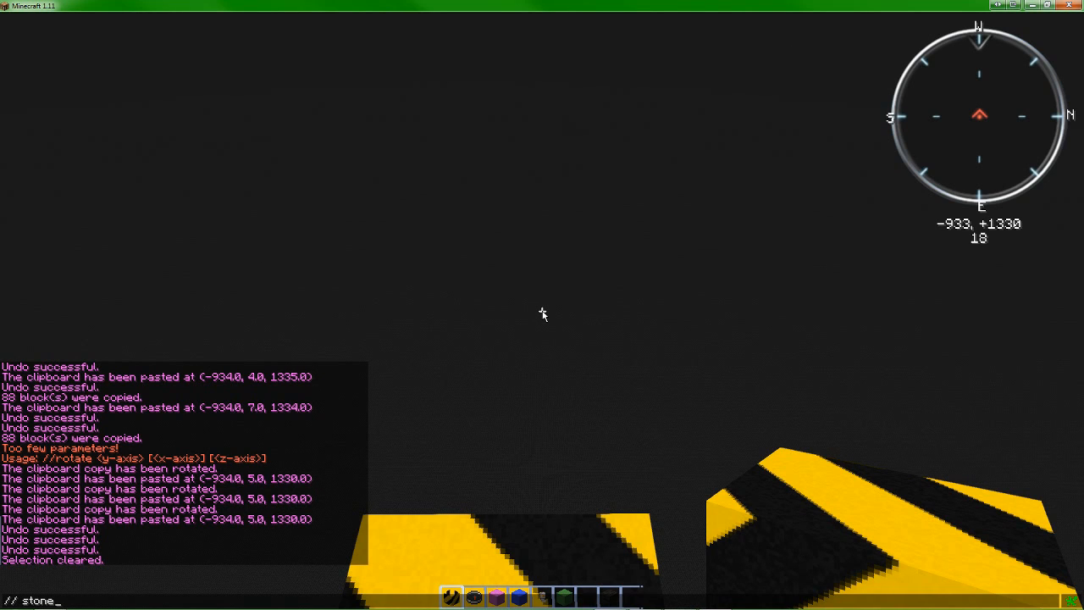
{"action": "key", "text": "Return"}
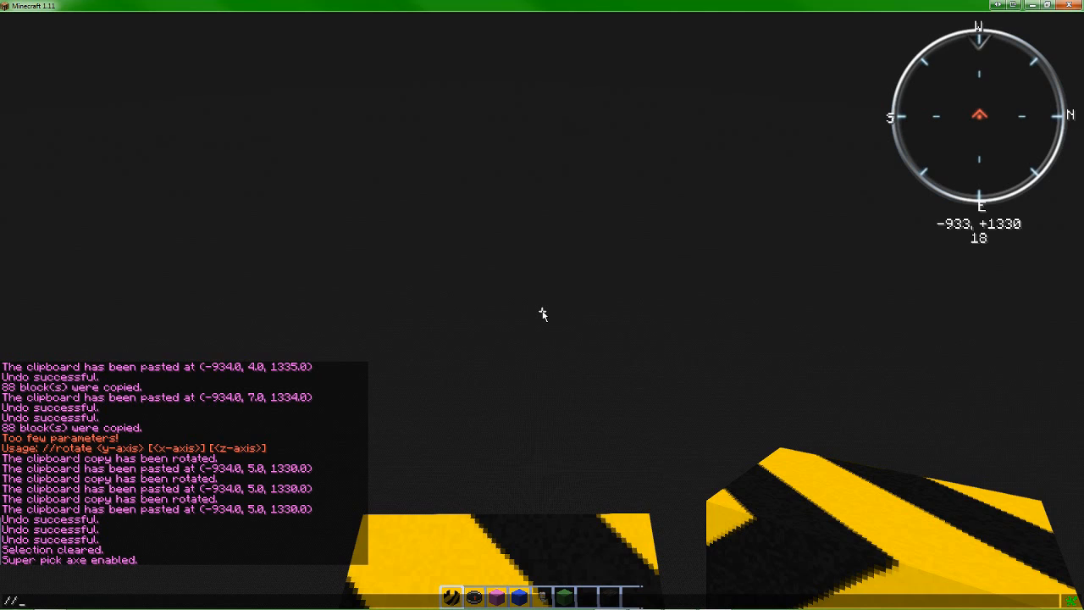
Build a hollow stone cylinder around the player, then run //hcyl stone 8,8.
{"action": "type", "text": "stone"}
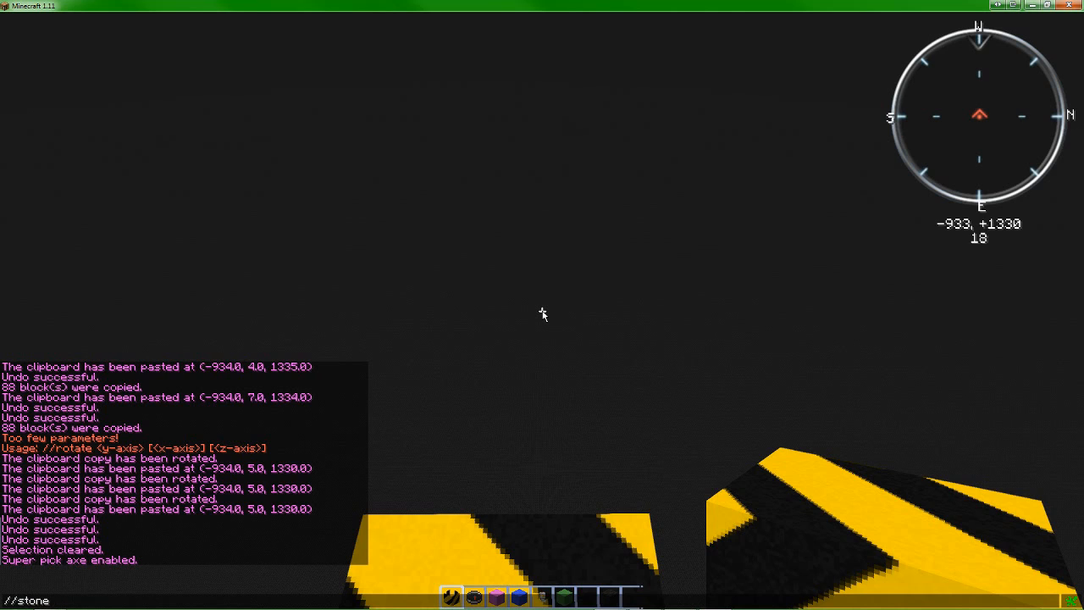
{"action": "key", "text": "BackSpace"}
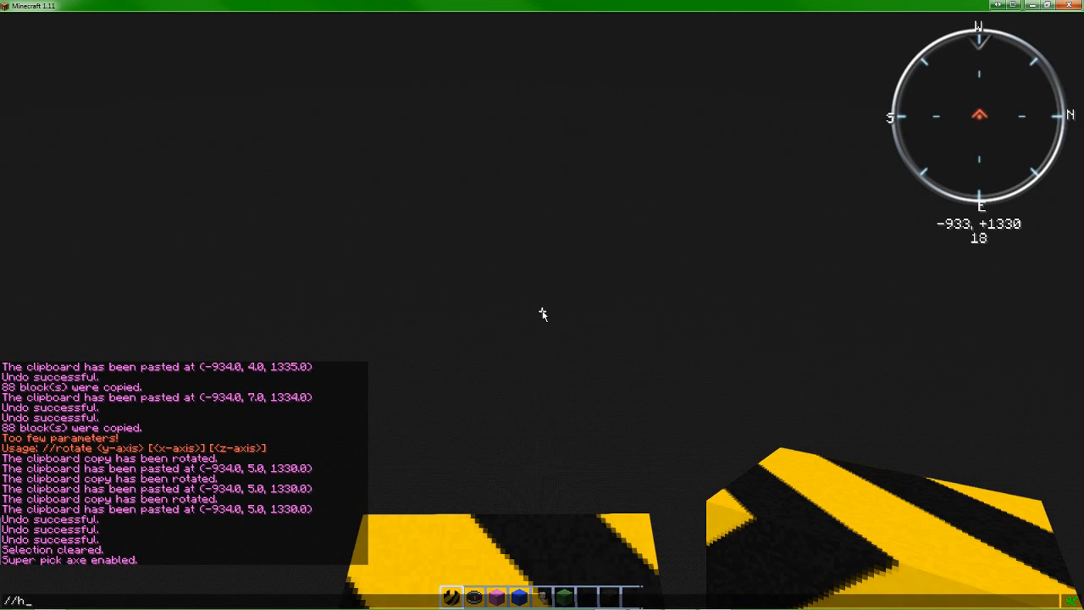
{"action": "type", "text": "cyl"}
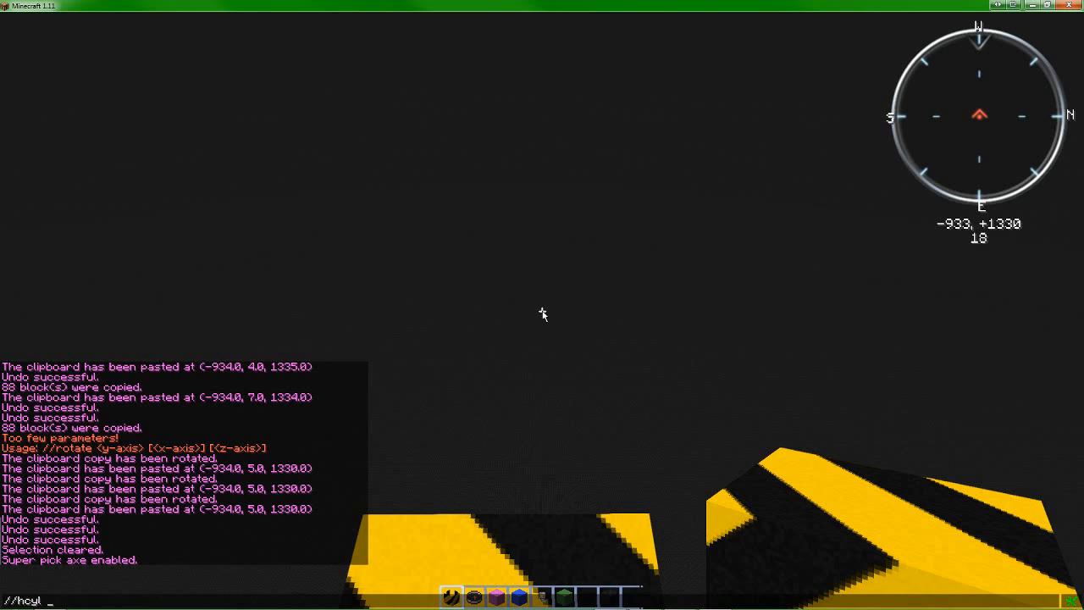
{"action": "type", "text": "stone"}
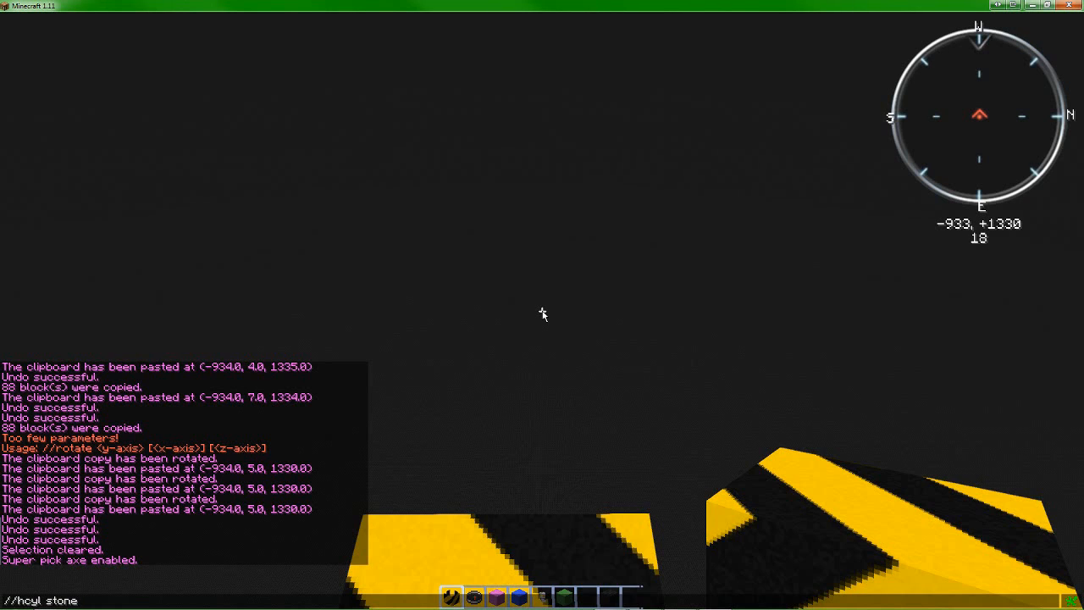
{"action": "key", "text": "Return"}
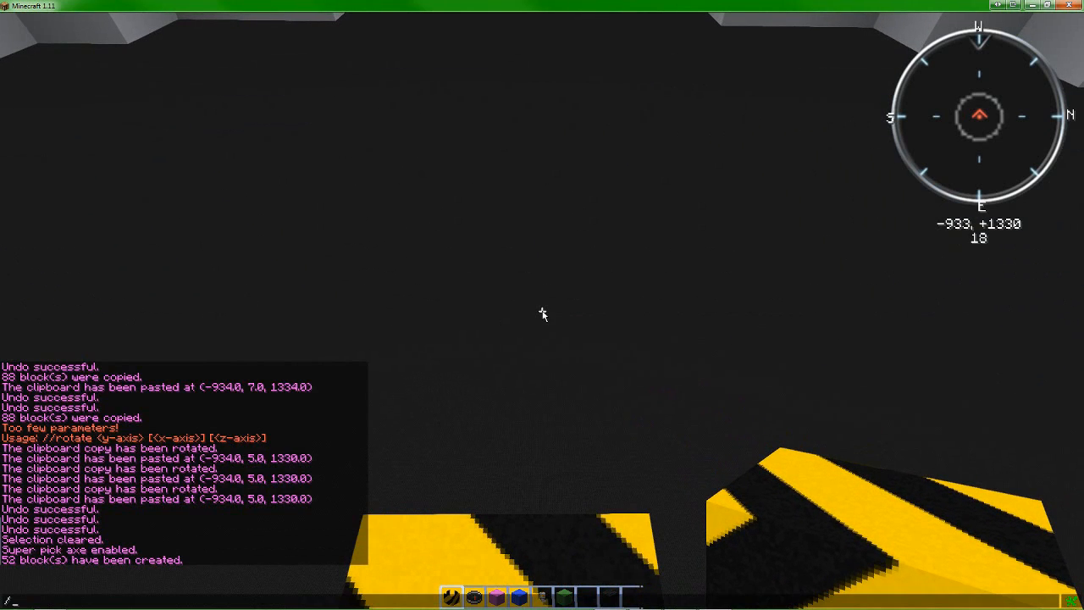
{"action": "type", "text": "//hcyl stone 8"}
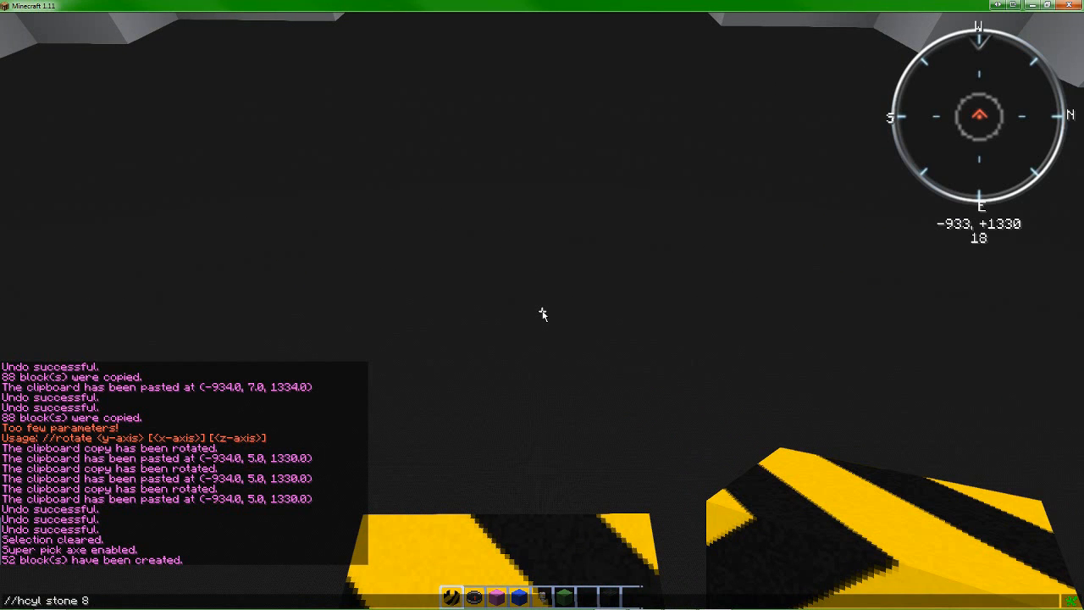
{"action": "type", "text": ",8"}
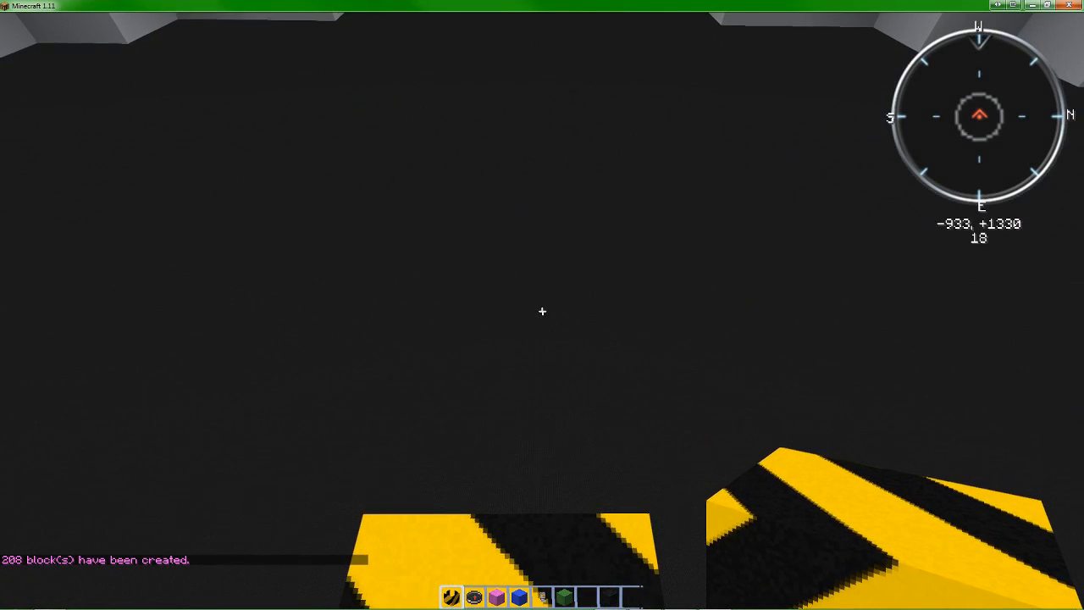
Build the five-high 10,21 oval hollow stone wall, then undo it.
{"action": "key", "text": "t"}
{"action": "type", "text": "//hcyl stone 15"}
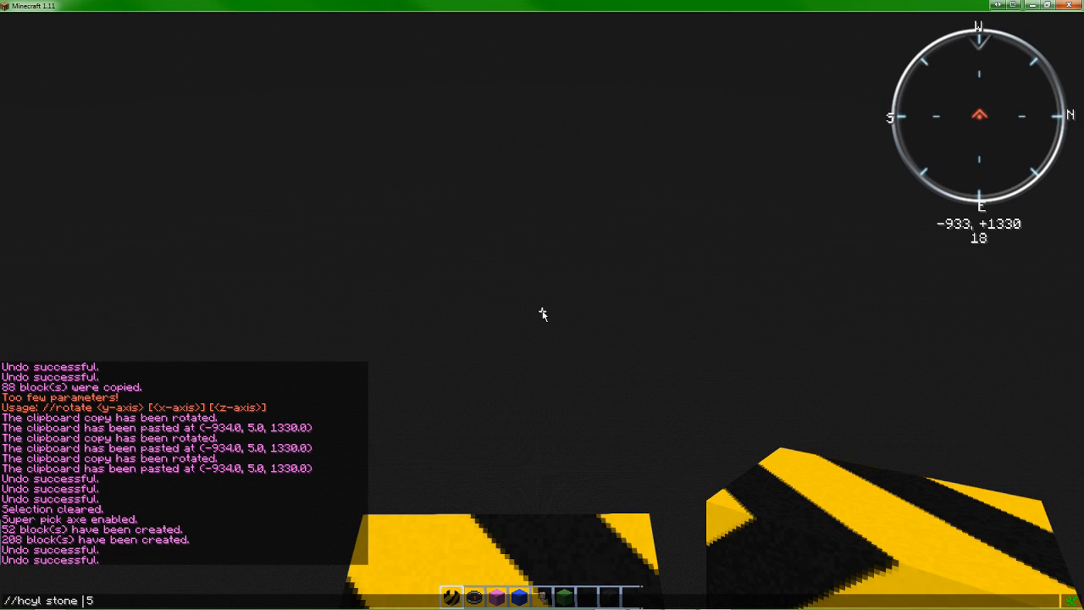
{"action": "type", "text": "10"}
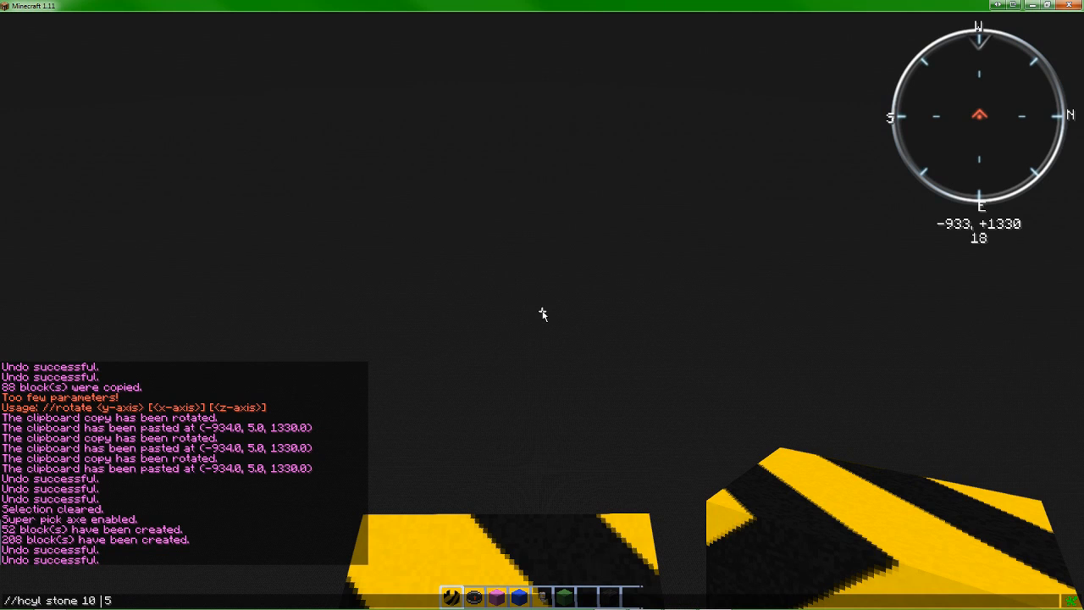
{"action": "type", "text": ",2"}
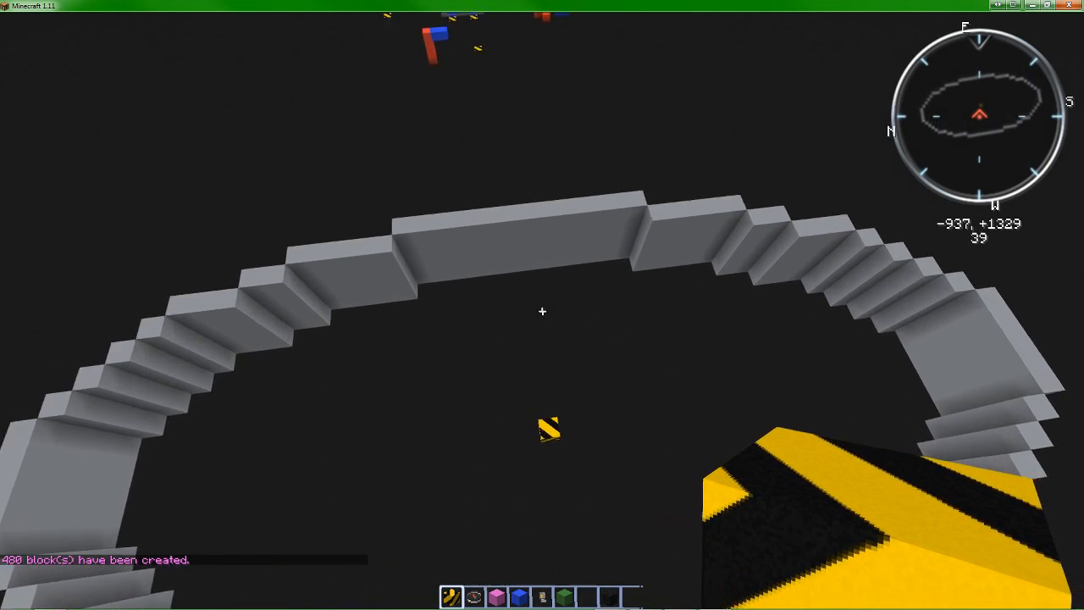
{"action": "mouse_move", "coordinate": [542, 312]}
{"action": "type", "text": "//und"}
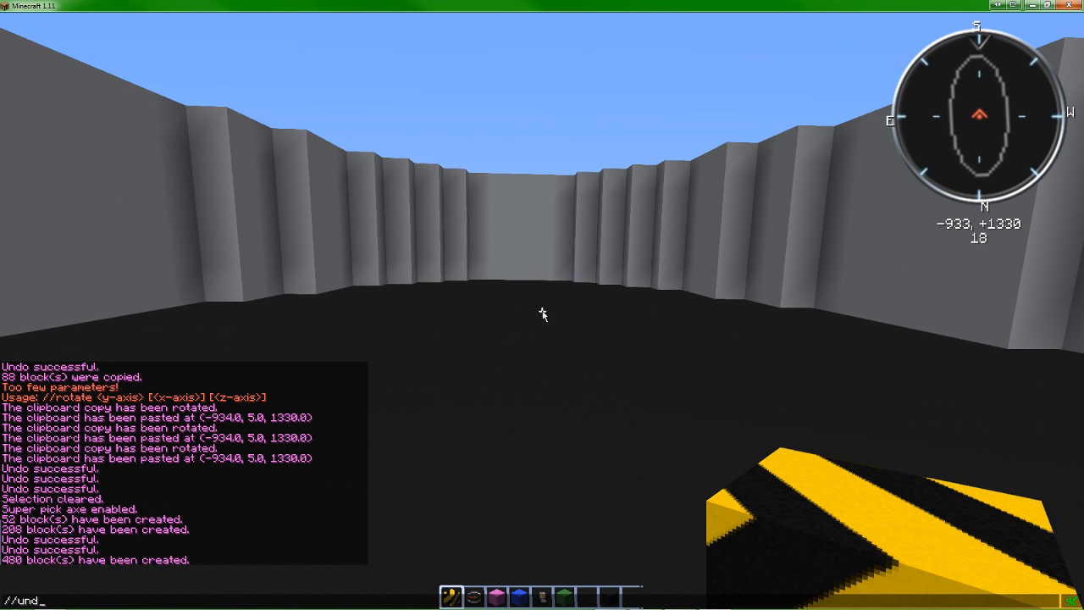
{"action": "key", "text": "Return"}
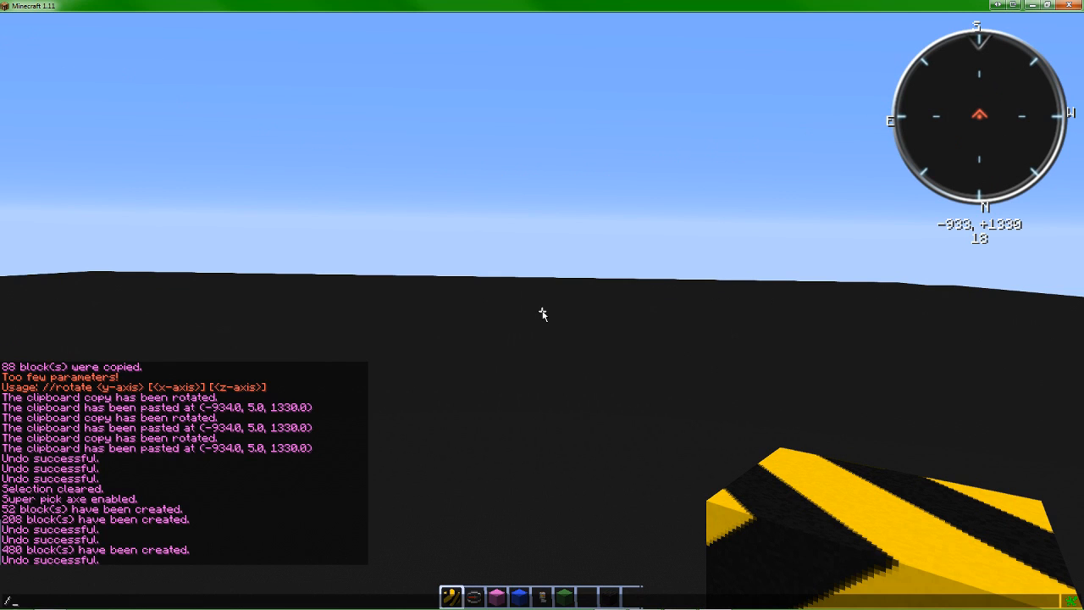
{"action": "type", "text": "//hcyl stone 10,21 5"}
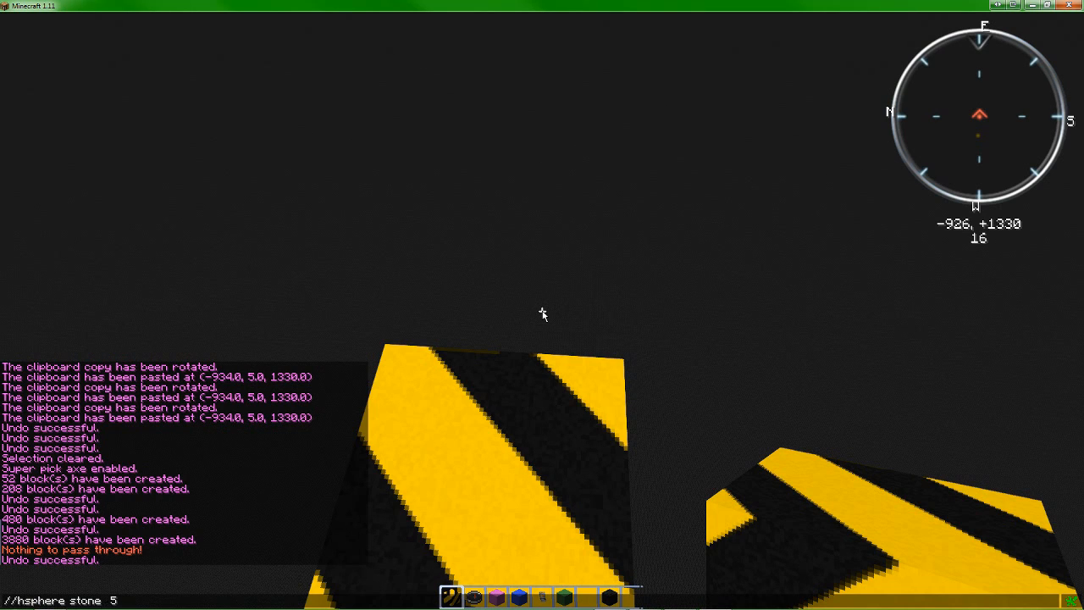
{"action": "type", "text": "8"}
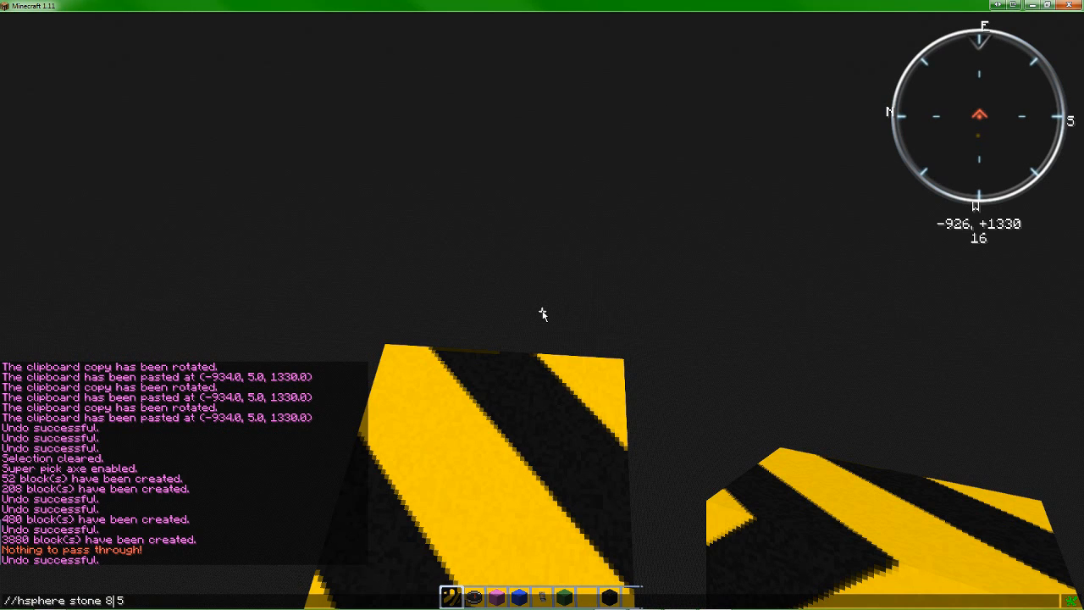
{"action": "type", "text": "8,8 5"}
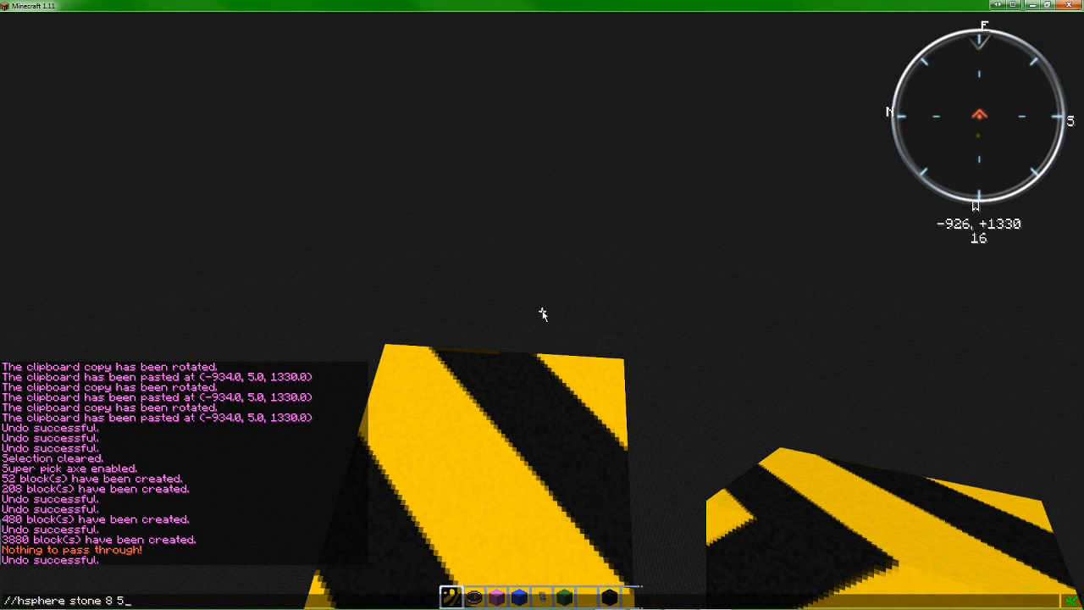
{"action": "key", "text": "BackSpace"}
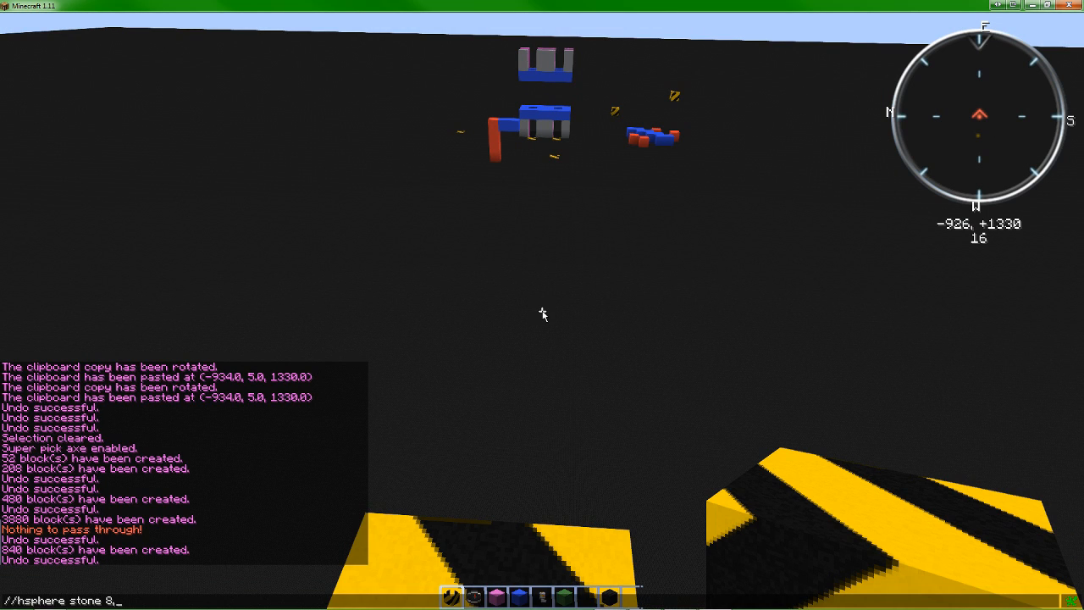
Enter radius values 20 and 1 for a stretched hollow stone sphere.
{"action": "type", "text": "20"}
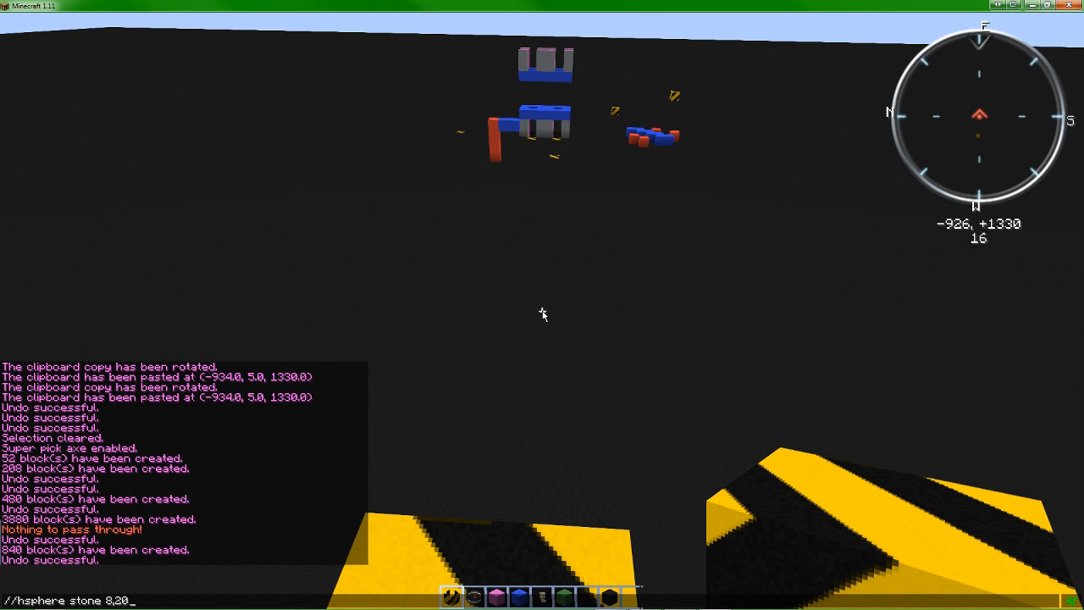
{"action": "type", "text": "1"}
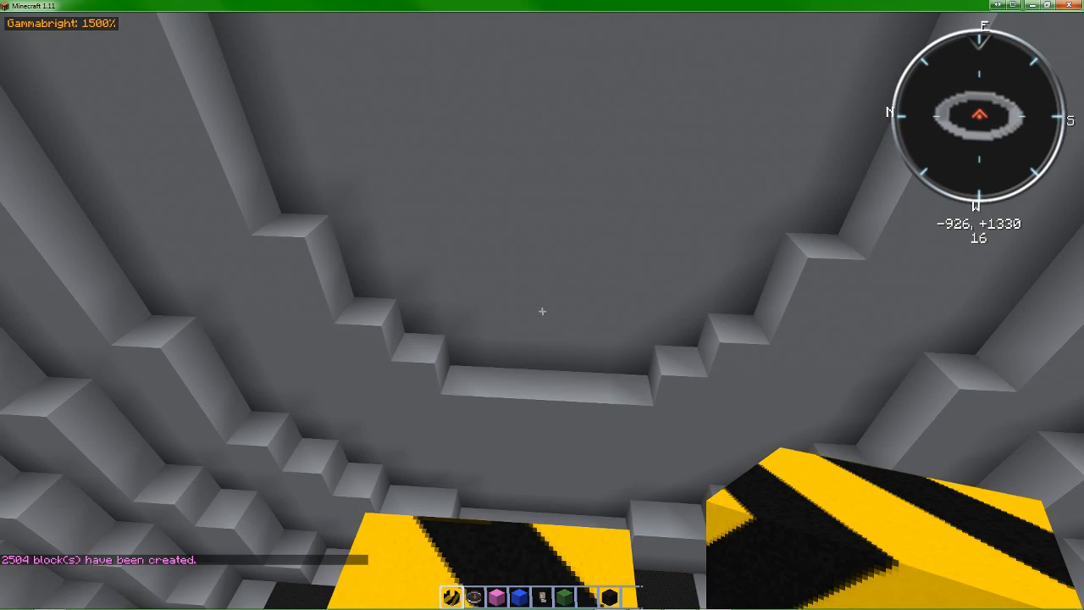
{"action": "mouse_move", "coordinate": [542, 312]}
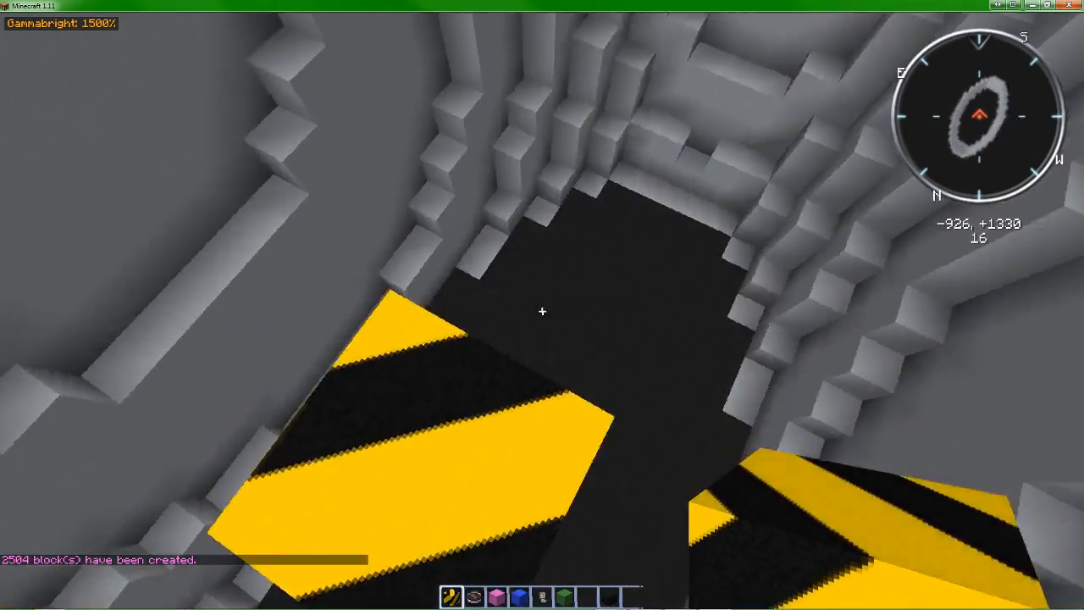
{"action": "mouse_move", "coordinate": [542, 305]}
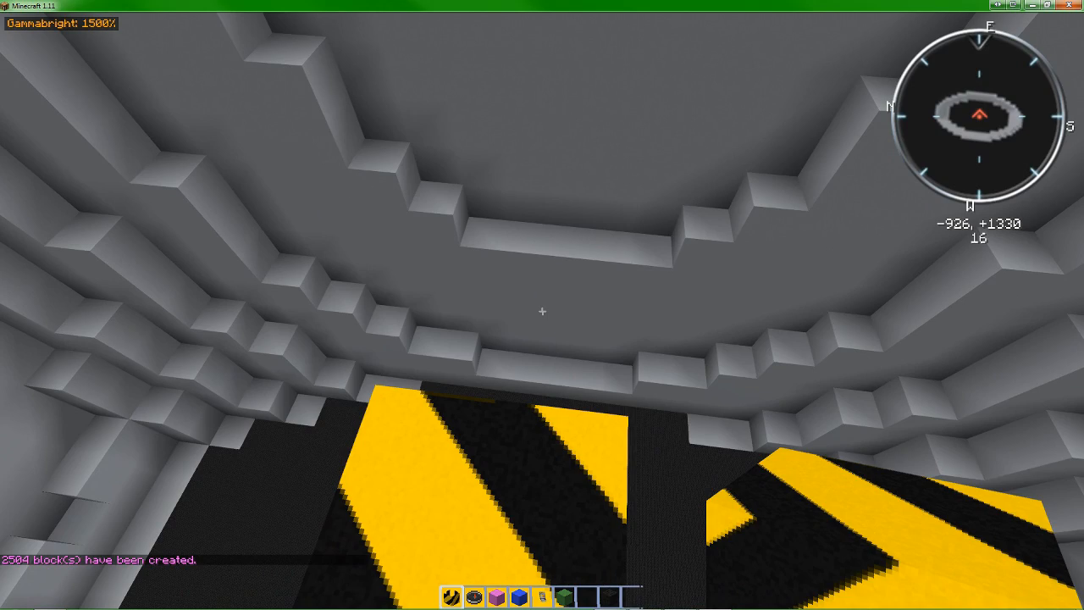
{"action": "mouse_move", "coordinate": [542, 312]}
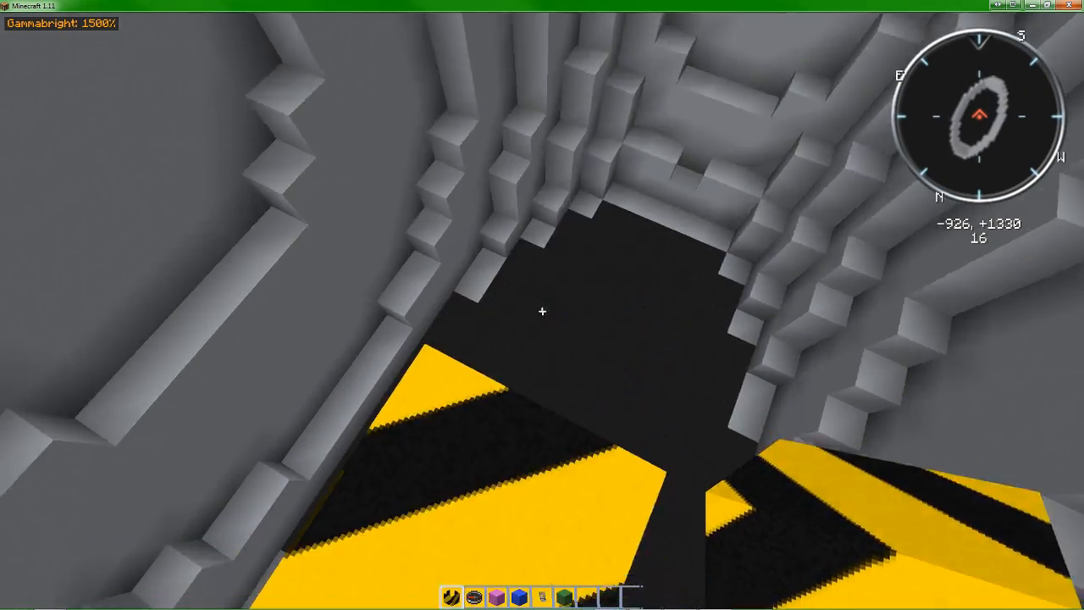
{"action": "mouse_move", "coordinate": [542, 305]}
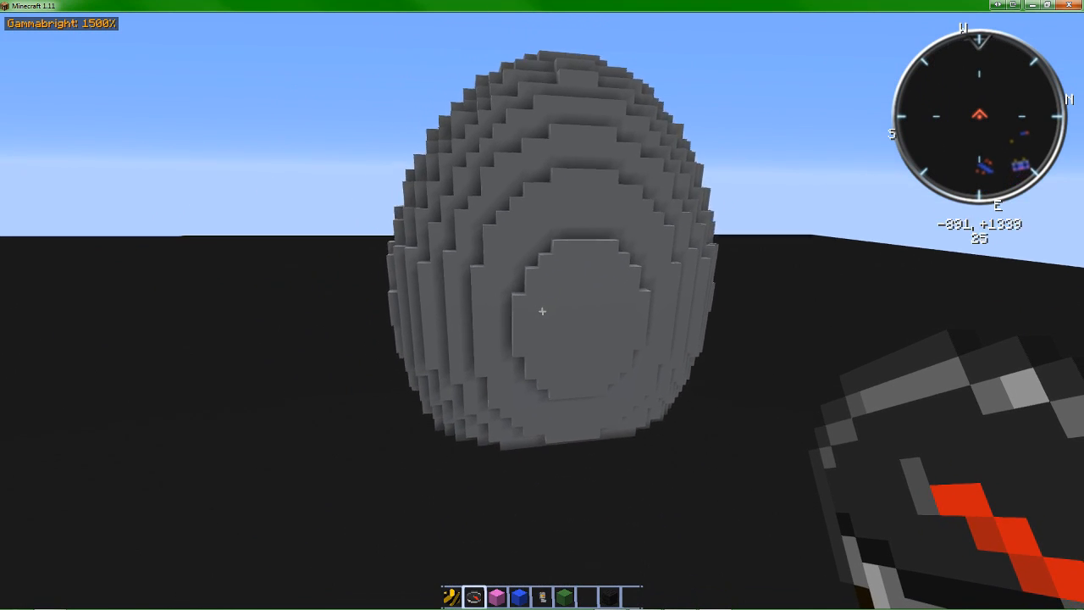
{"action": "mouse_move", "coordinate": [542, 305]}
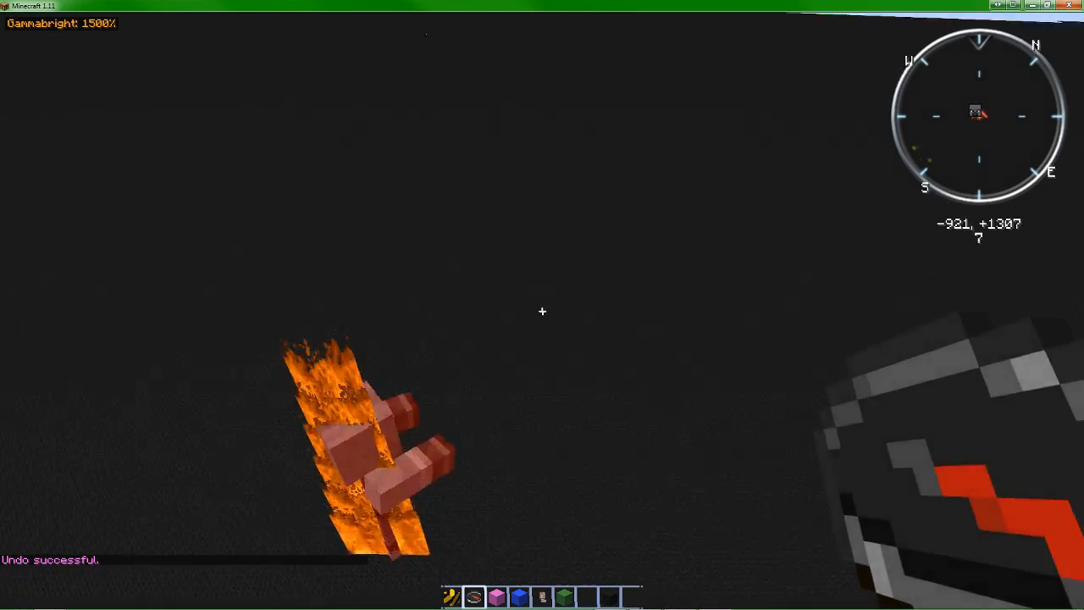
{"action": "mouse_move", "coordinate": [542, 311]}
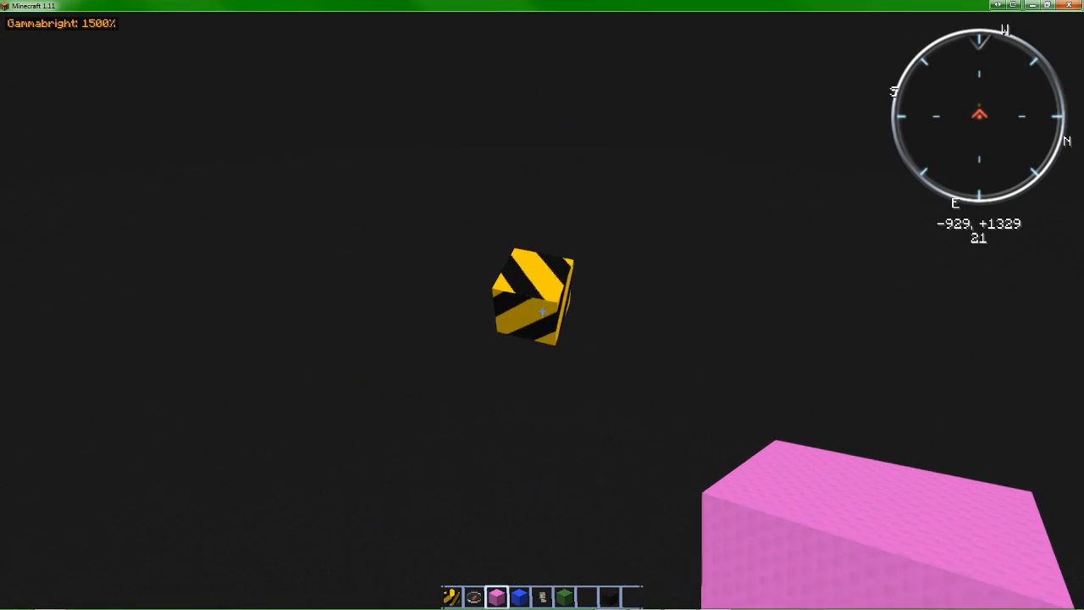
{"action": "mouse_move", "coordinate": [541, 305]}
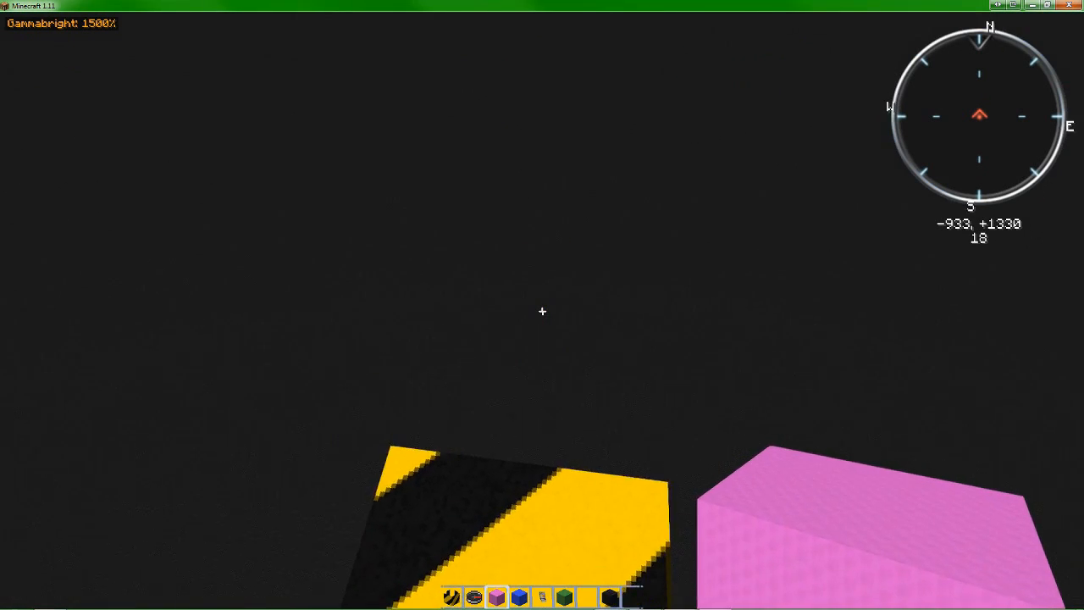
{"action": "mouse_move", "coordinate": [542, 304]}
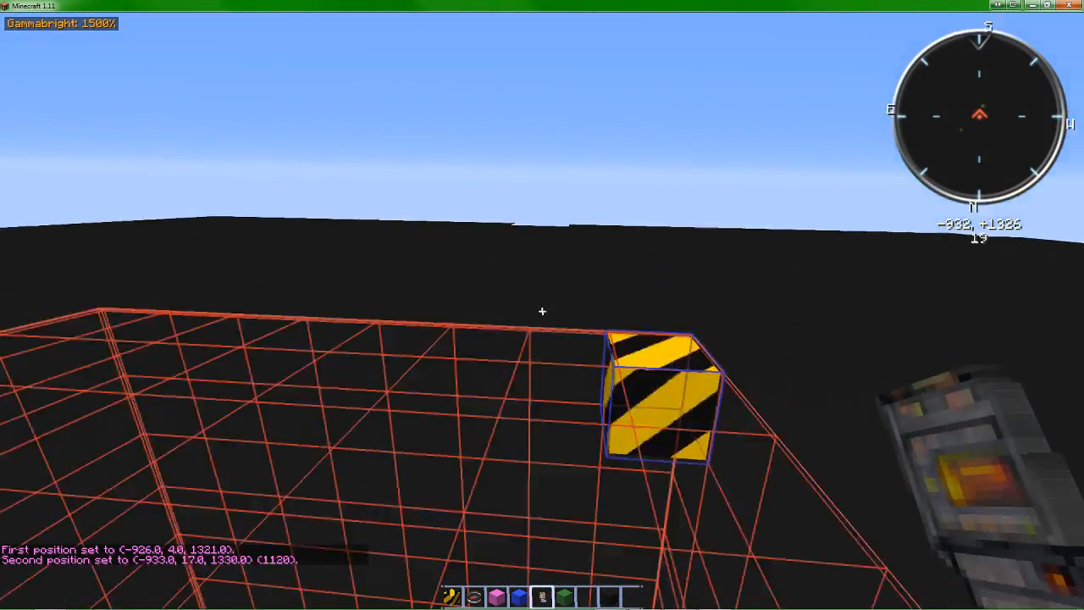
{"action": "mouse_move", "coordinate": [542, 305]}
{"action": "type", "text": "//wall"}
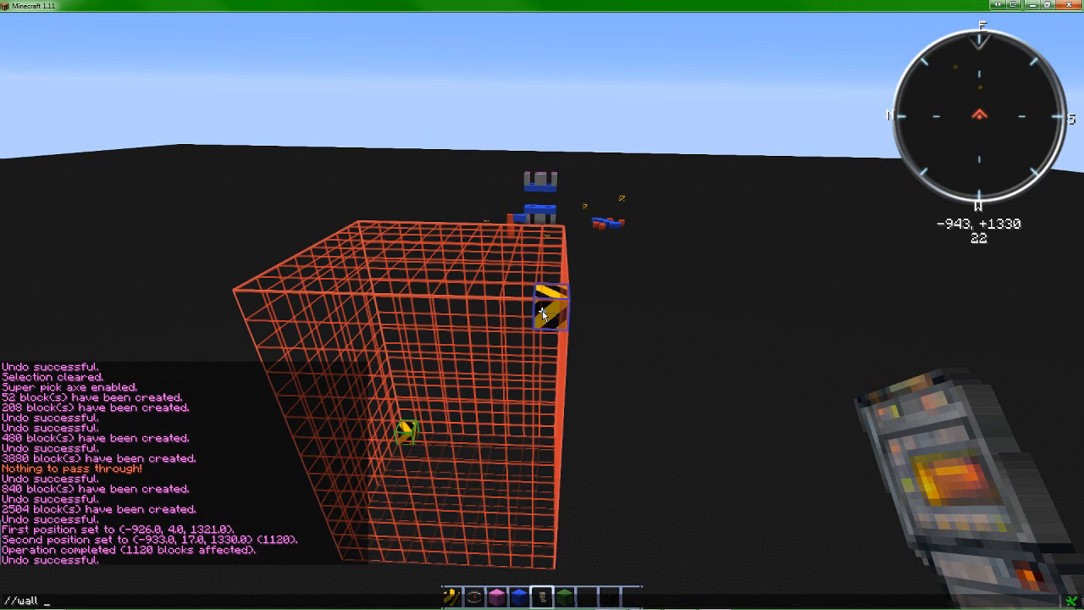
Surround the selected region with 504 blocks of stone walls via //walls stone.
{"action": "type", "text": "stone"}
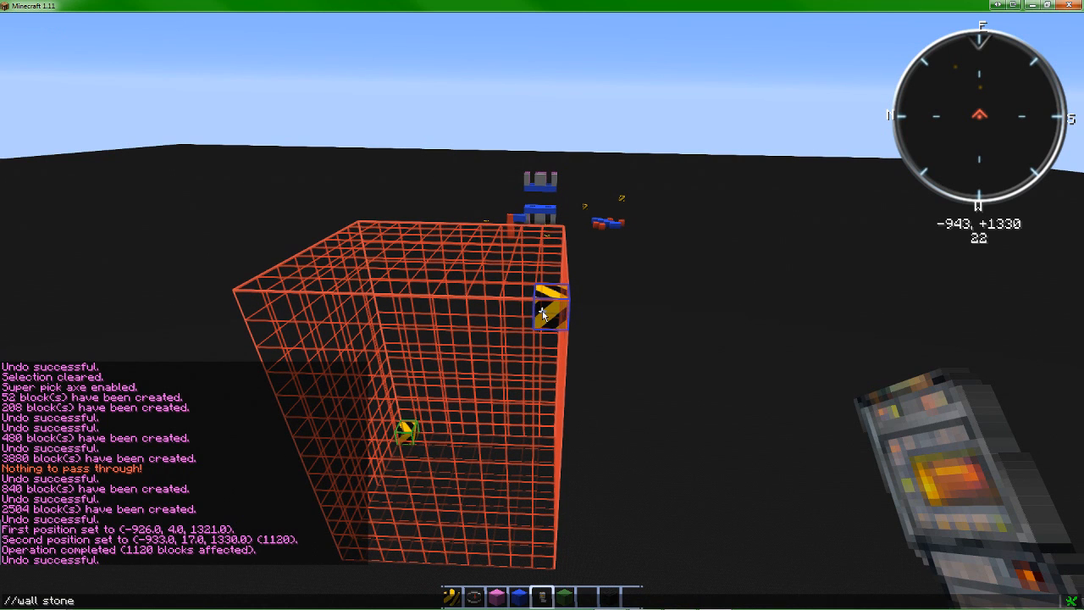
{"action": "key", "text": "Return"}
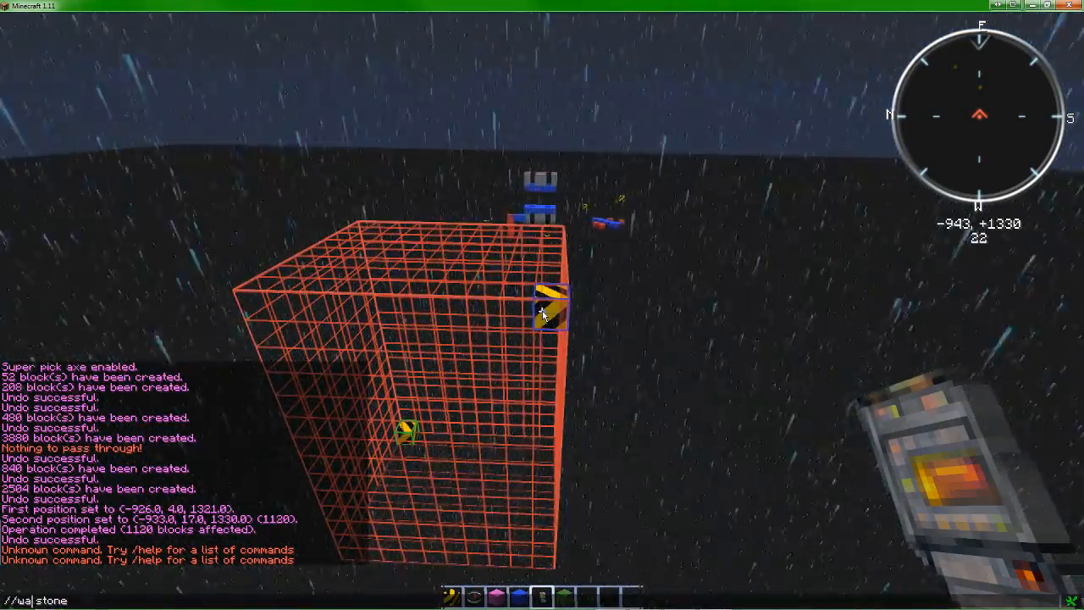
{"action": "key", "text": "Return"}
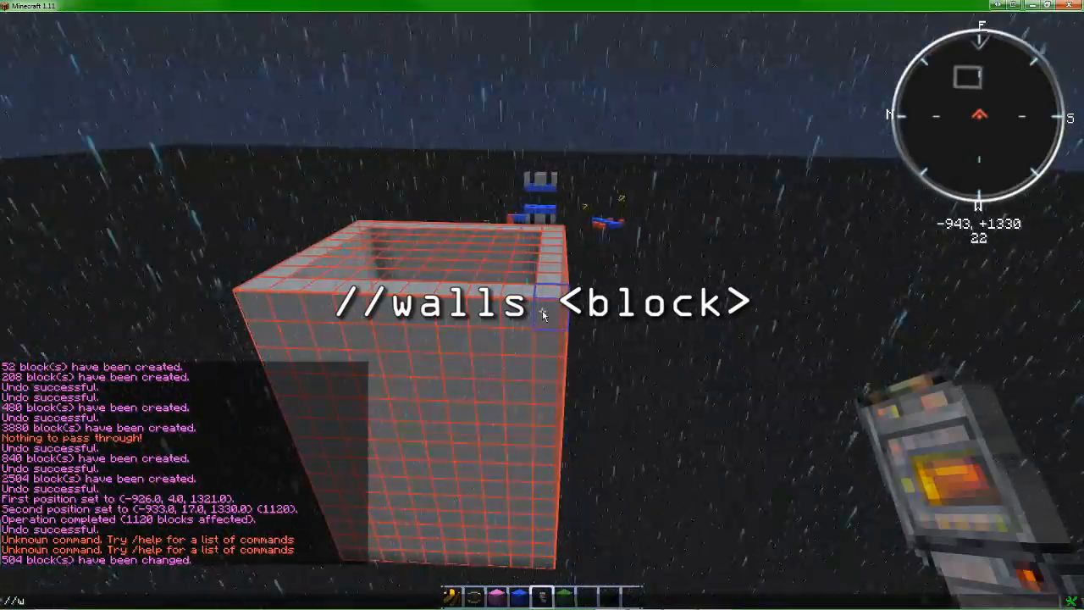
Clear the snowy weather with /weather clear.
{"action": "type", "text": "eather c"}
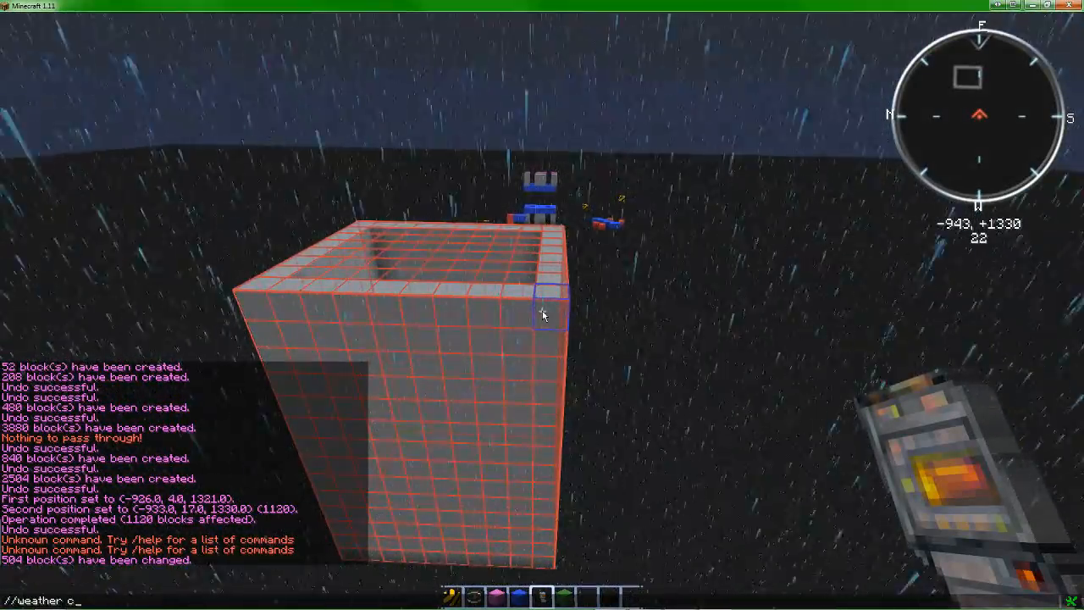
{"action": "type", "text": "lea"}
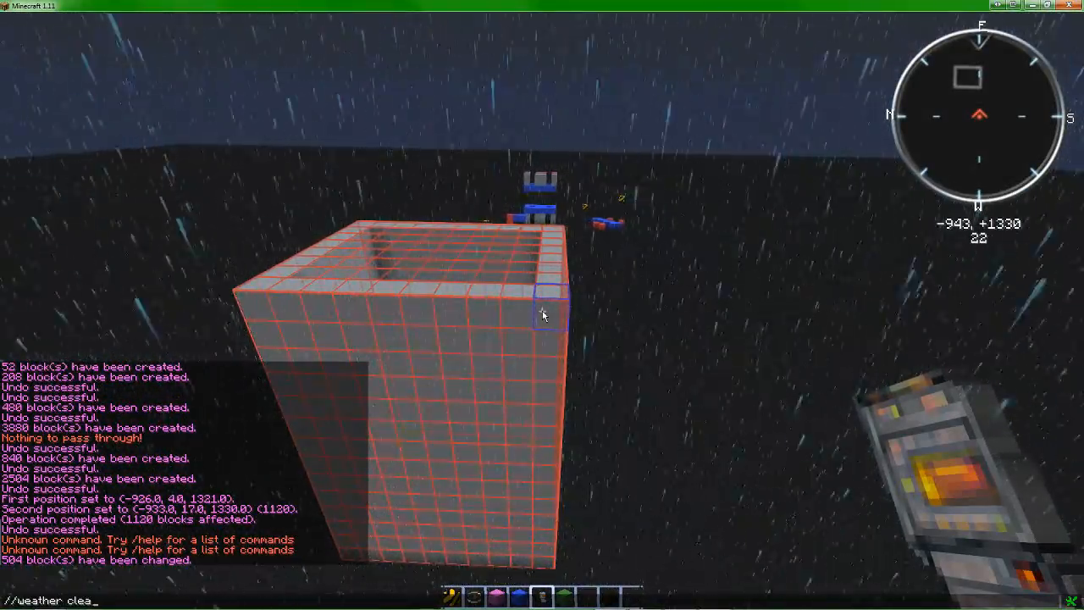
{"action": "key", "text": "Return"}
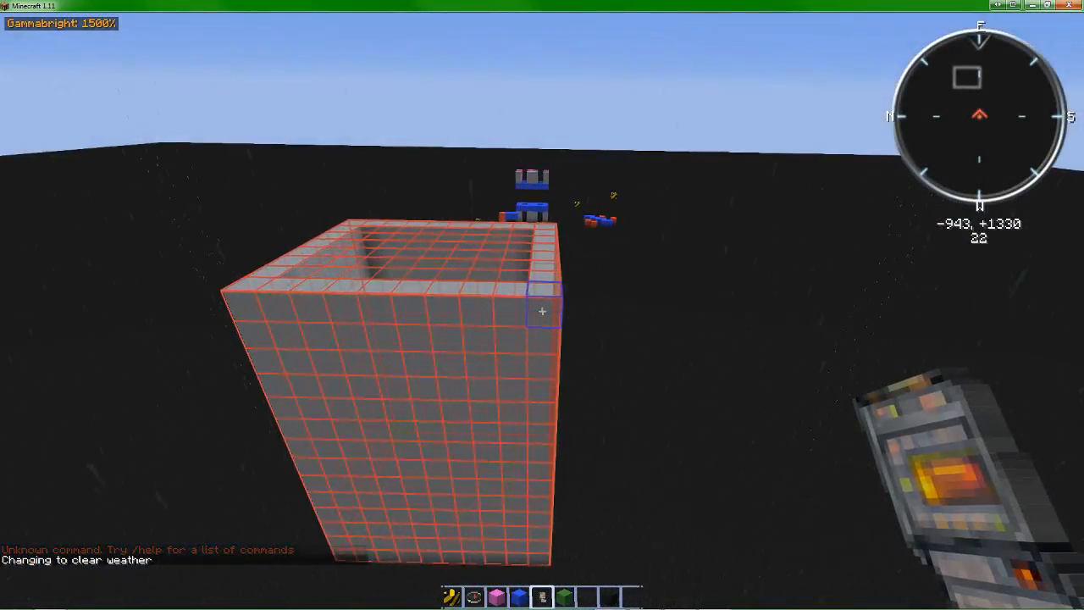
{"action": "mouse_move", "coordinate": [542, 305]}
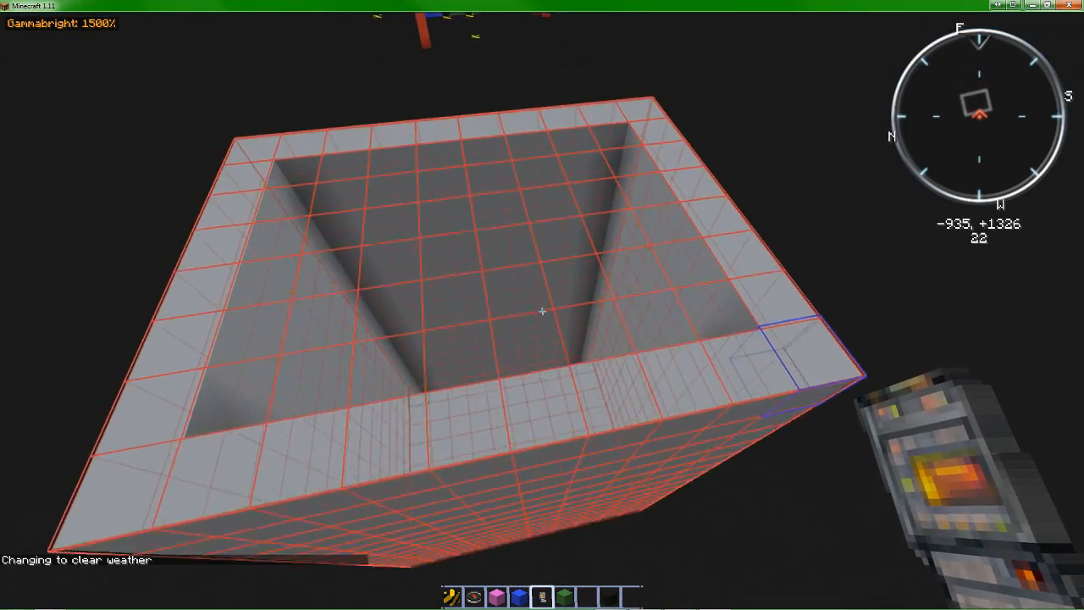
{"action": "mouse_move", "coordinate": [542, 305]}
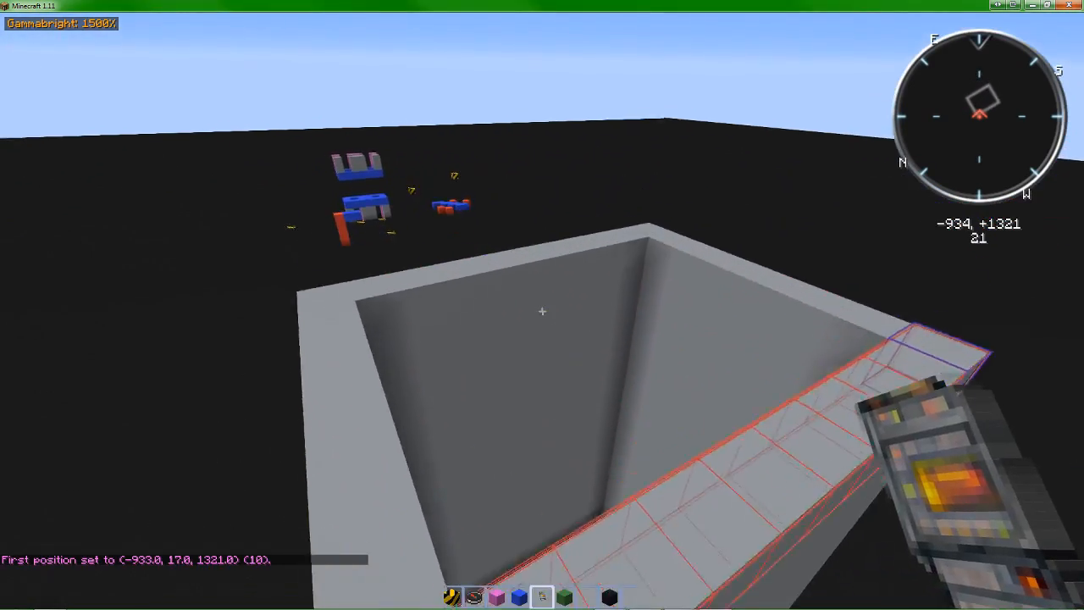
{"action": "mouse_move", "coordinate": [542, 311]}
{"action": "type", "text": "//replace"}
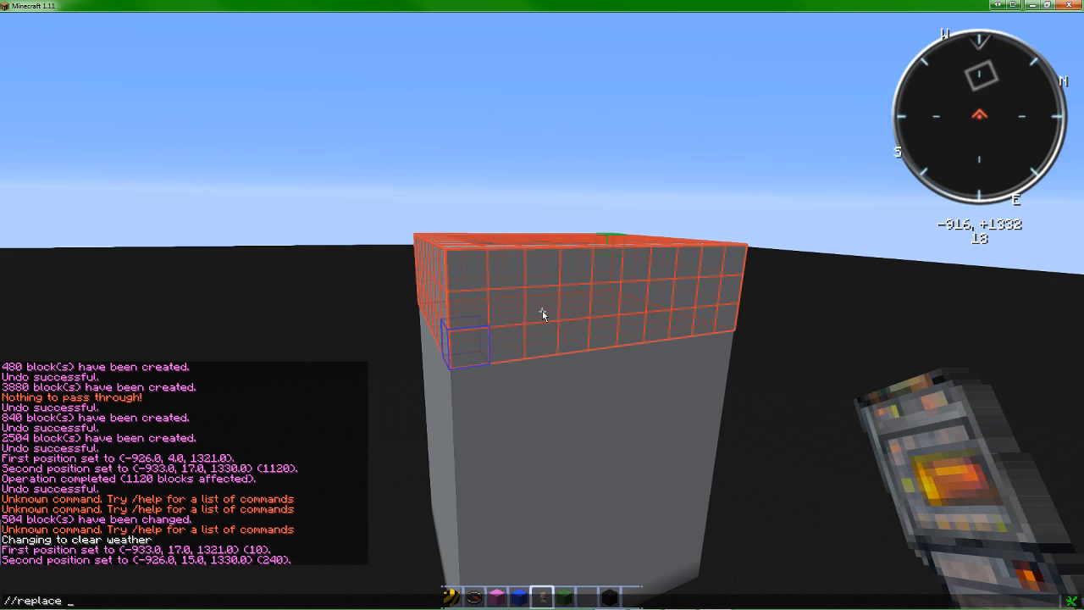
Try //replace wool sponge on the top-layer wall selection.
{"action": "type", "text": "wool with"}
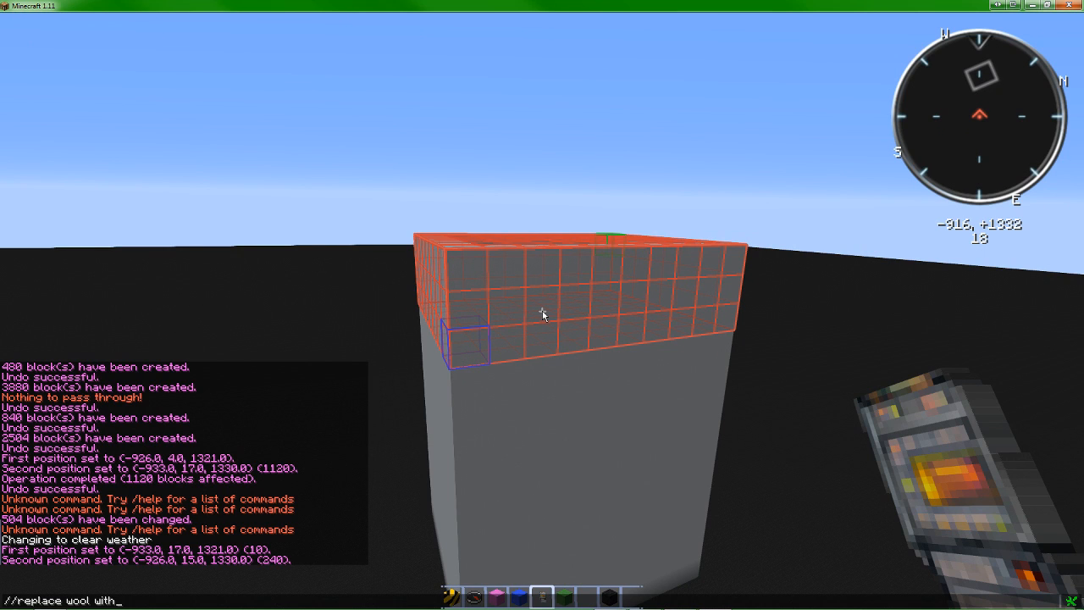
{"action": "key", "text": "BackSpace"}
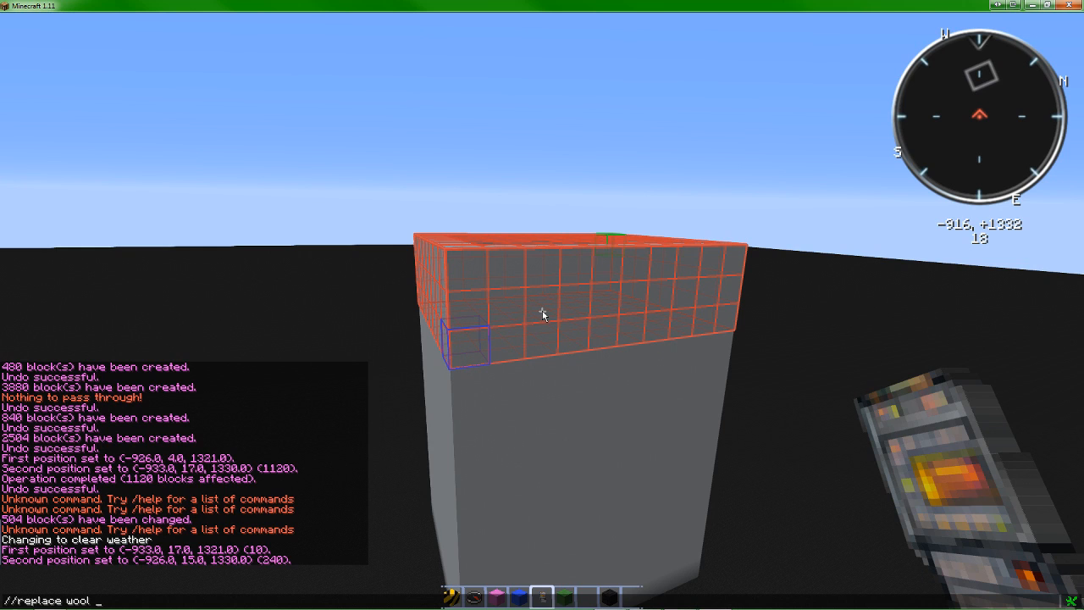
{"action": "type", "text": "s"}
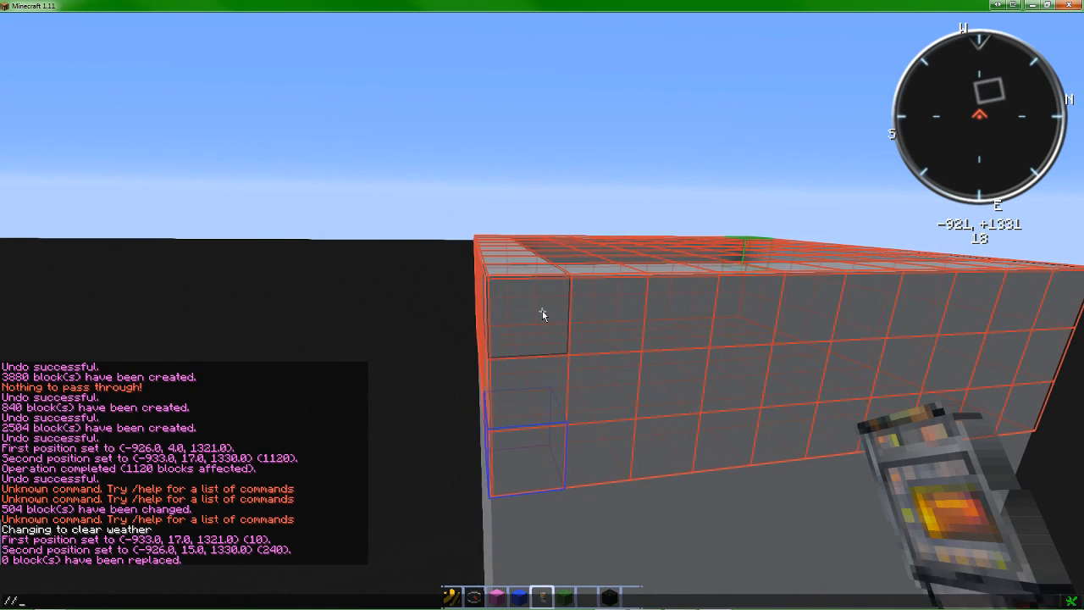
{"action": "type", "text": "//replace wool sponge"}
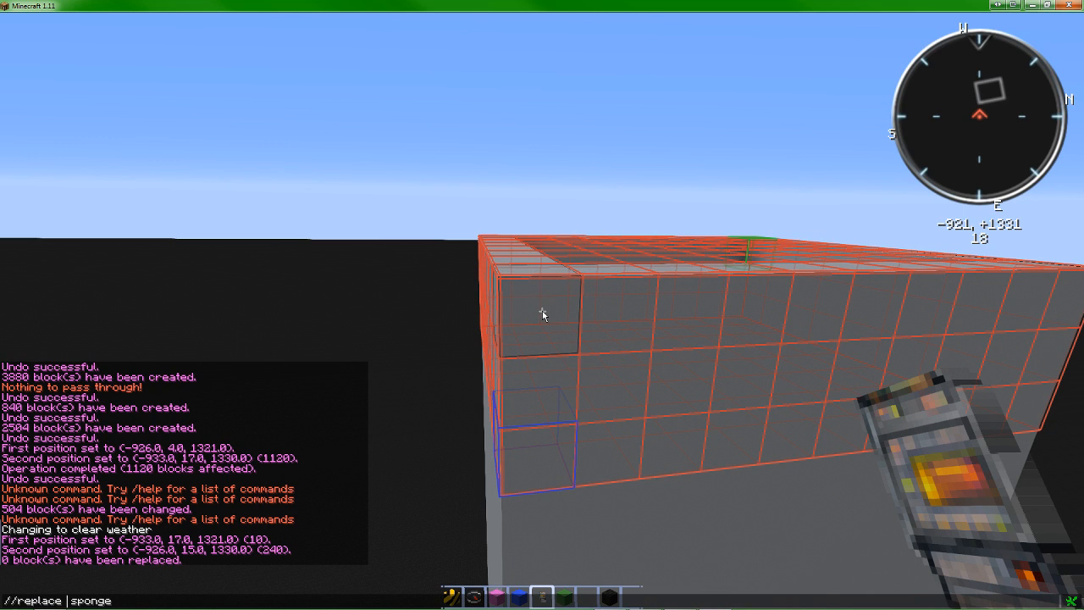
{"action": "type", "text": "replace"}
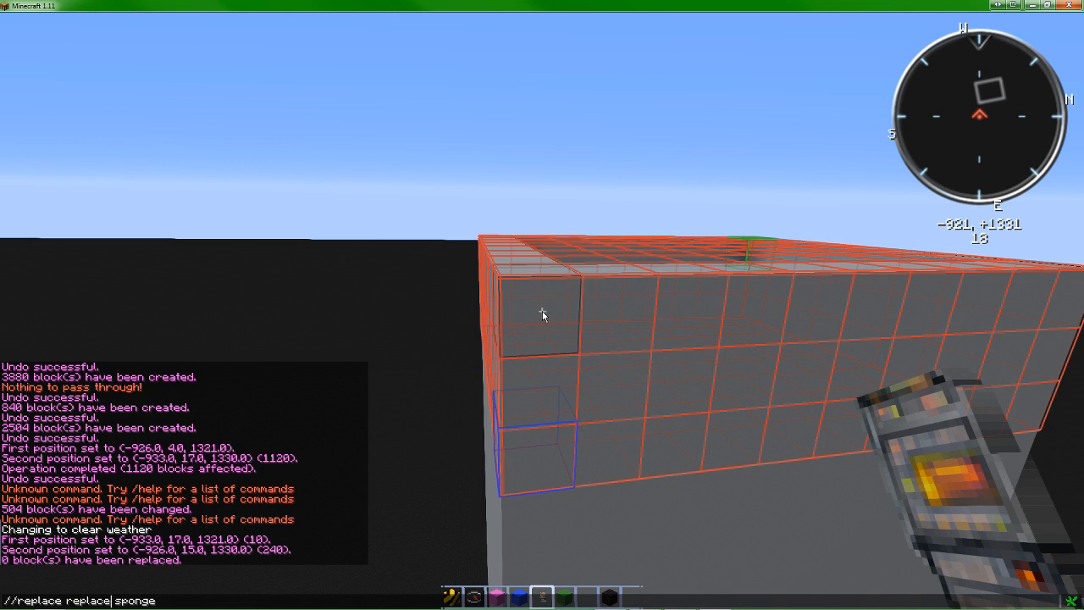
{"action": "type", "text": "\\"}
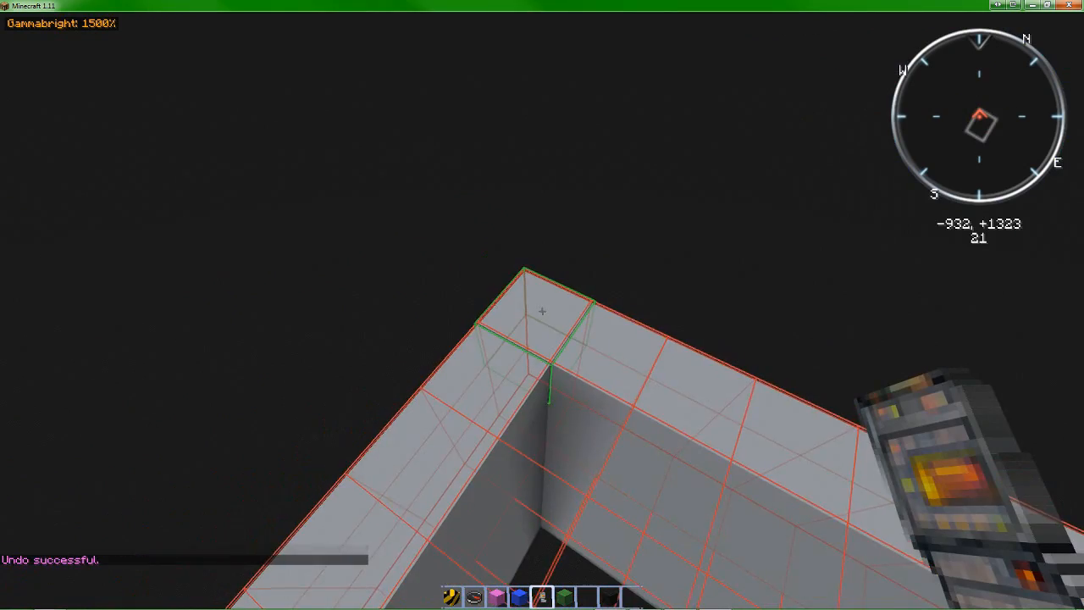
{"action": "mouse_move", "coordinate": [542, 305]}
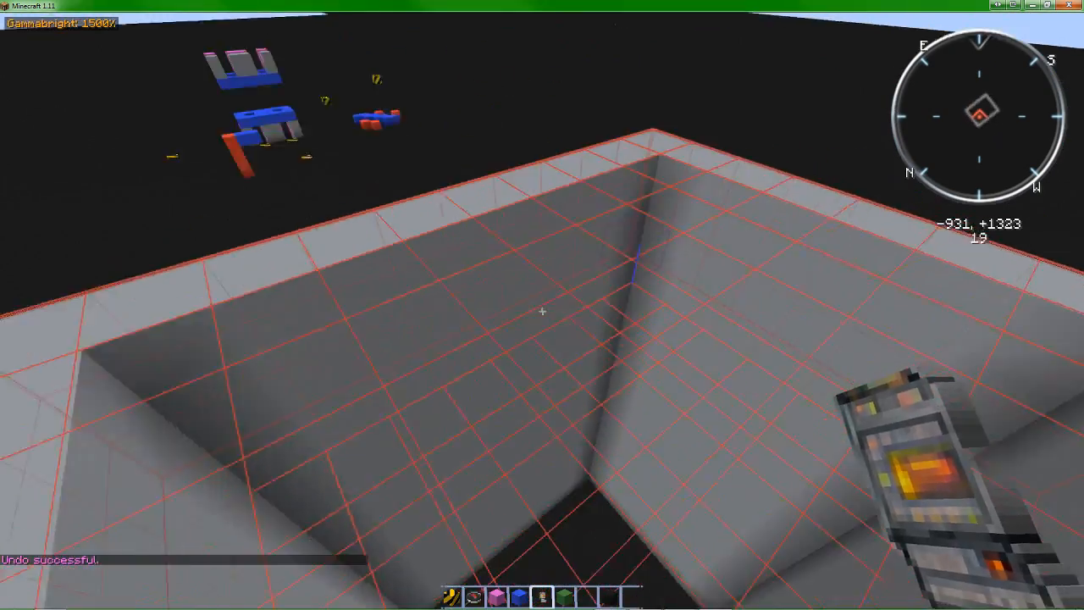
{"action": "mouse_move", "coordinate": [542, 305]}
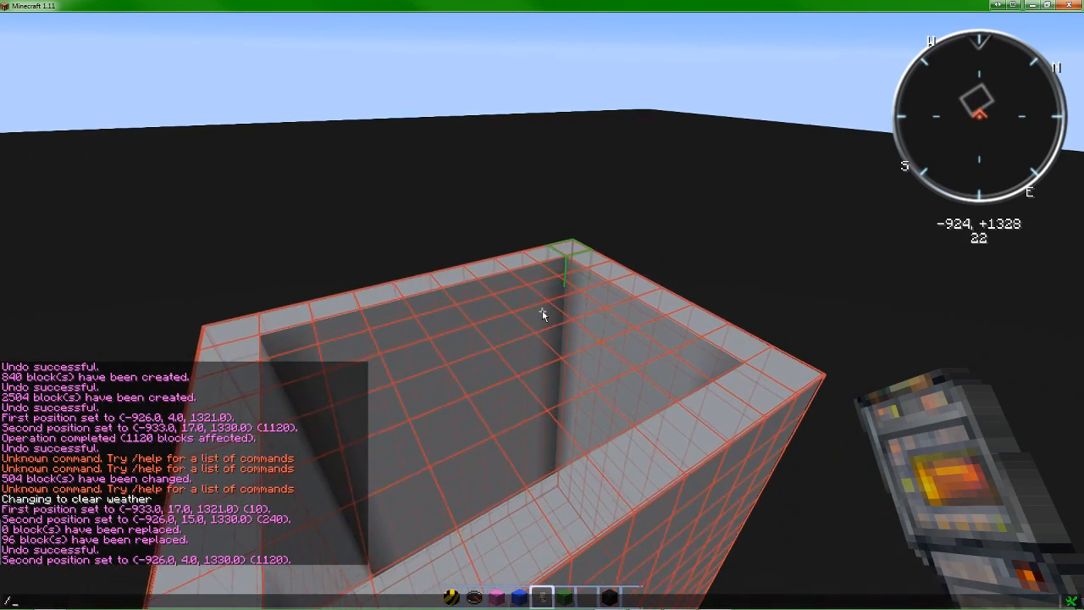
Type //replace stone with a comma-separated list of block IDs 1 through 11.
{"action": "type", "text": "//replace"}
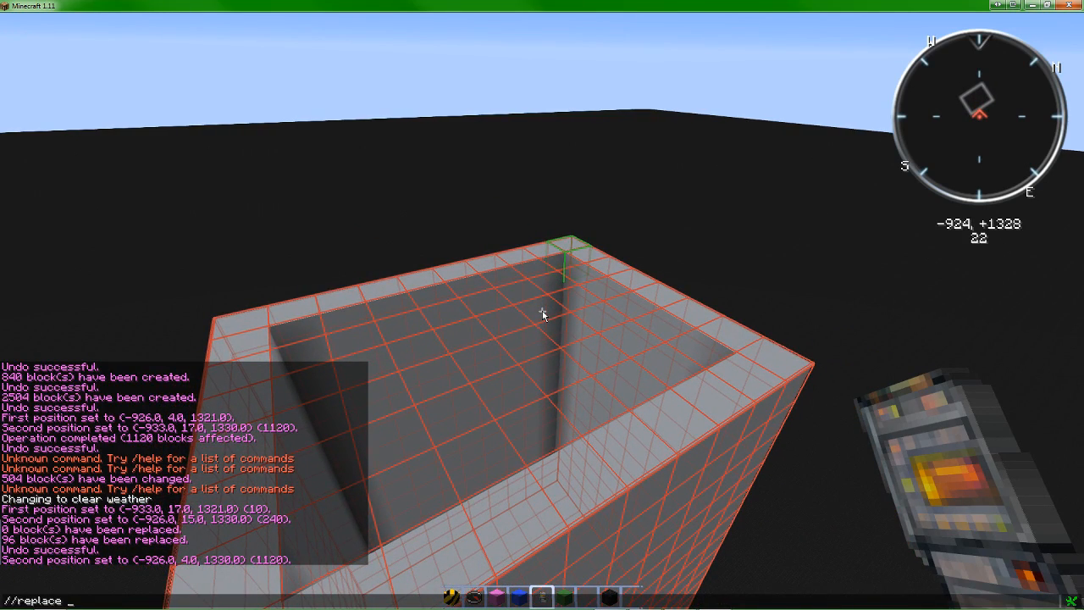
{"action": "type", "text": "stone"}
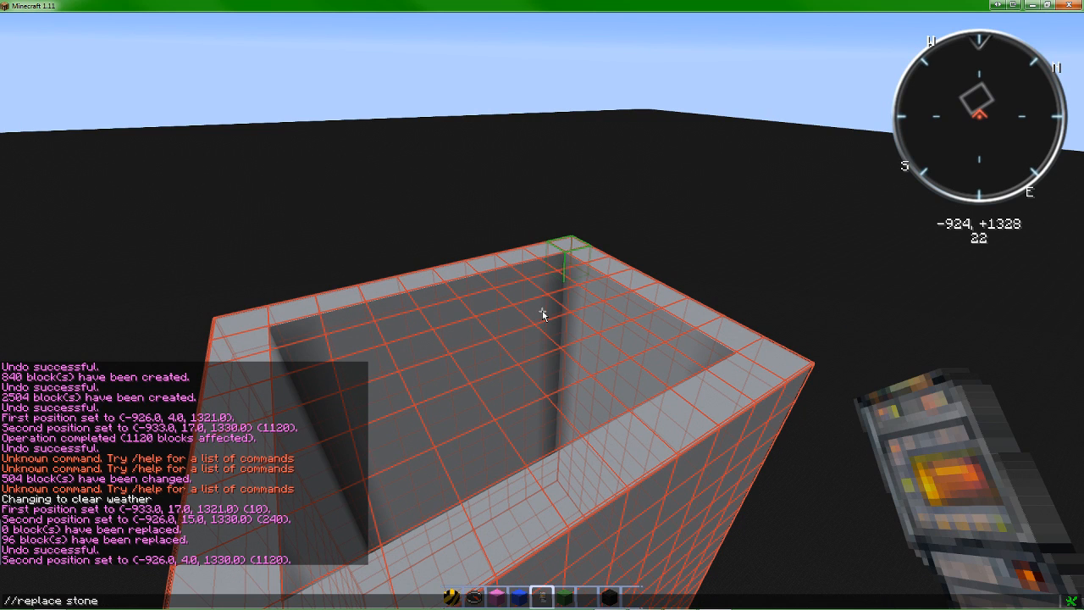
{"action": "type", "text": "1,2,"}
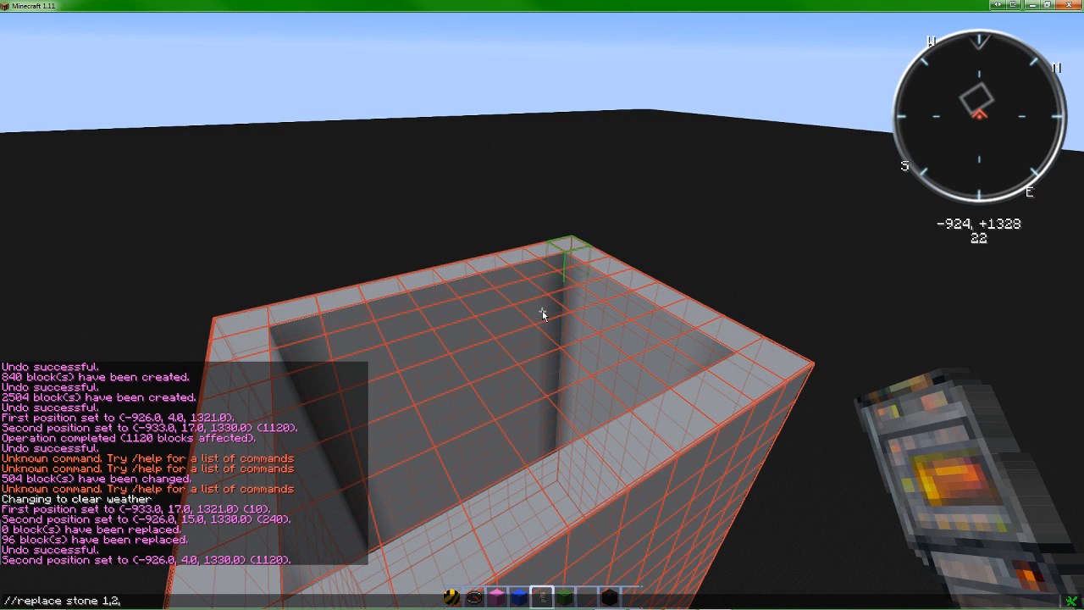
{"action": "type", "text": "3,4,5,6,7"}
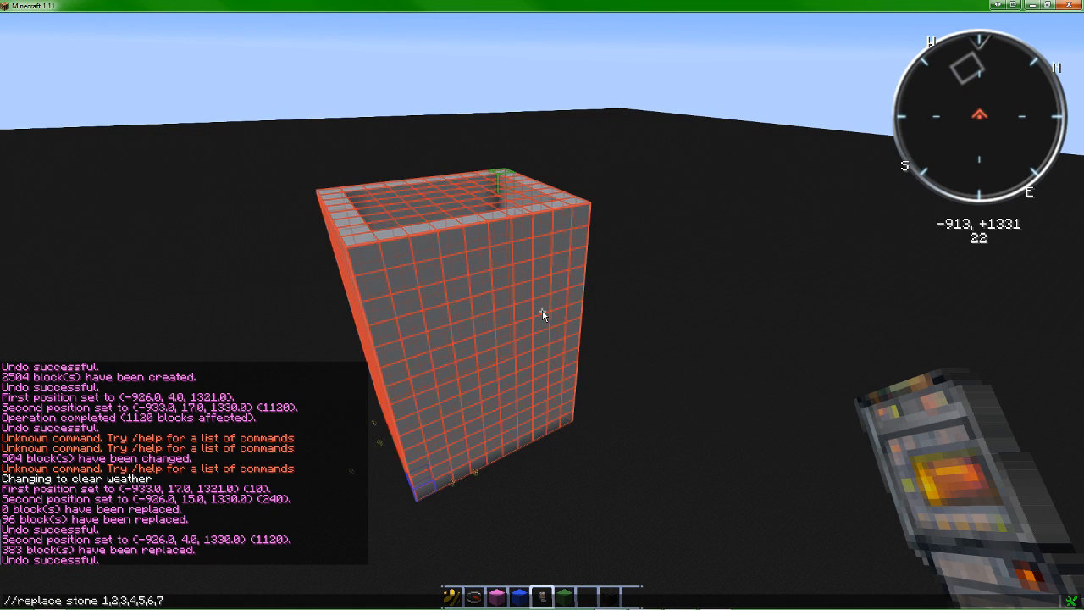
{"action": "type", "text": ",8,9,"}
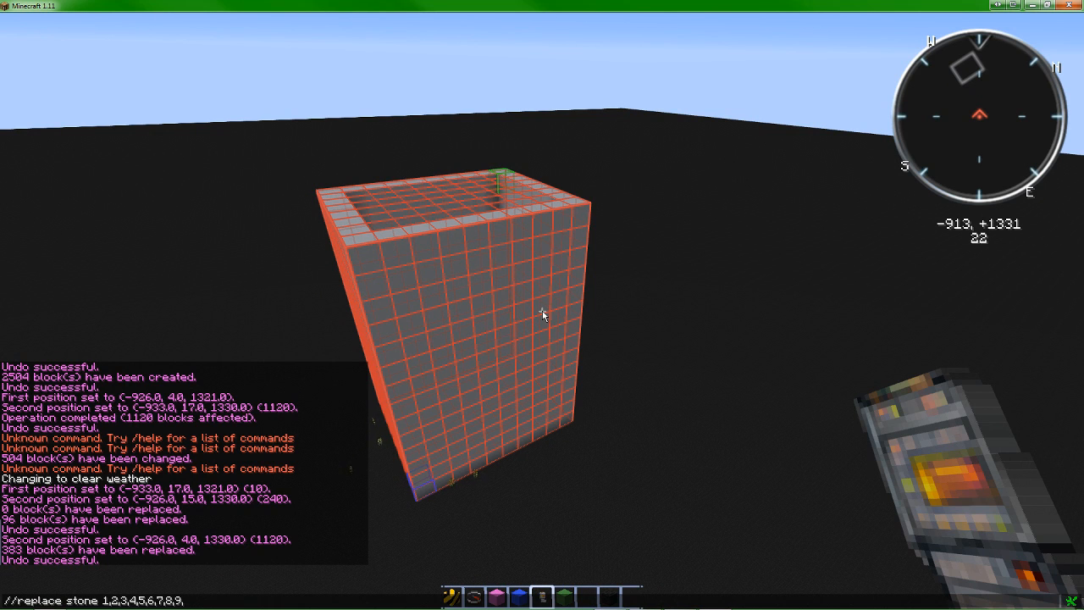
{"action": "type", "text": "10,11,"}
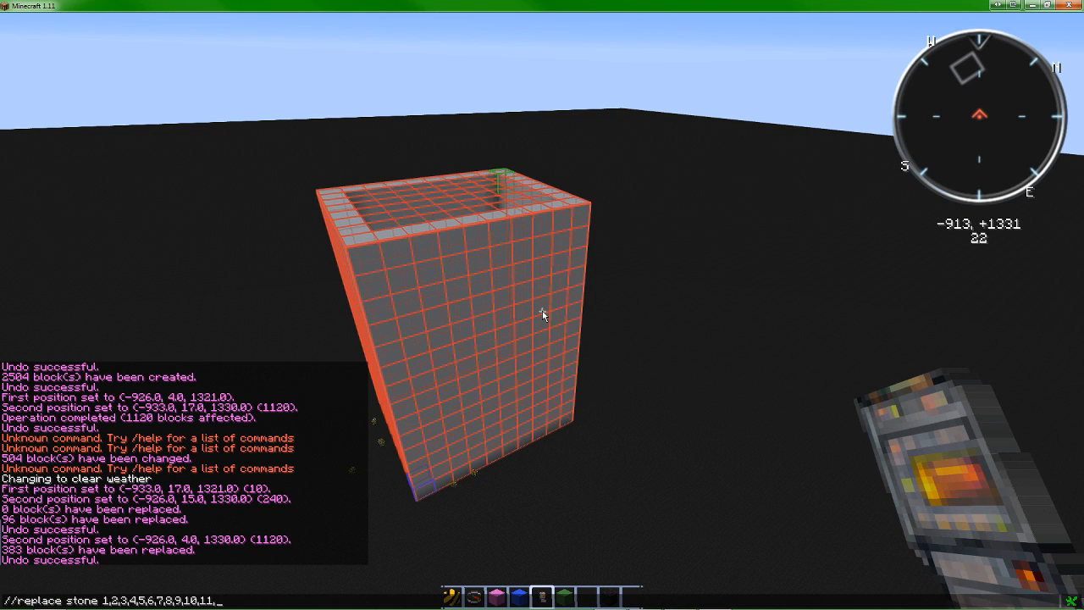